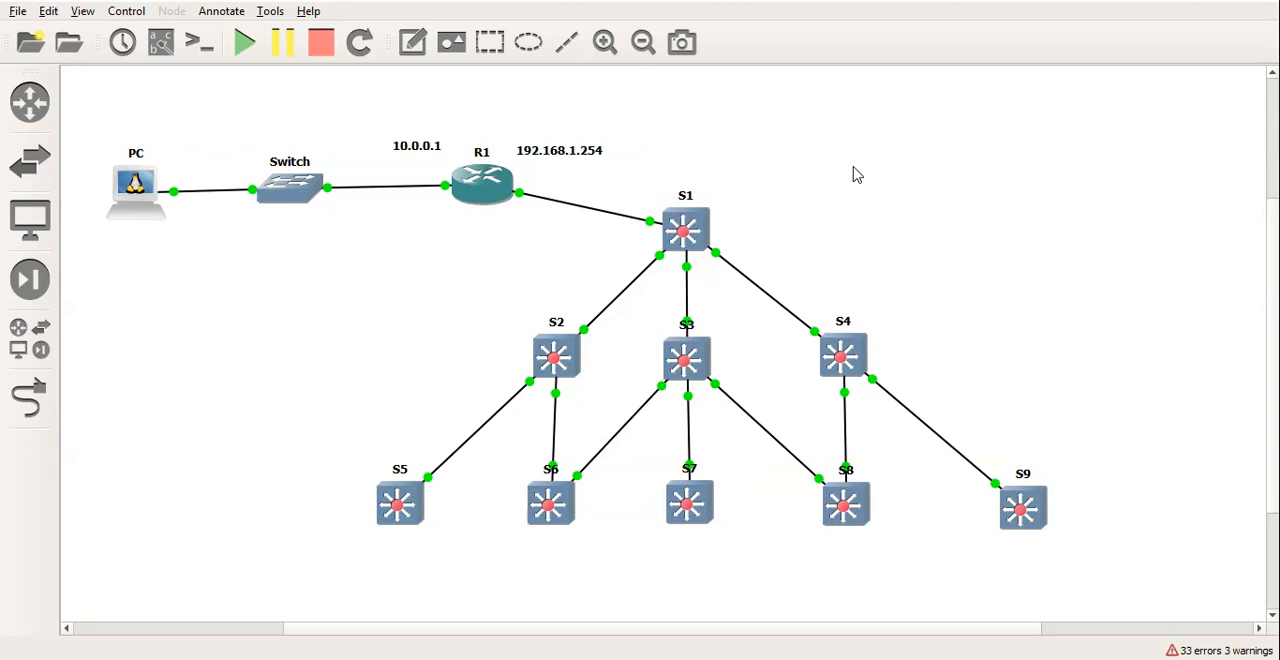
pyautogui.moveTo(336, 312)
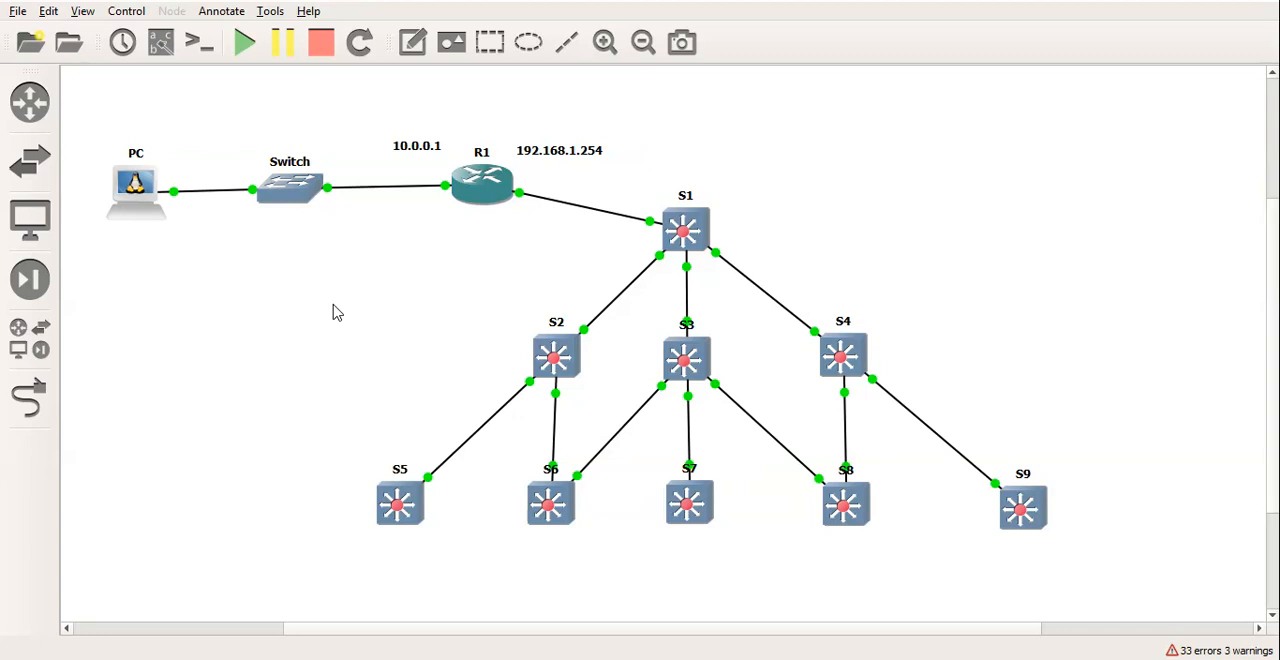
pyautogui.moveTo(364, 316)
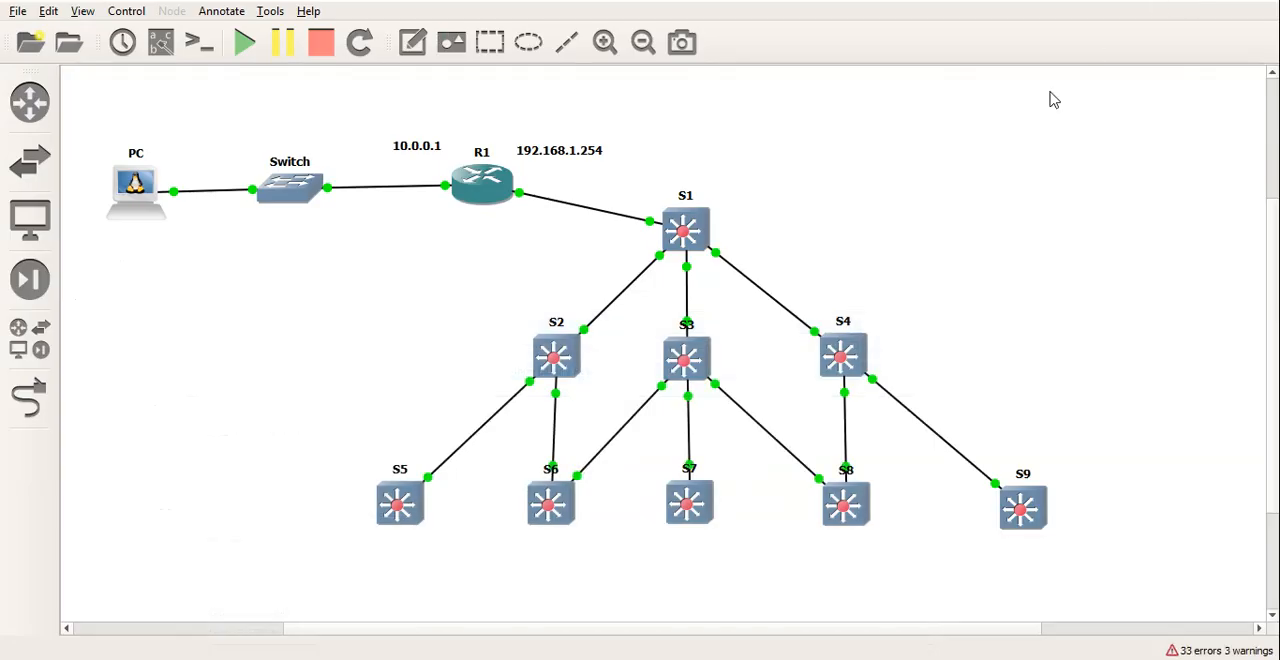
pyautogui.moveTo(976, 226)
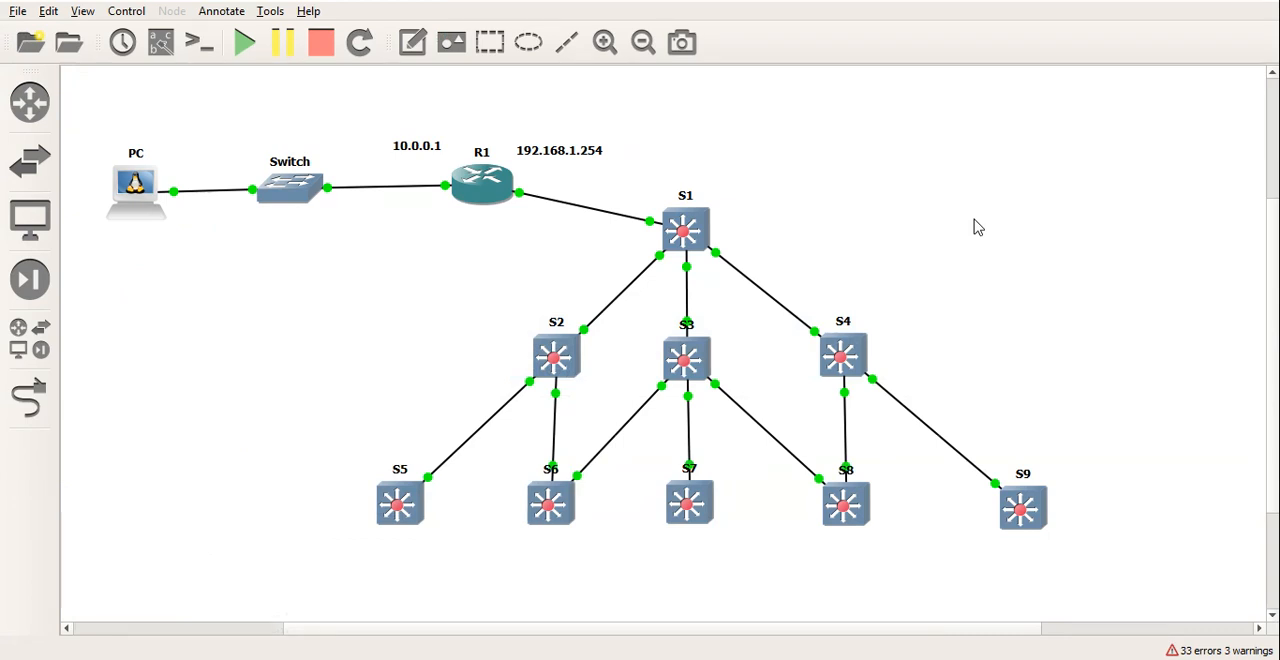
pyautogui.moveTo(148, 204)
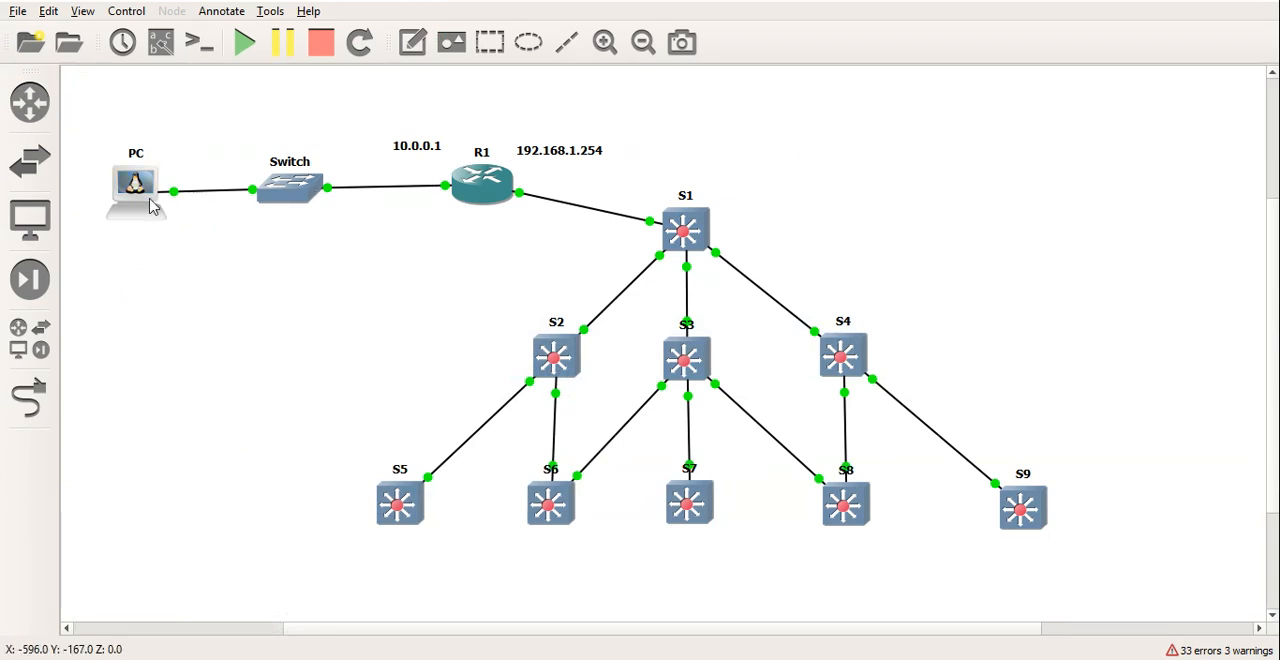
pyautogui.moveTo(878, 220)
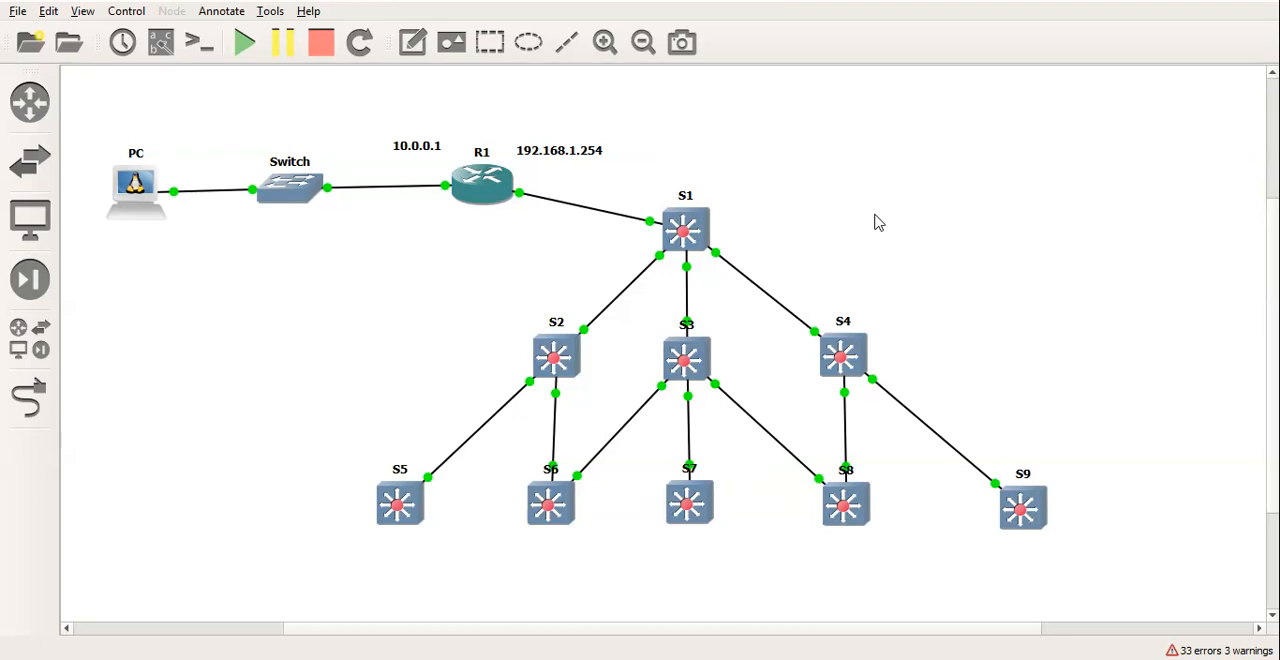
pyautogui.moveTo(790, 224)
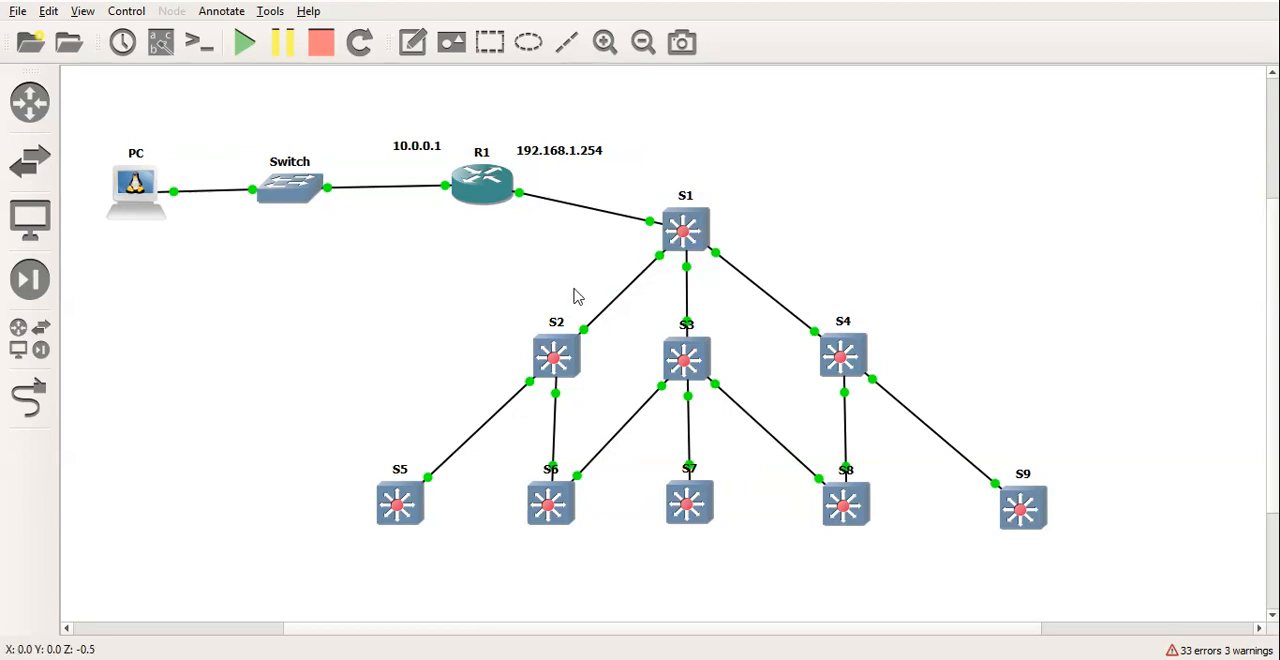
pyautogui.moveTo(672, 204)
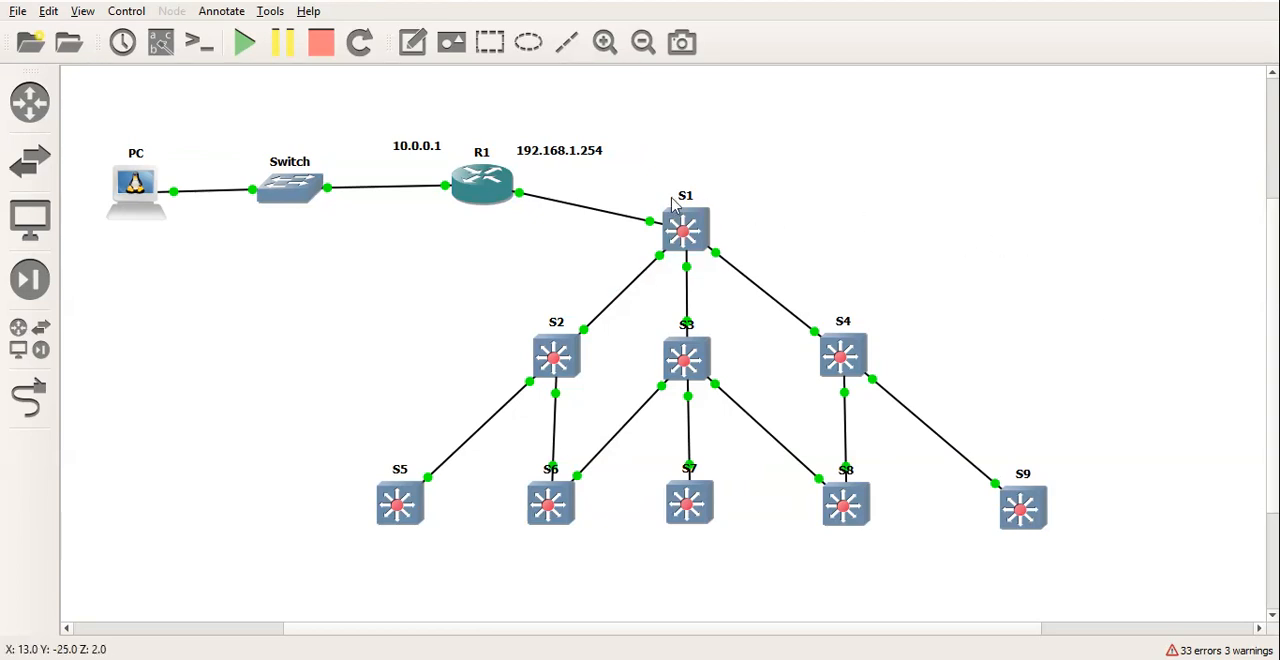
pyautogui.moveTo(712, 222)
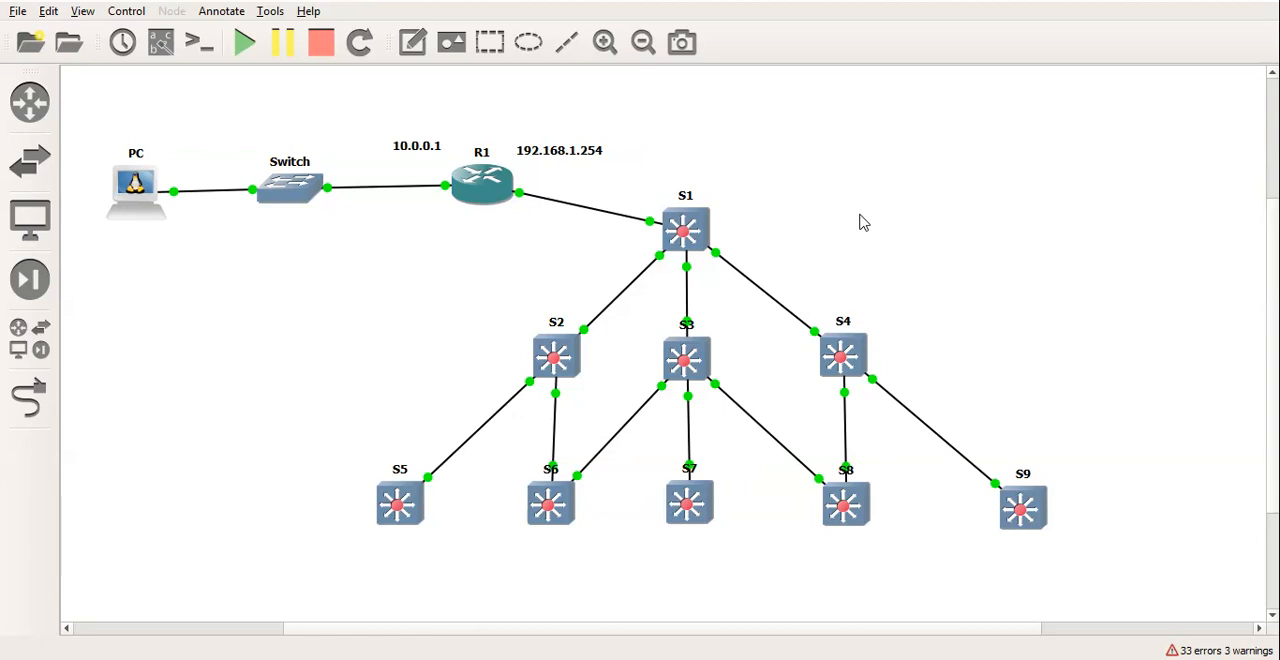
pyautogui.moveTo(594, 304)
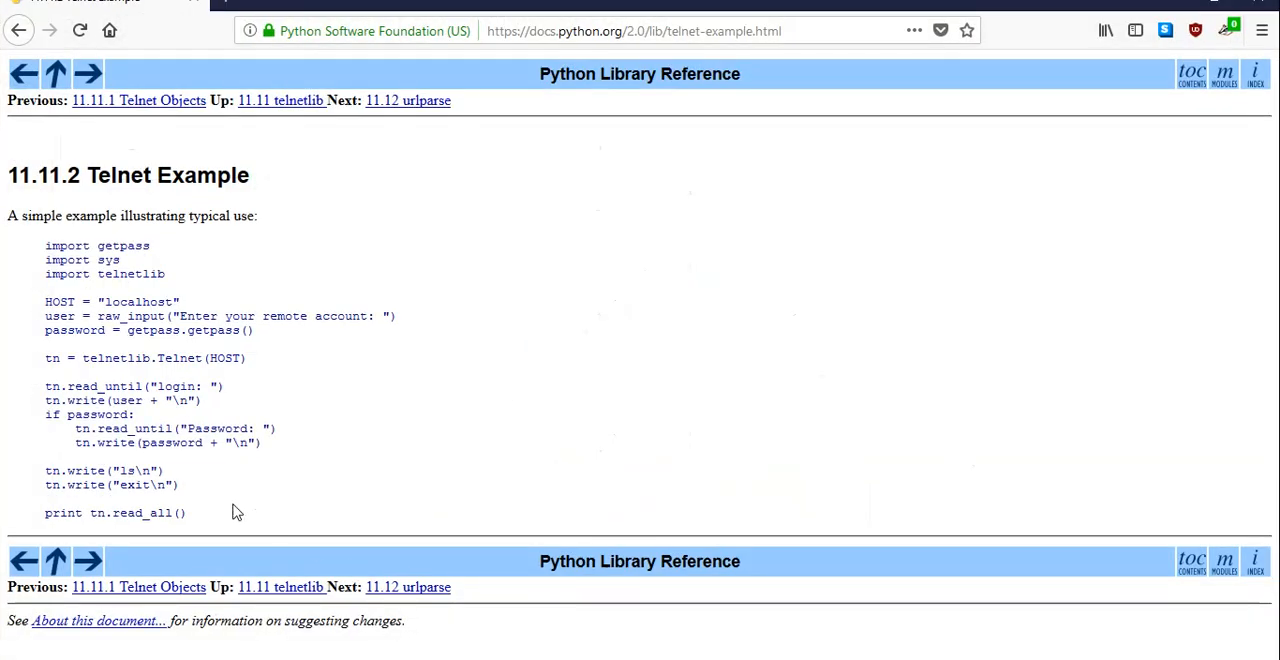
pyautogui.moveTo(208, 520)
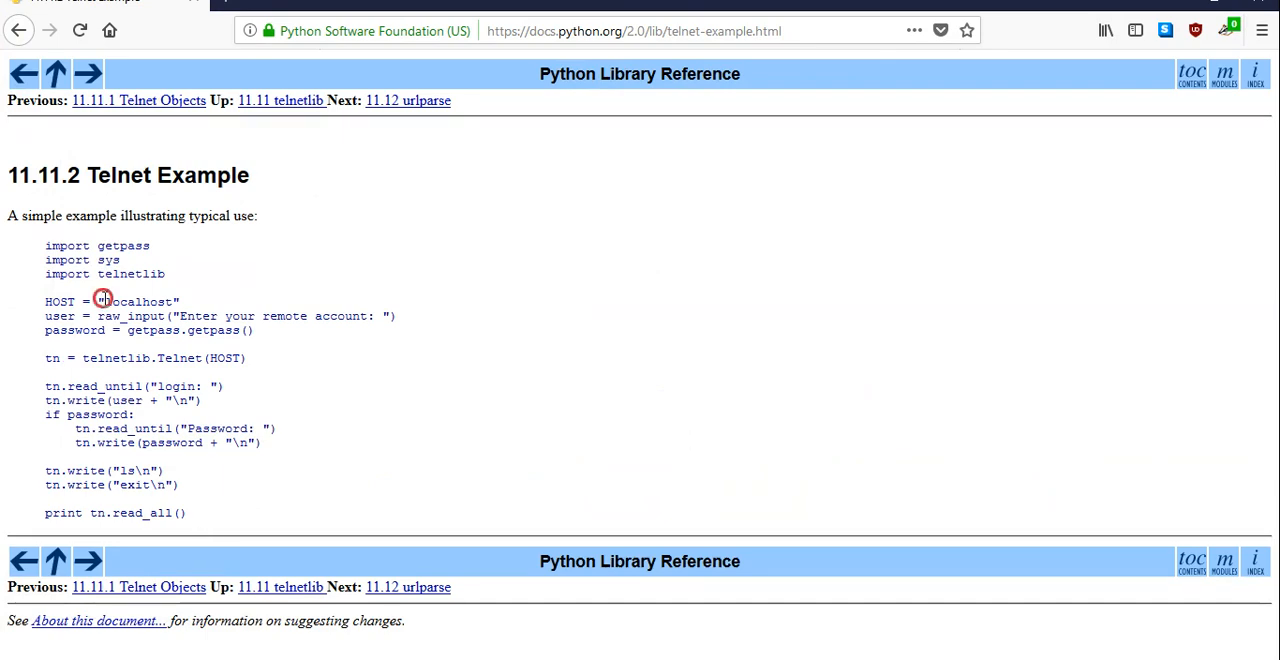
# Review the telnet script's host value, login-prompt wait and username/password lines.
pyautogui.doubleClick(140, 300)
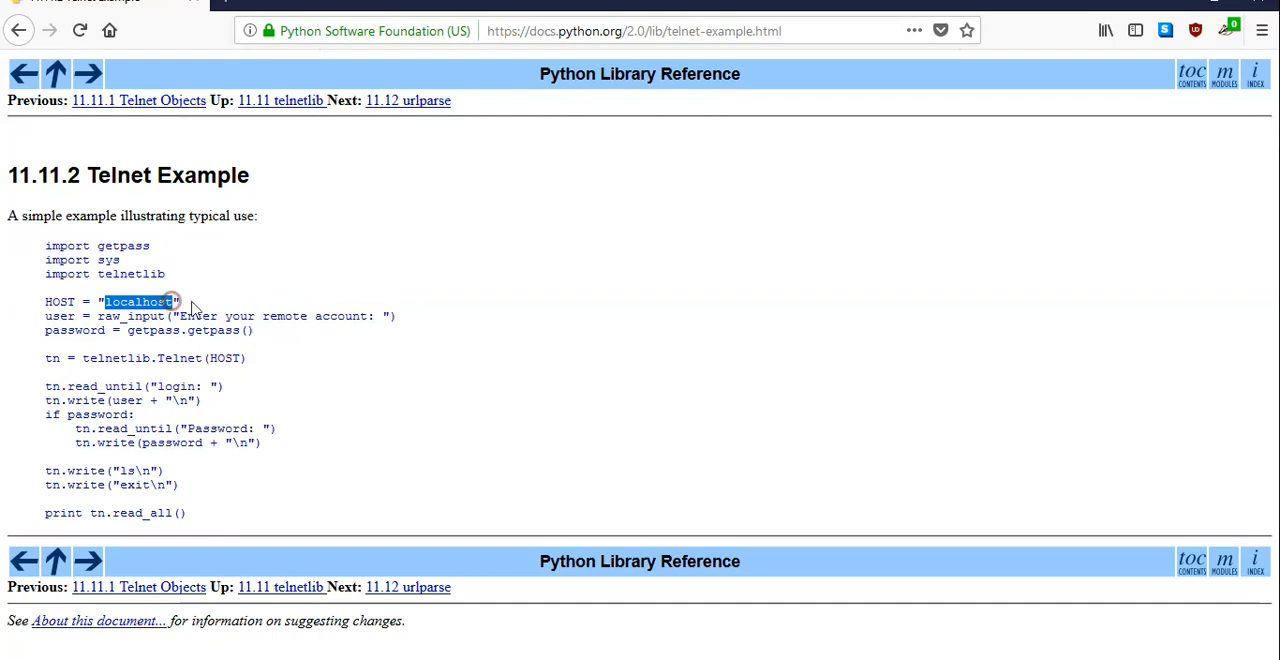
pyautogui.click(196, 300)
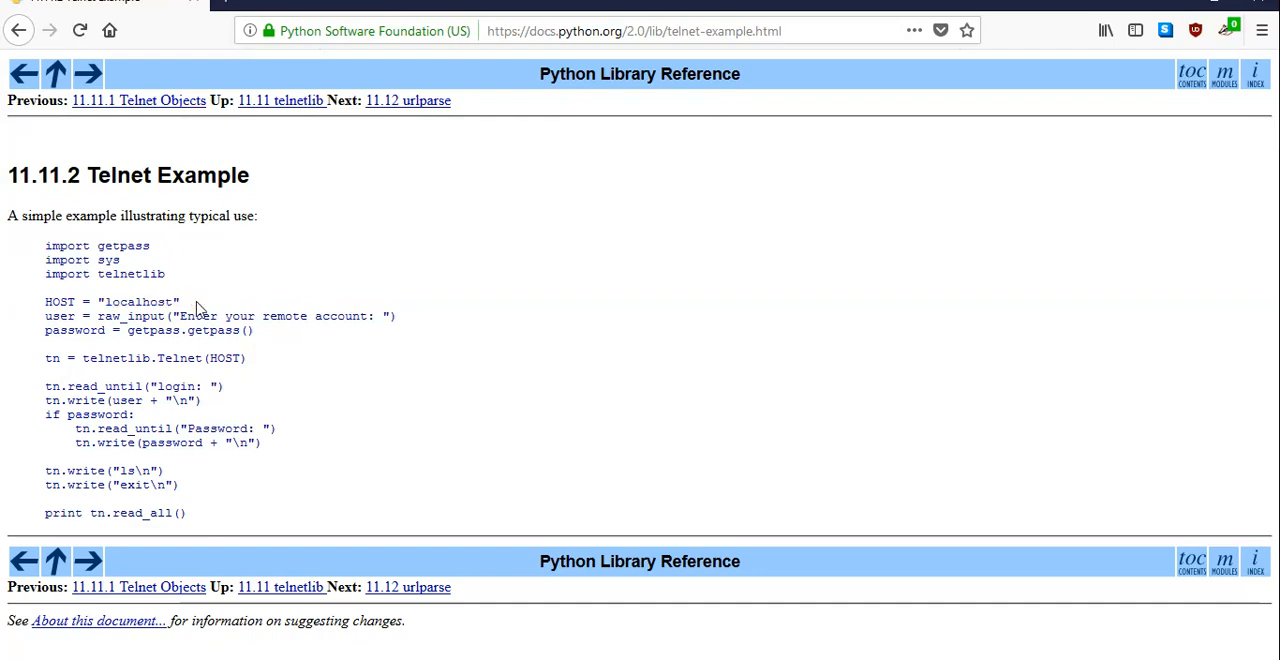
pyautogui.moveTo(64, 320)
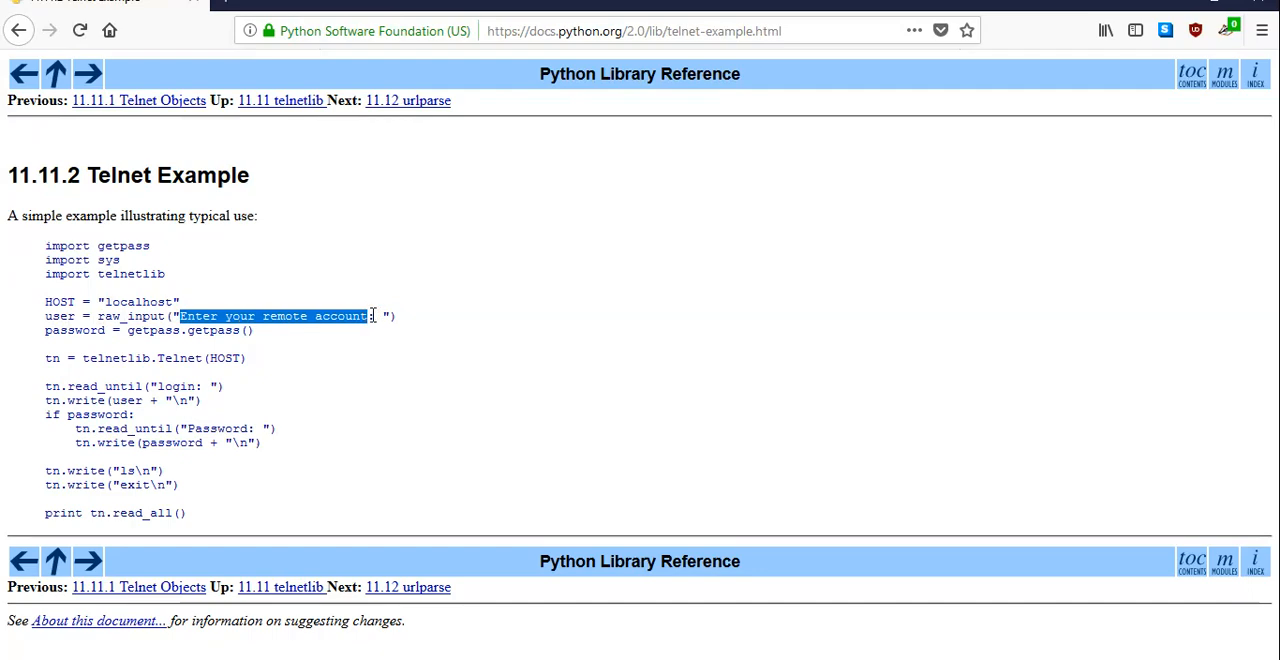
pyautogui.click(296, 344)
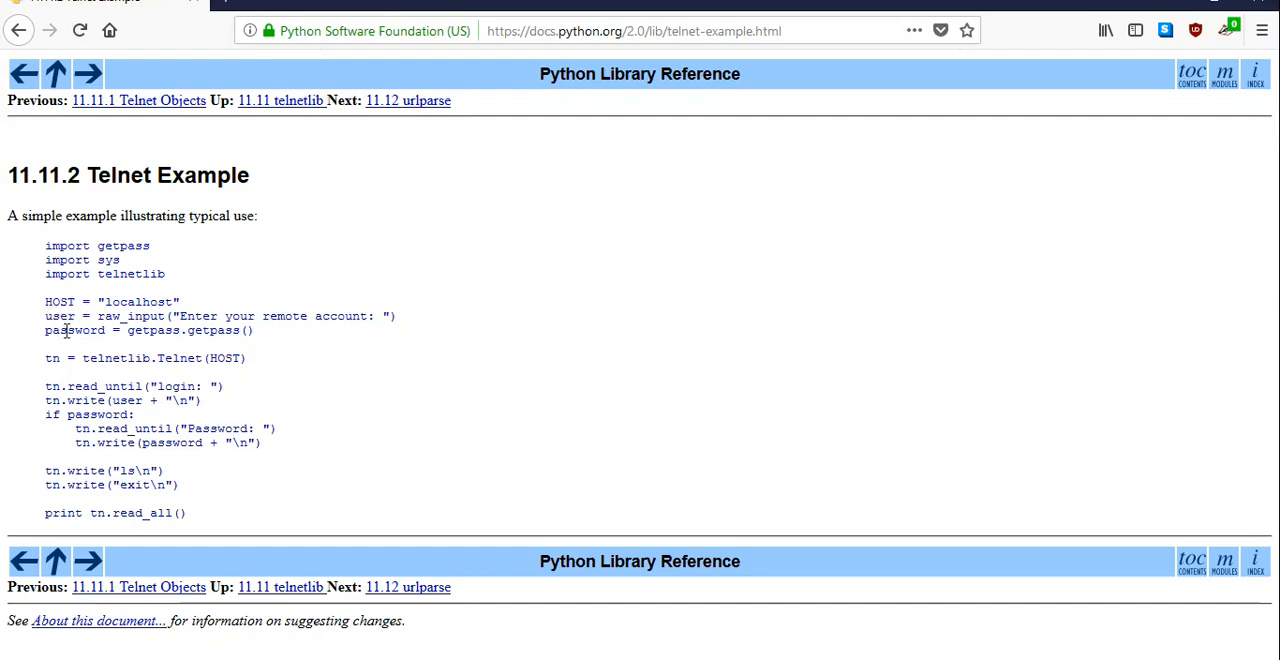
pyautogui.moveTo(292, 356)
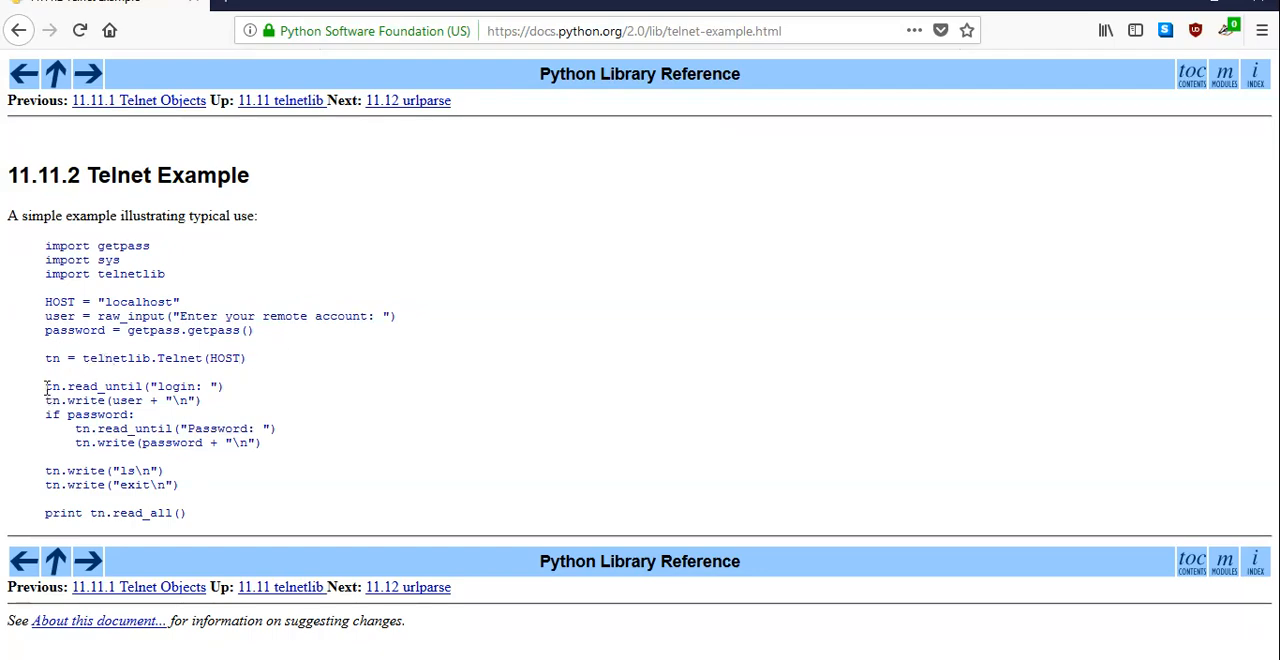
pyautogui.doubleClick(120, 386)
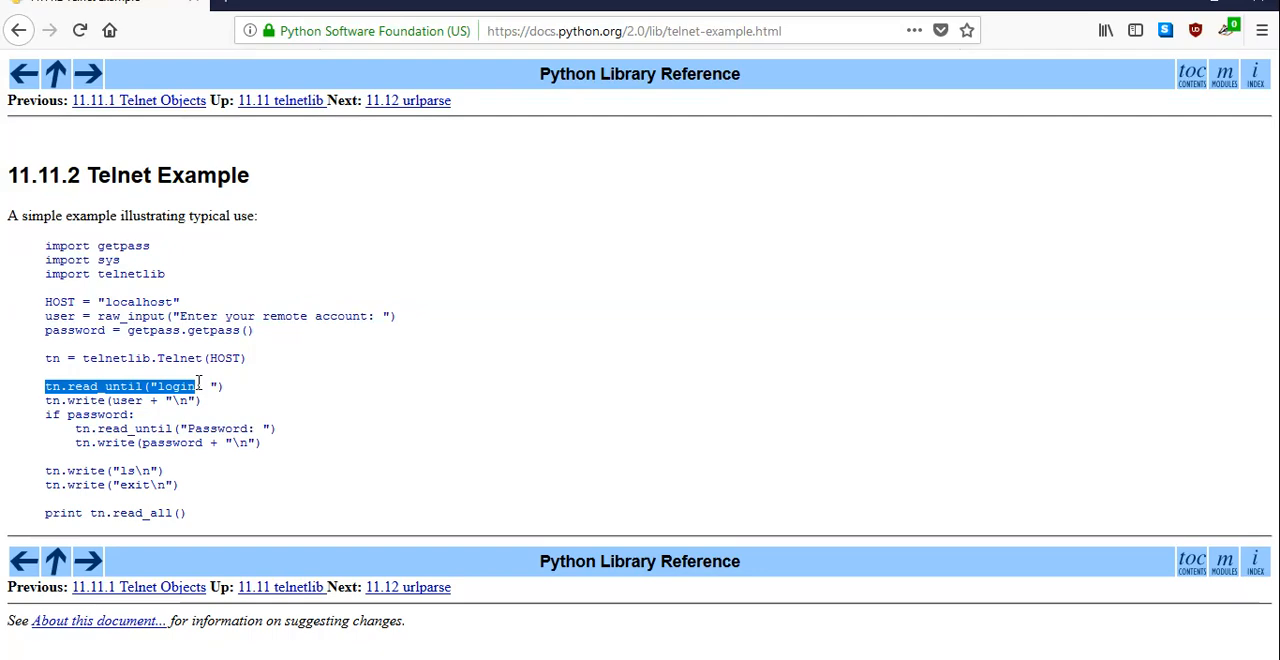
pyautogui.moveTo(96, 358)
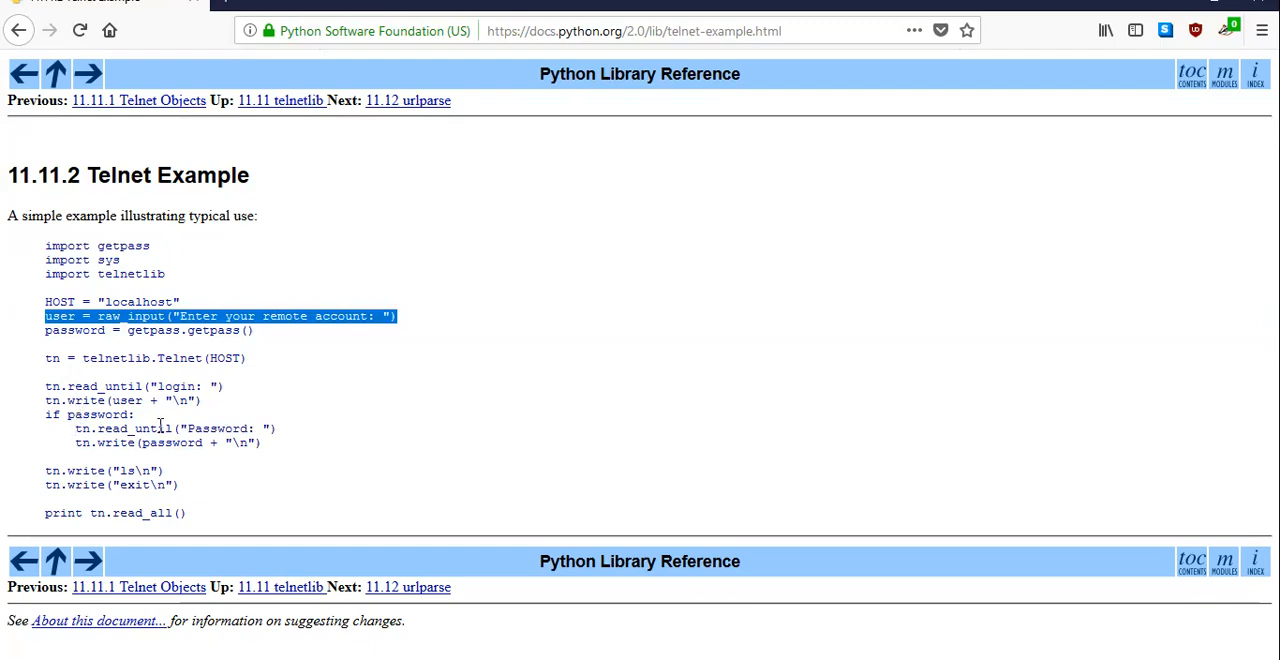
pyautogui.doubleClick(216, 428)
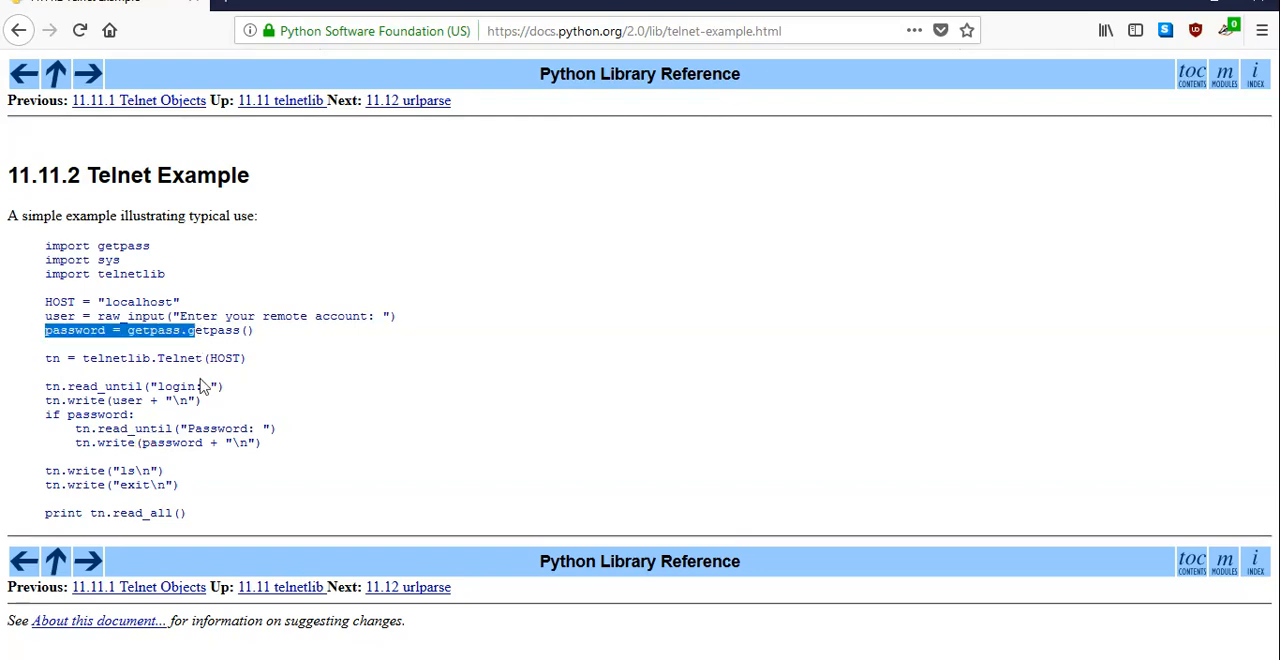
pyautogui.moveTo(44, 478)
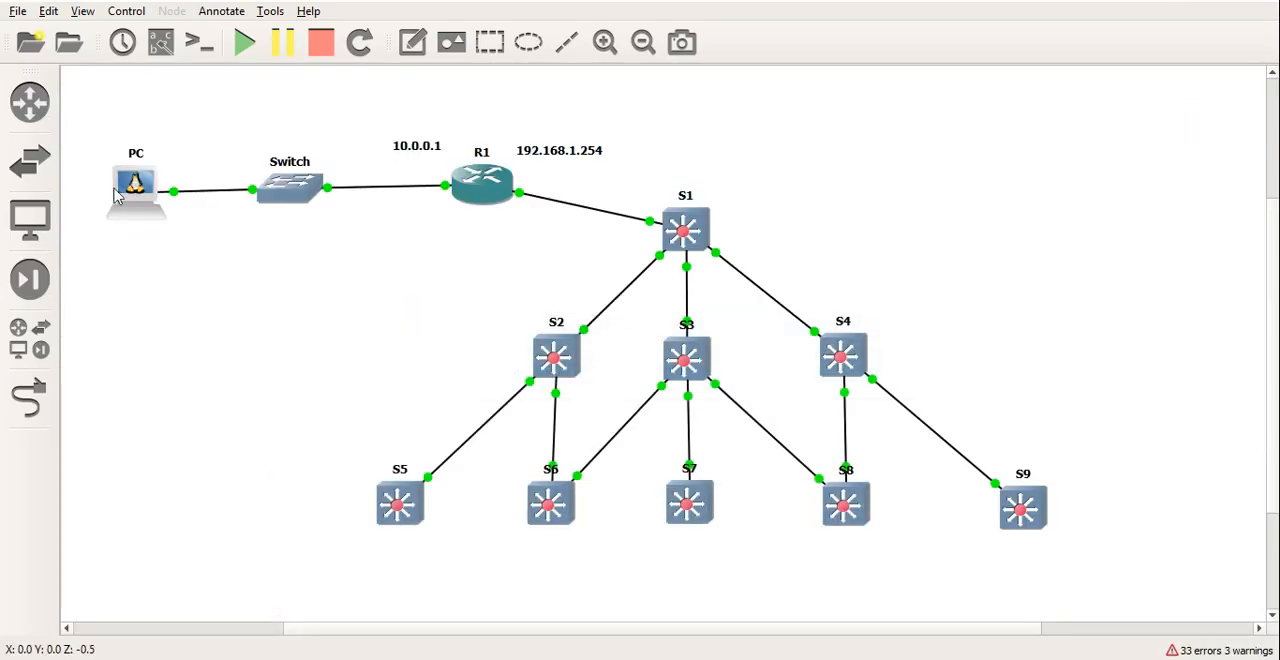
# From the PC console, bring eth0 up as 10.0.0.10 netmask 255.255.255.0.
pyautogui.rightClick(136, 190)
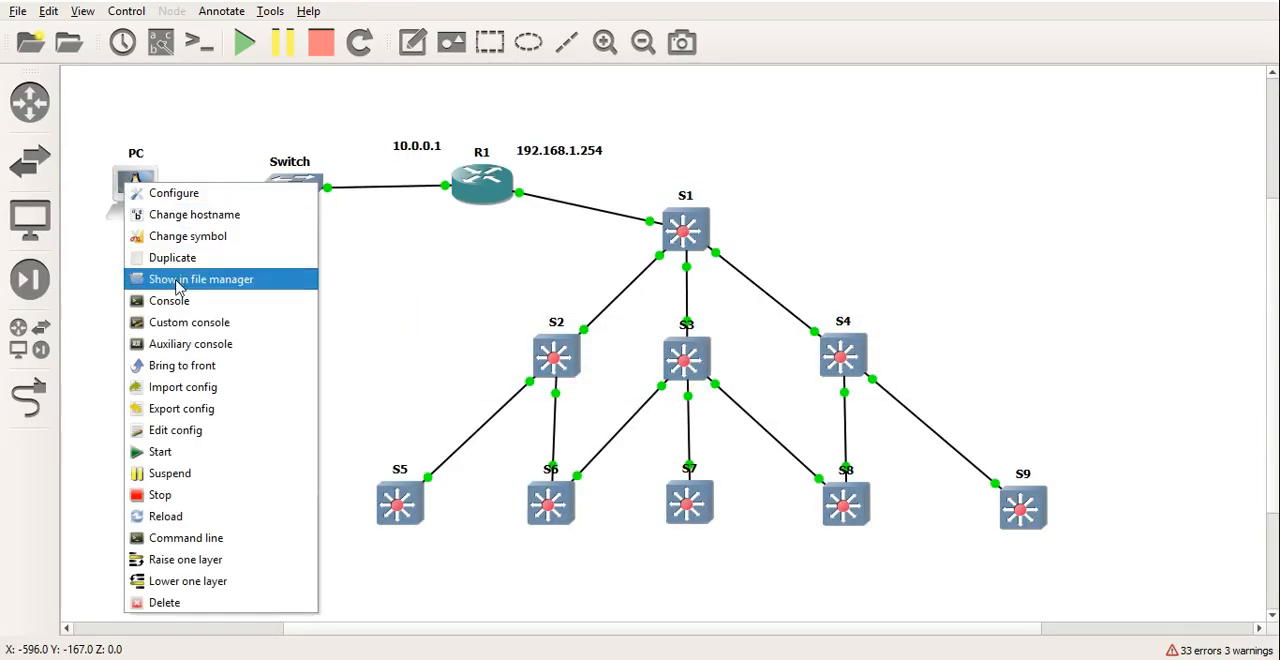
pyautogui.click(168, 300)
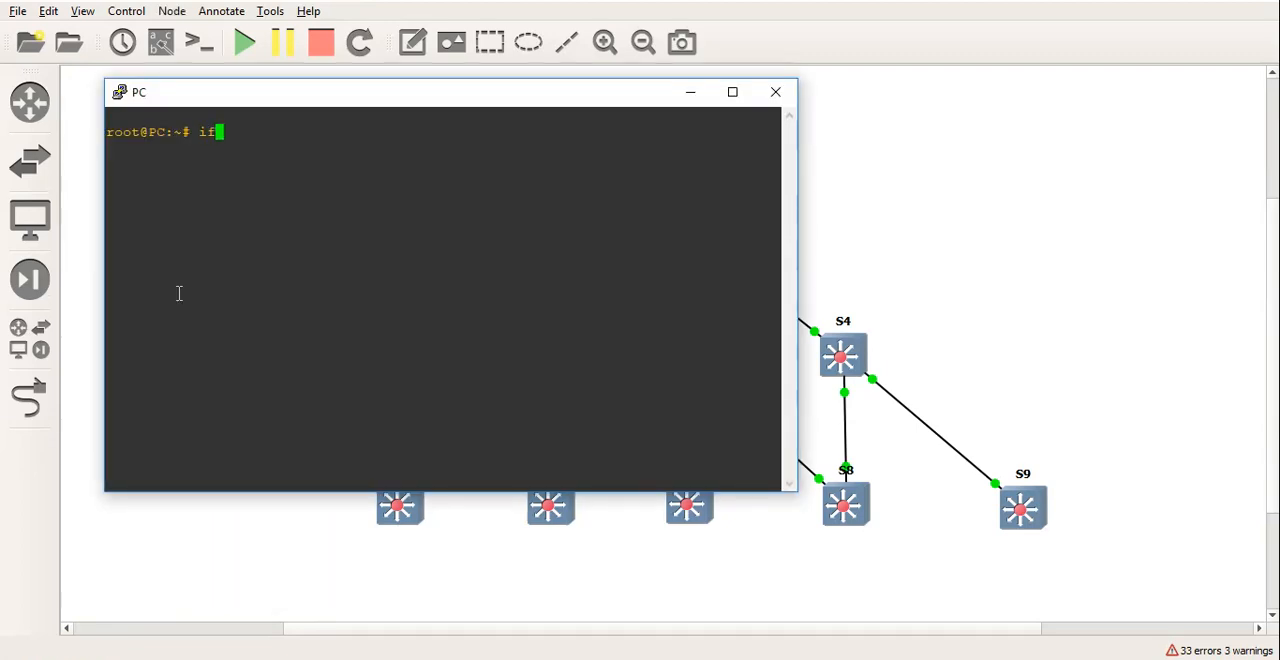
pyautogui.write('config')
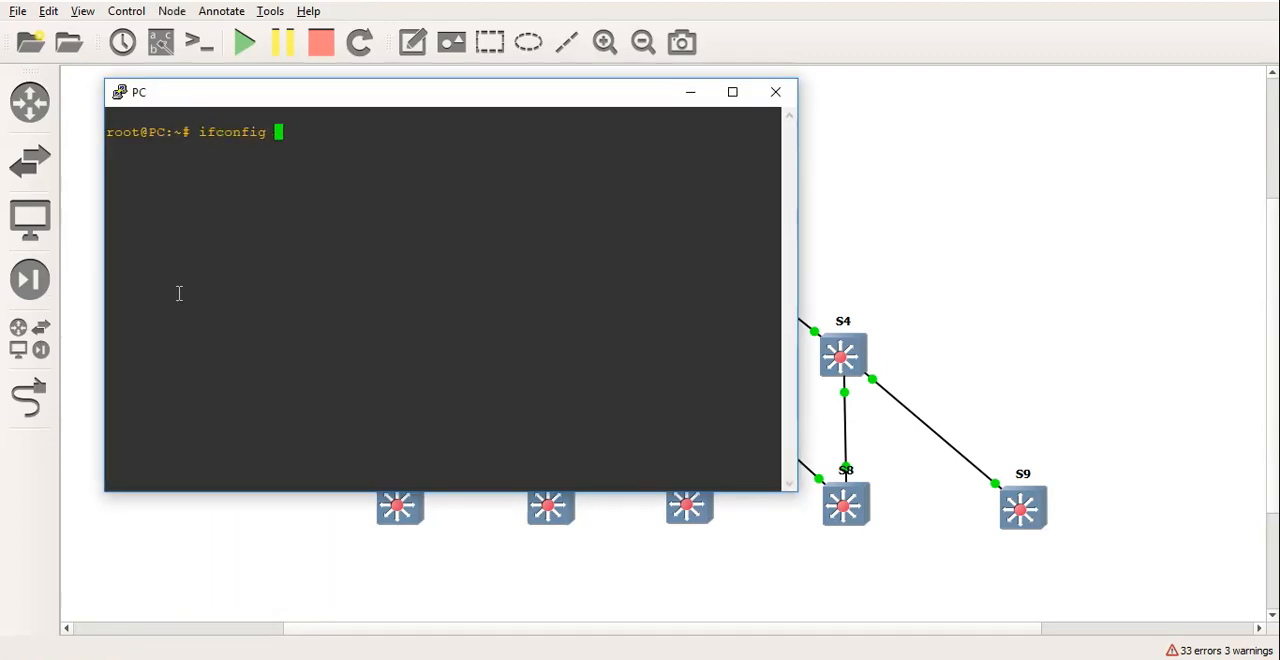
pyautogui.write('eth0 10')
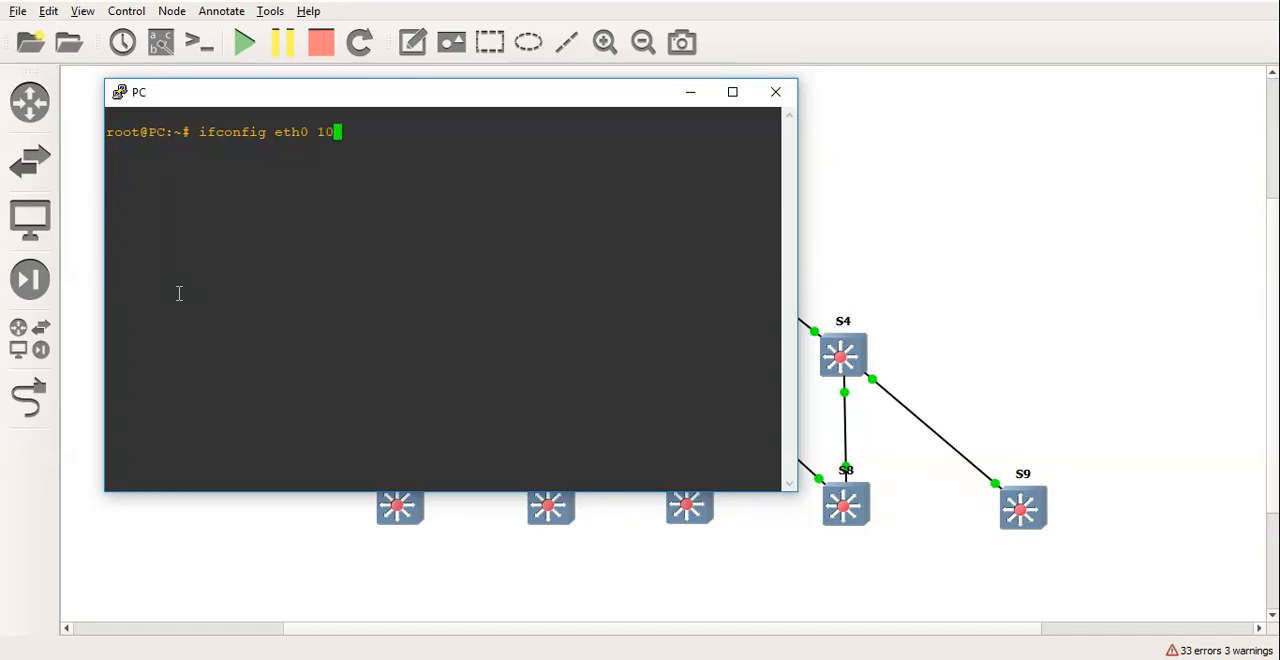
pyautogui.write('.0.0.10 netmask 2')
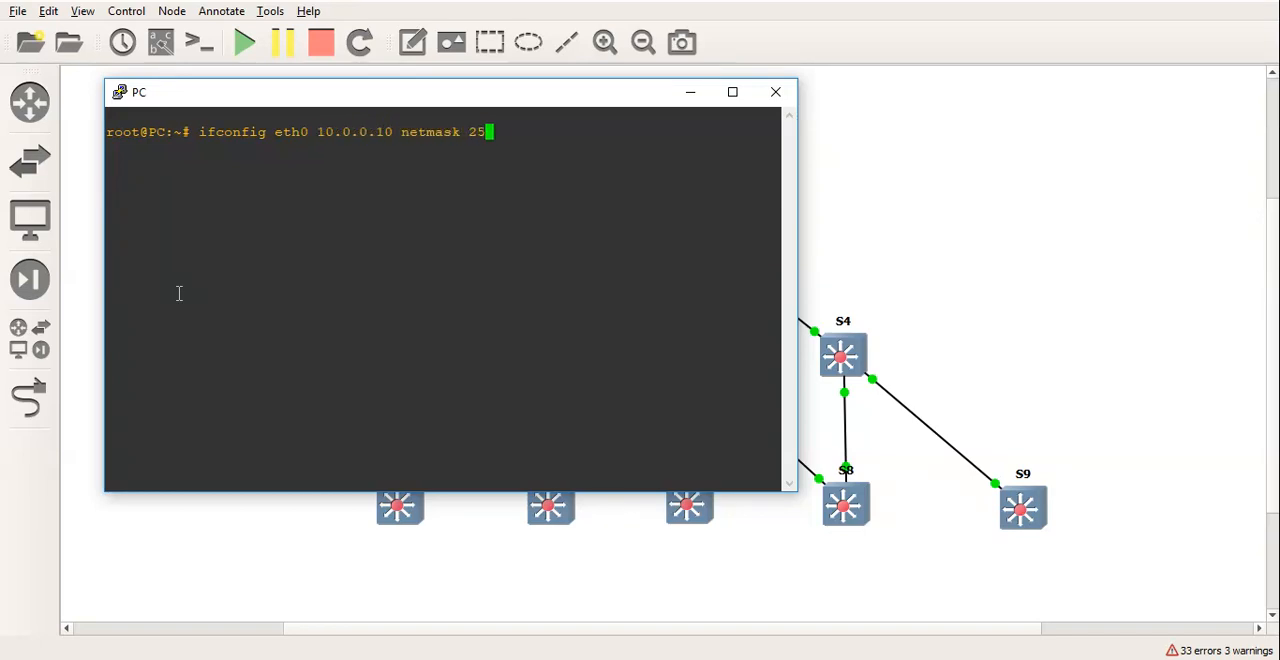
pyautogui.write('5.255.255.0 up')
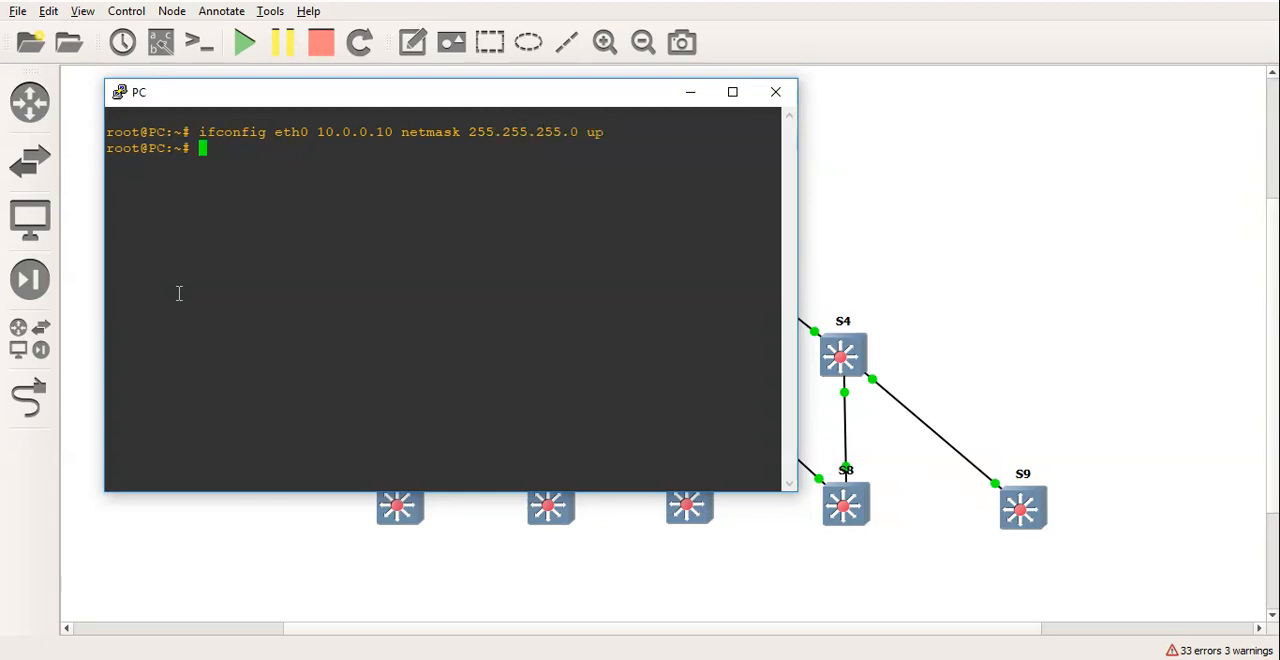
# Add default gateway 10.0.0.1 and ping it to confirm reachability.
pyautogui.write('route add')
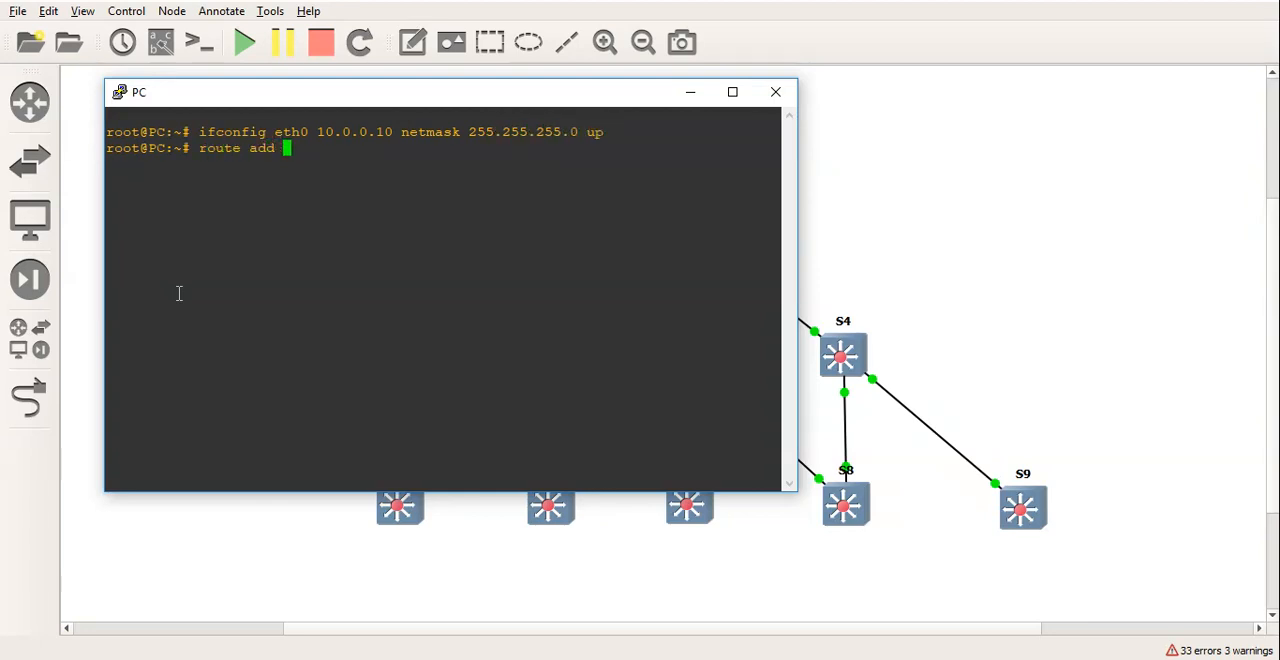
pyautogui.write('default')
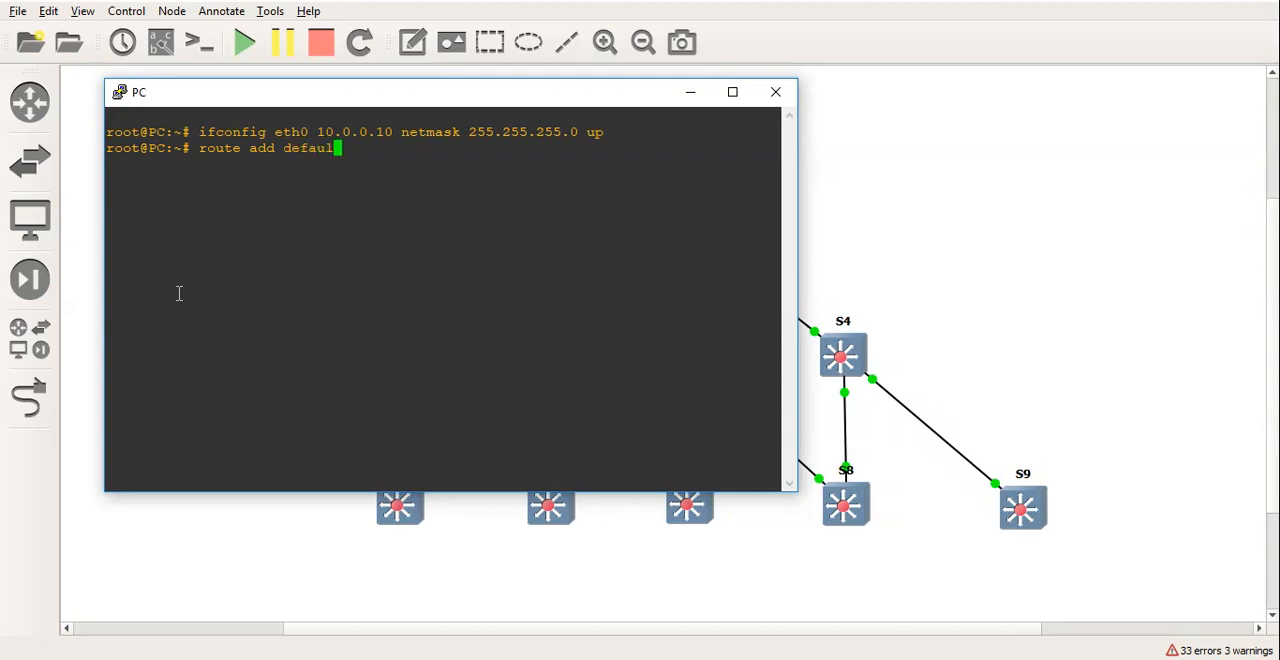
pyautogui.write('gw 10.0.0.1')
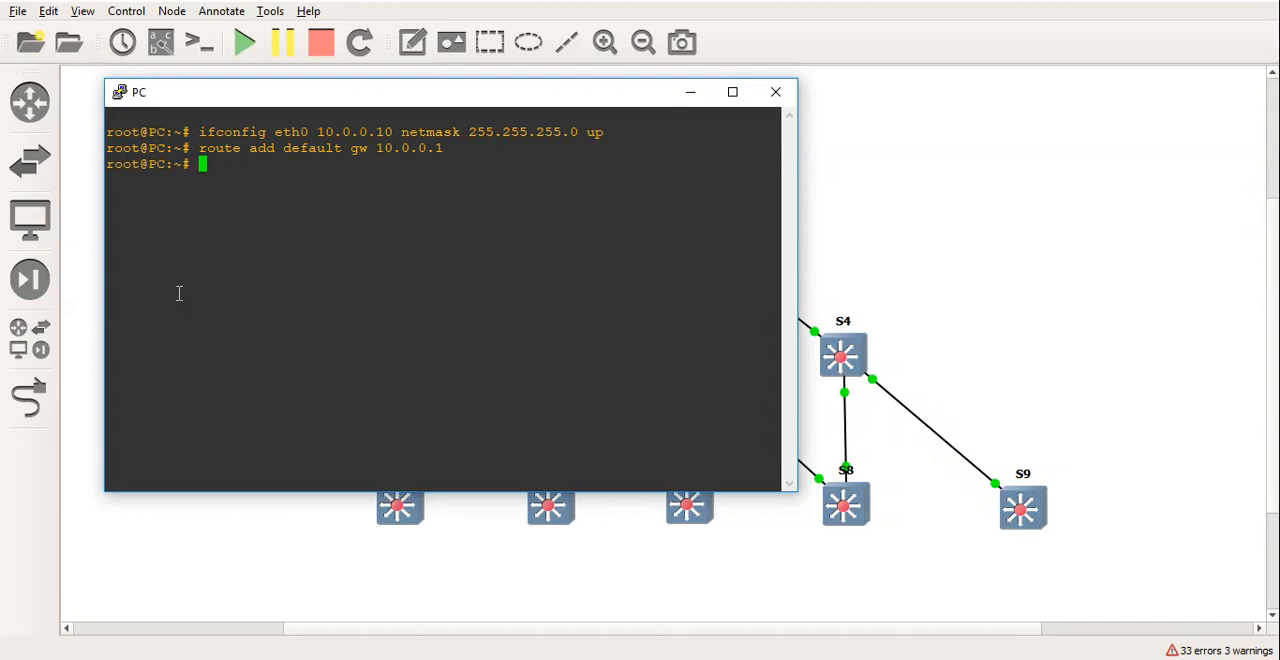
pyautogui.write('ping 10.0.01')
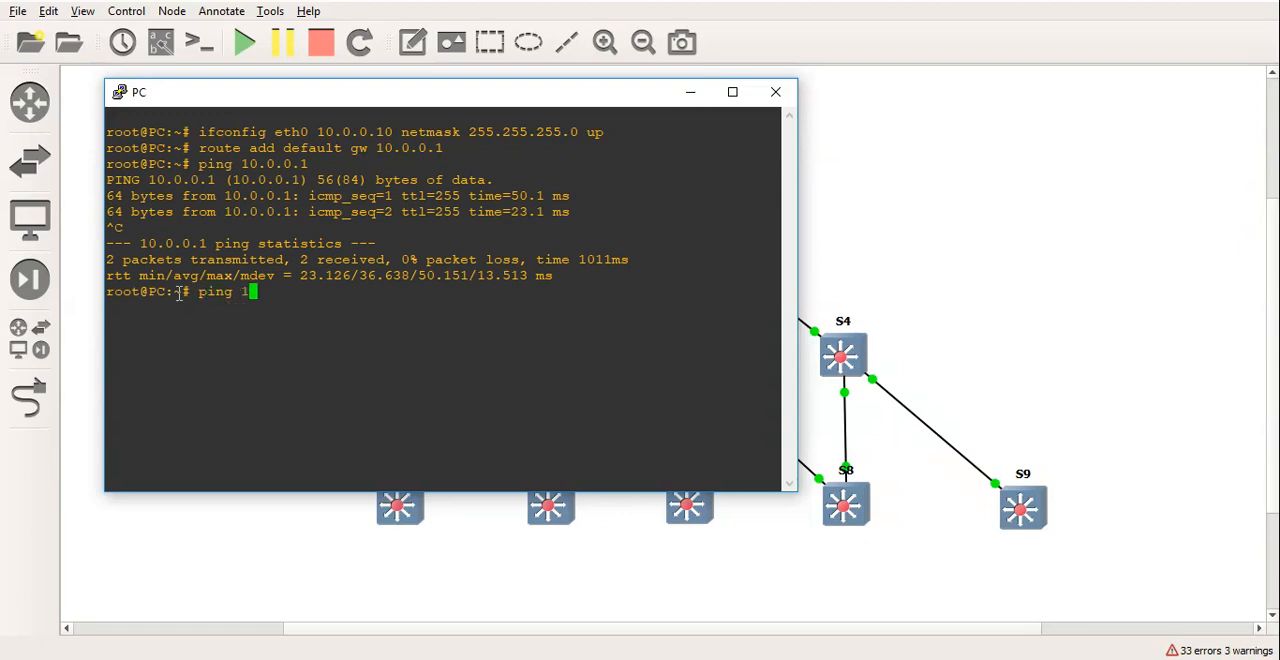
# Ping 192.168.1.254, telnet into S3 at 192.168.1.3 as john, then close the PC console.
pyautogui.write('92.168.1.254')
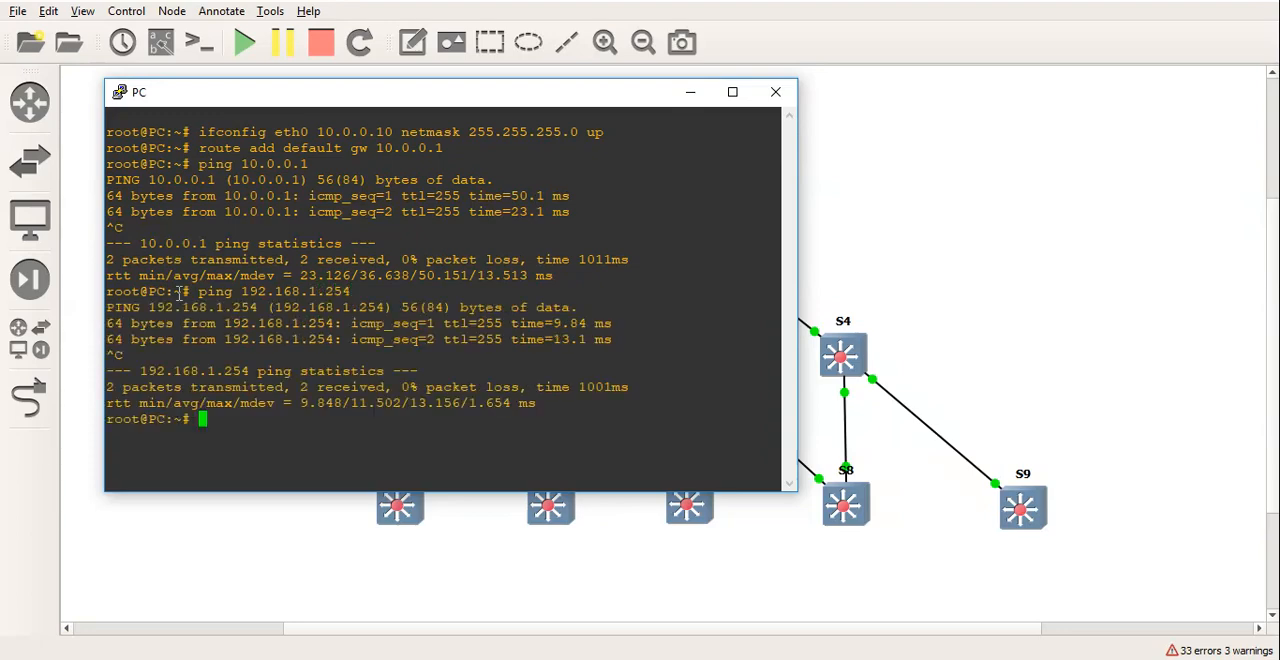
pyautogui.write('telnet 192.168.1.3')
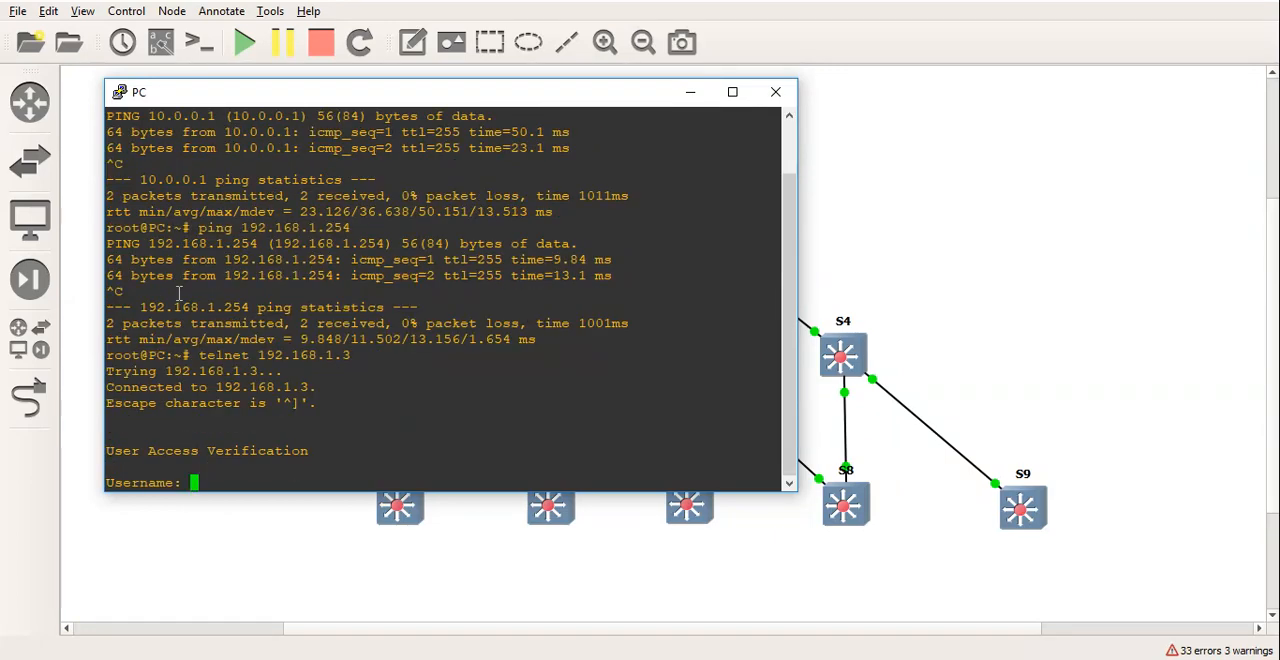
pyautogui.write('john')
pyautogui.write('exit')
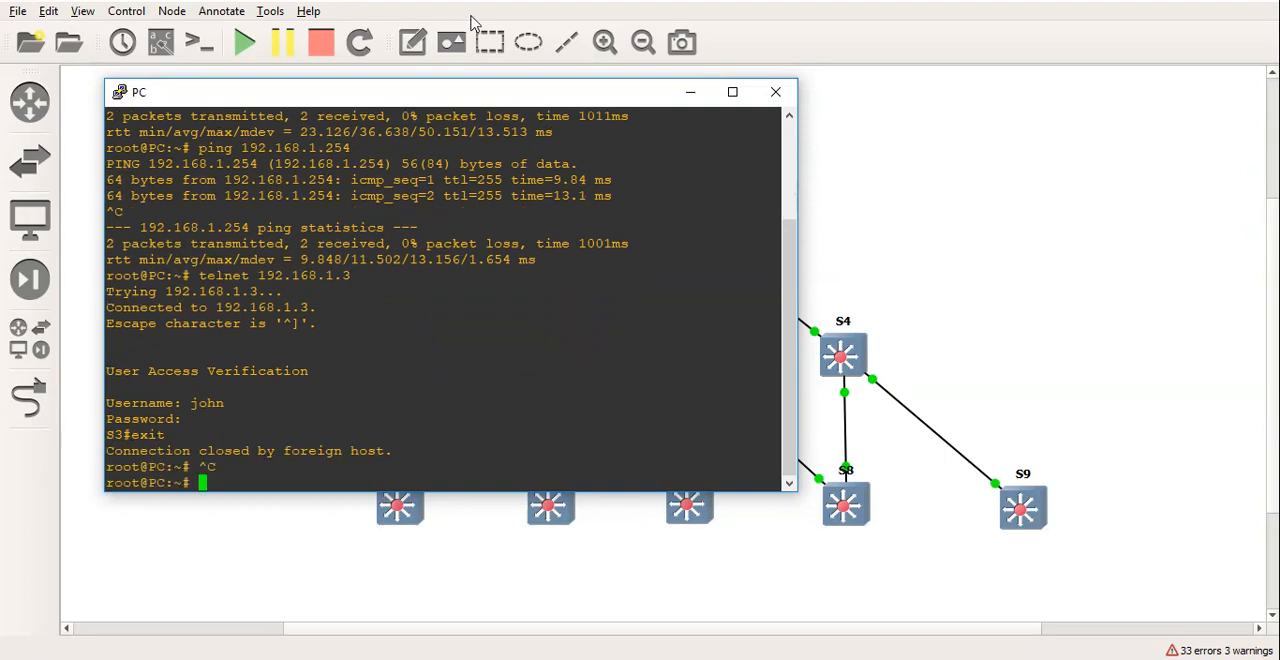
pyautogui.click(774, 92)
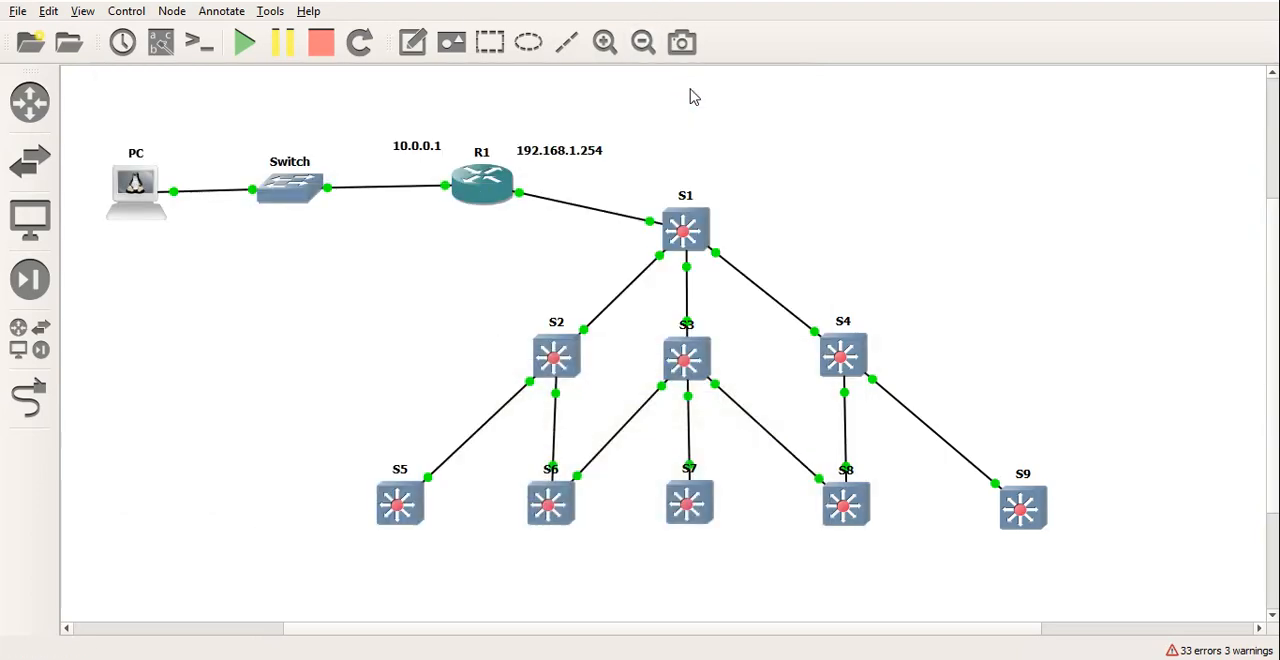
pyautogui.rightClick(684, 230)
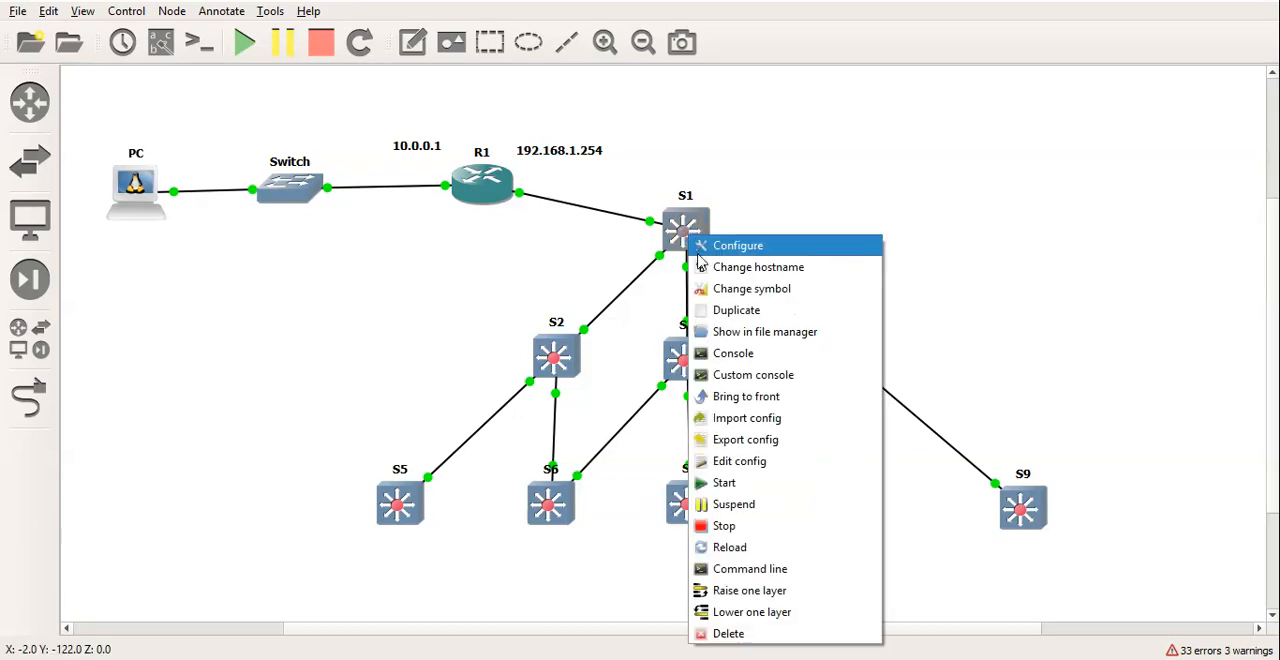
pyautogui.click(732, 352)
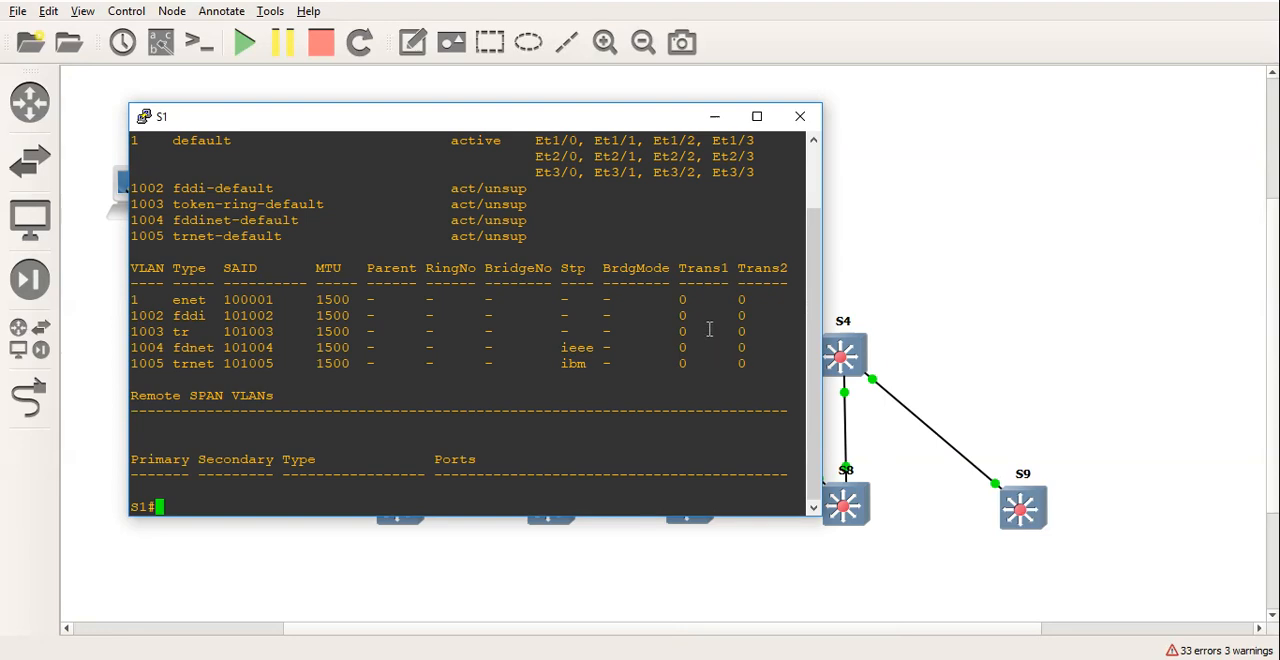
pyautogui.write('sh vl')
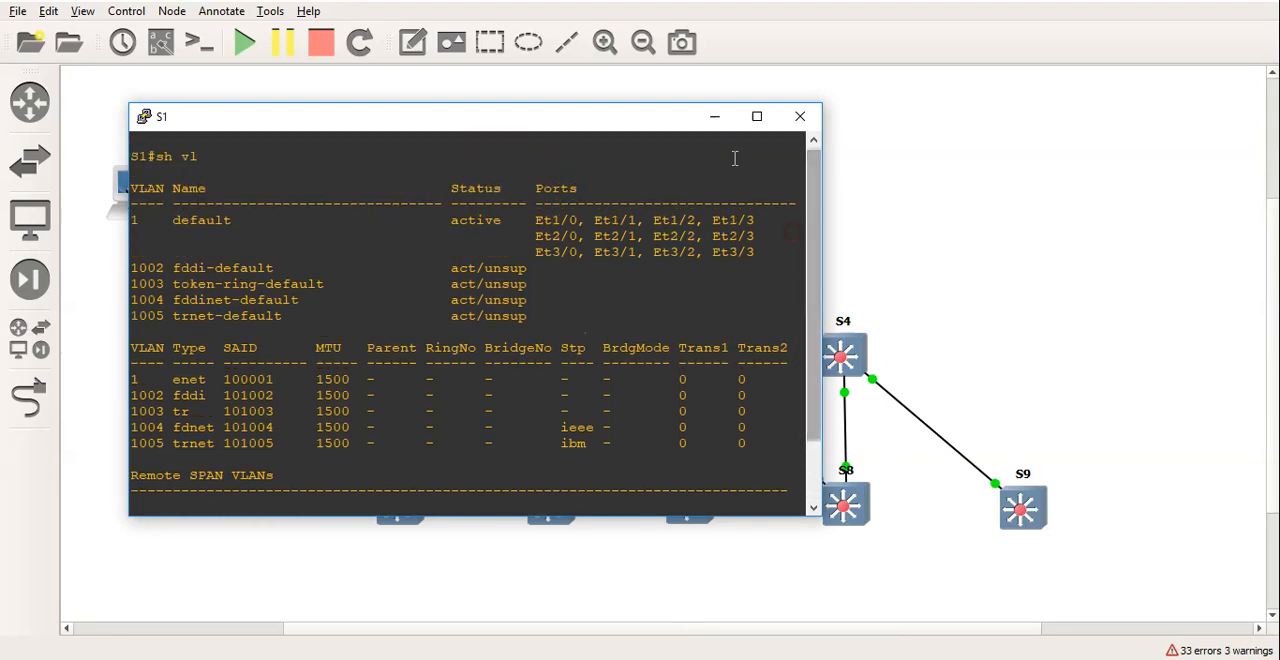
pyautogui.click(800, 116)
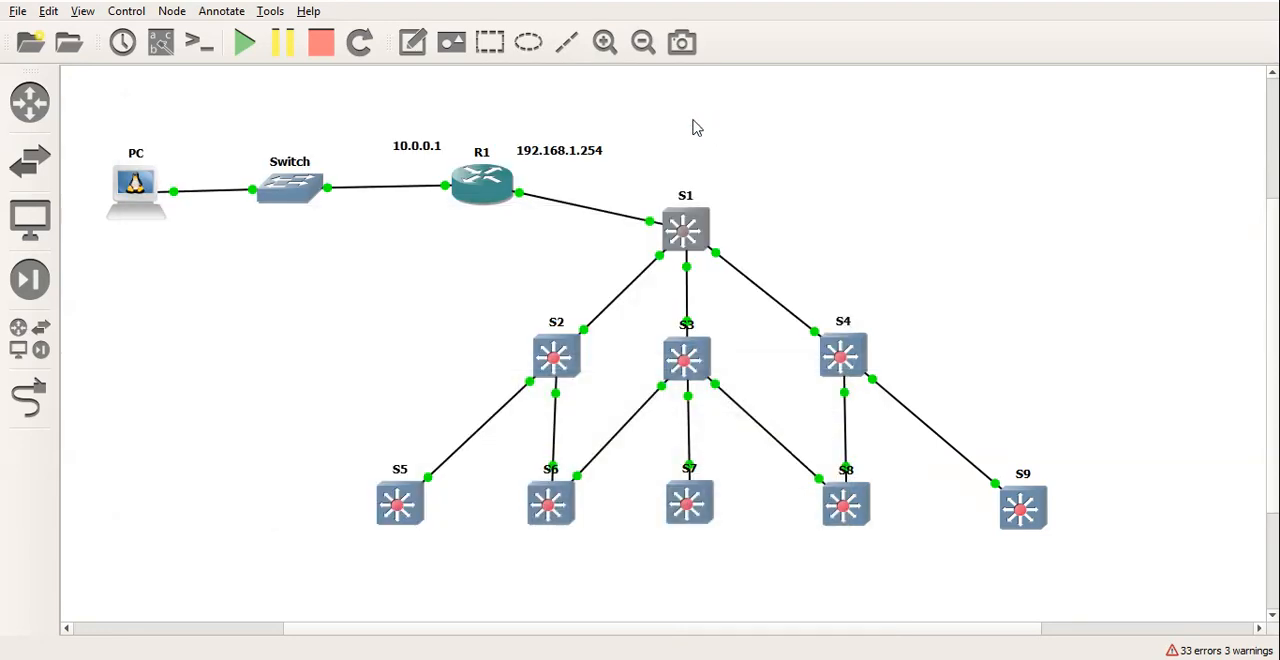
pyautogui.rightClick(684, 230)
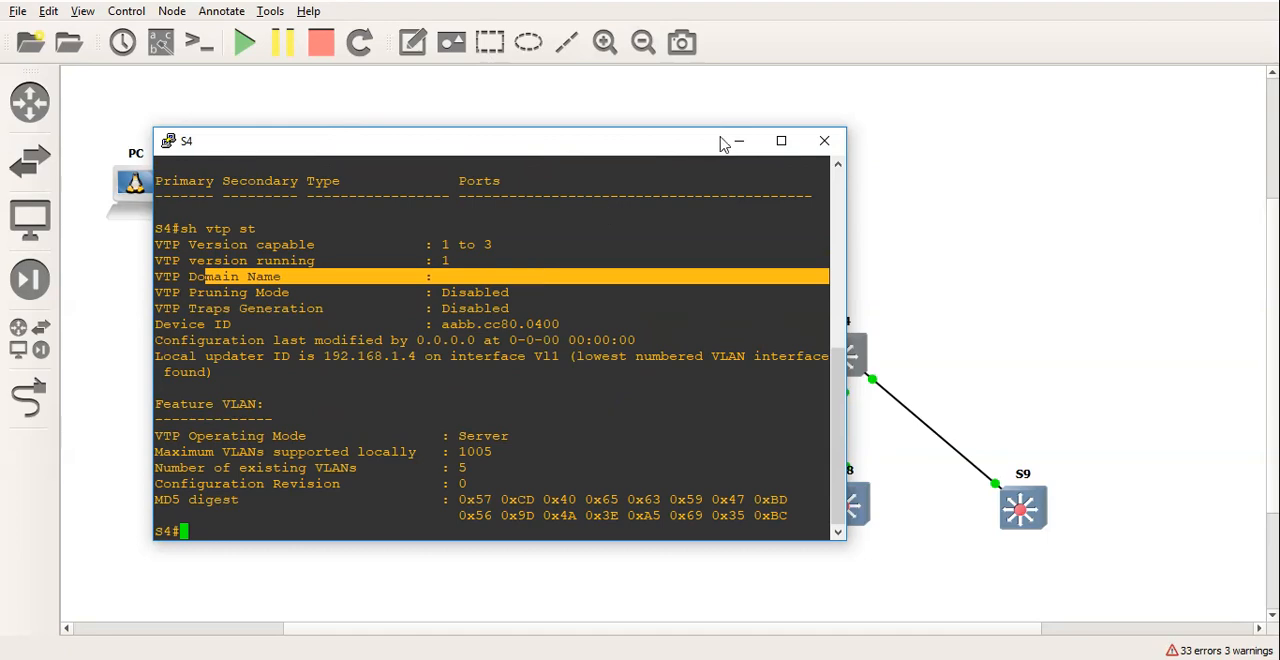
pyautogui.click(824, 140)
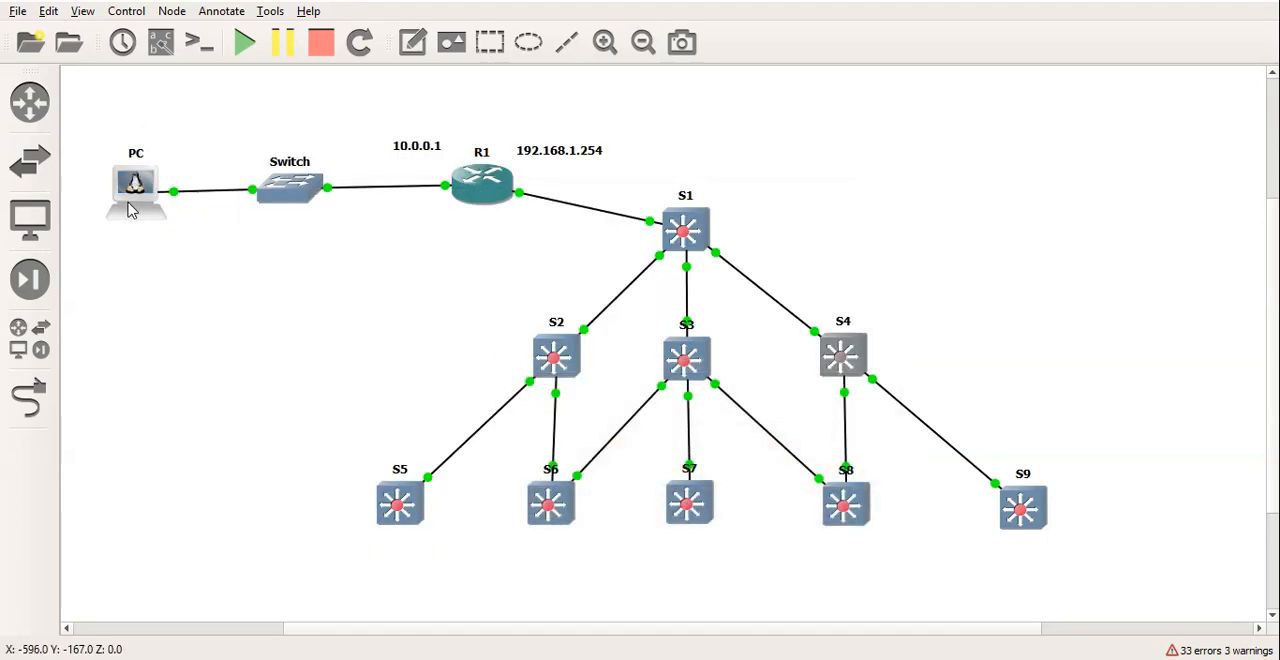
# In the PC console, save the vlanloop telnet script for 192.168.1.1 in nano and leave the editor.
pyautogui.rightClick(136, 190)
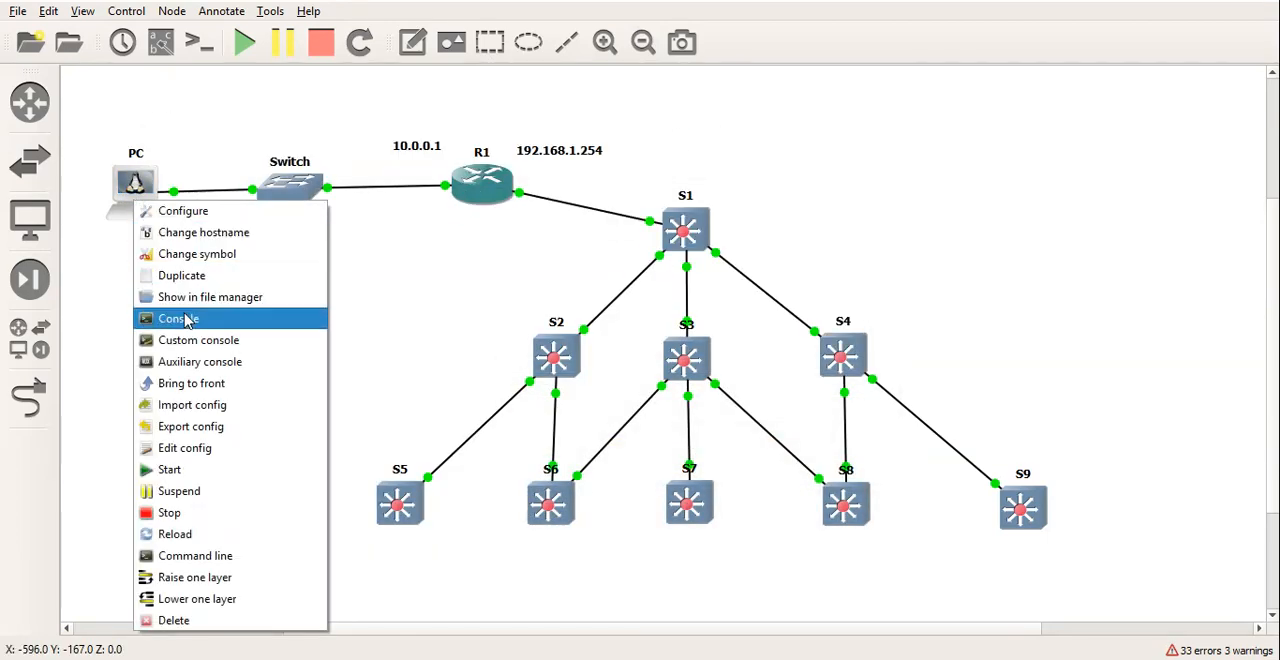
pyautogui.click(178, 318)
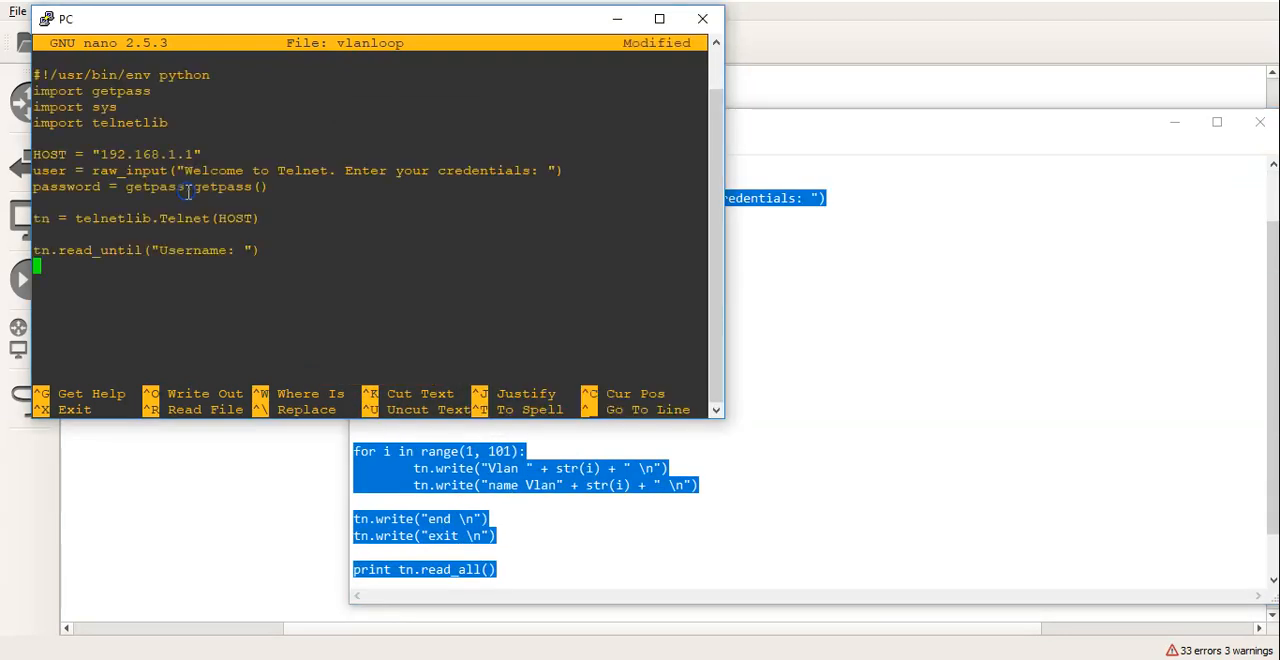
pyautogui.press('ctrl+o')
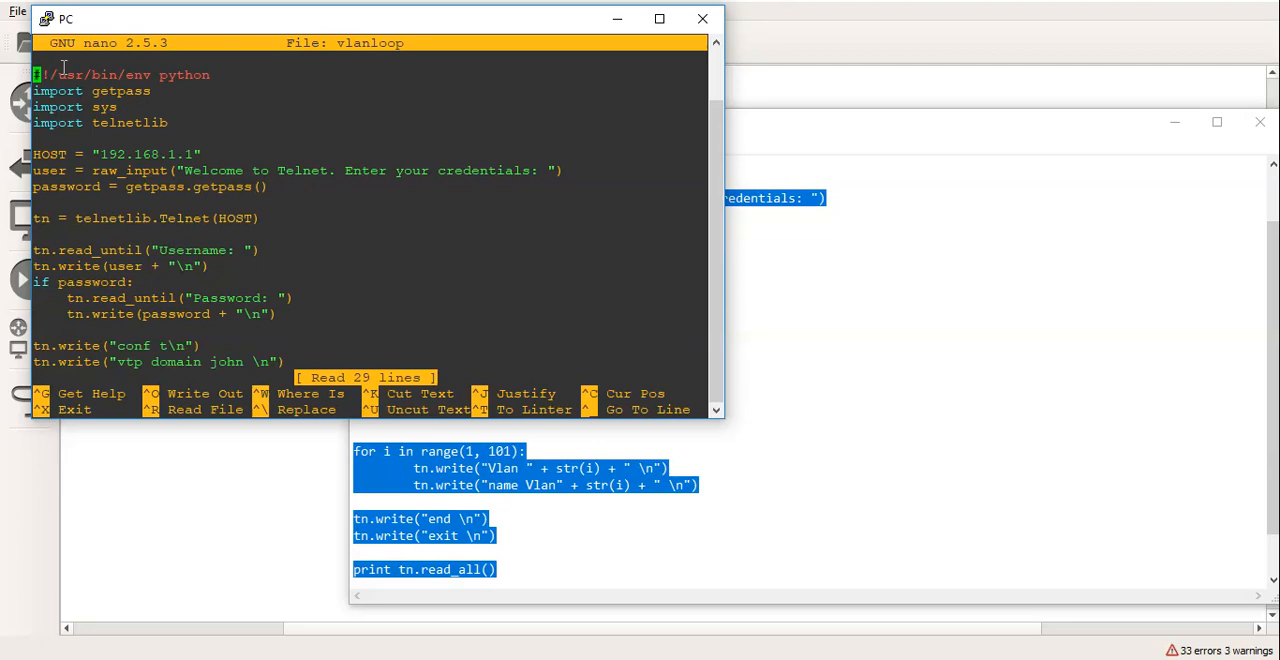
pyautogui.moveTo(90, 154)
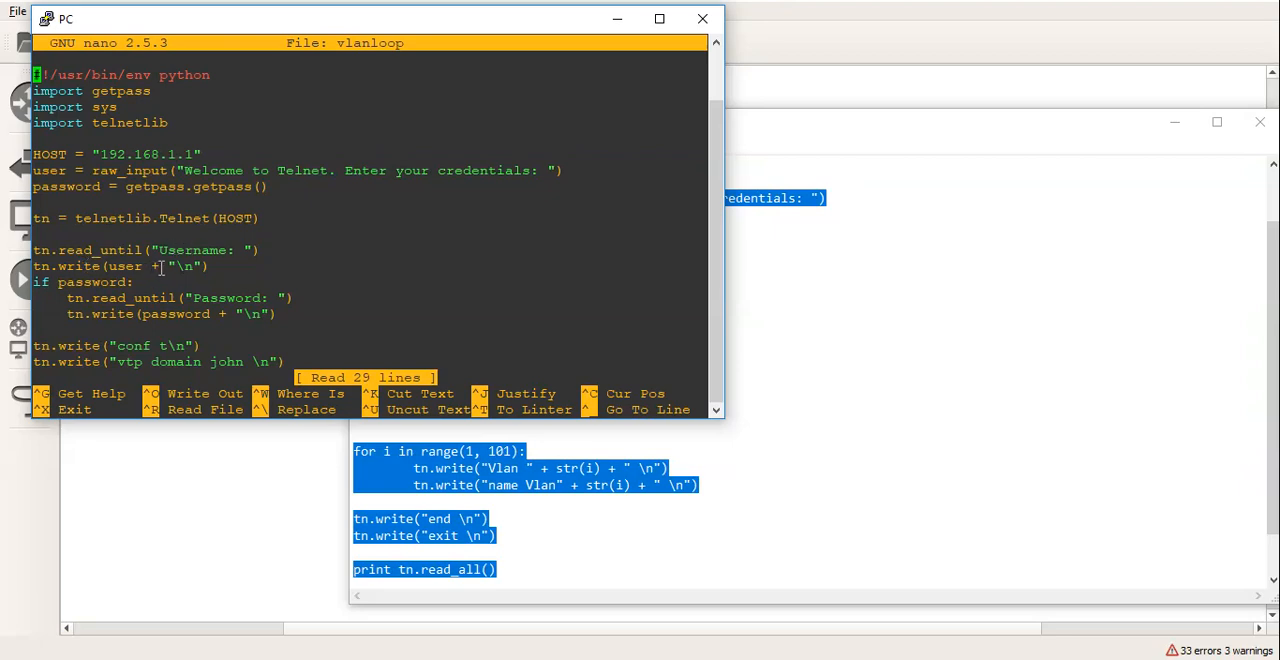
pyautogui.moveTo(104, 284)
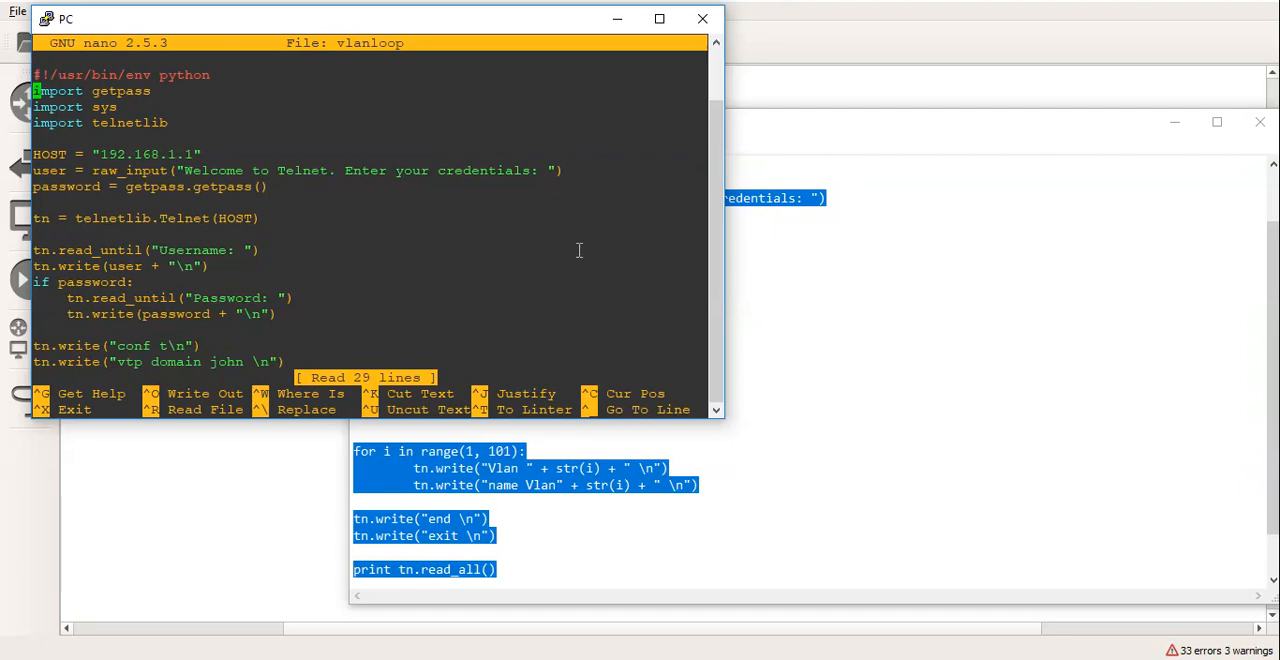
pyautogui.scroll(-3)
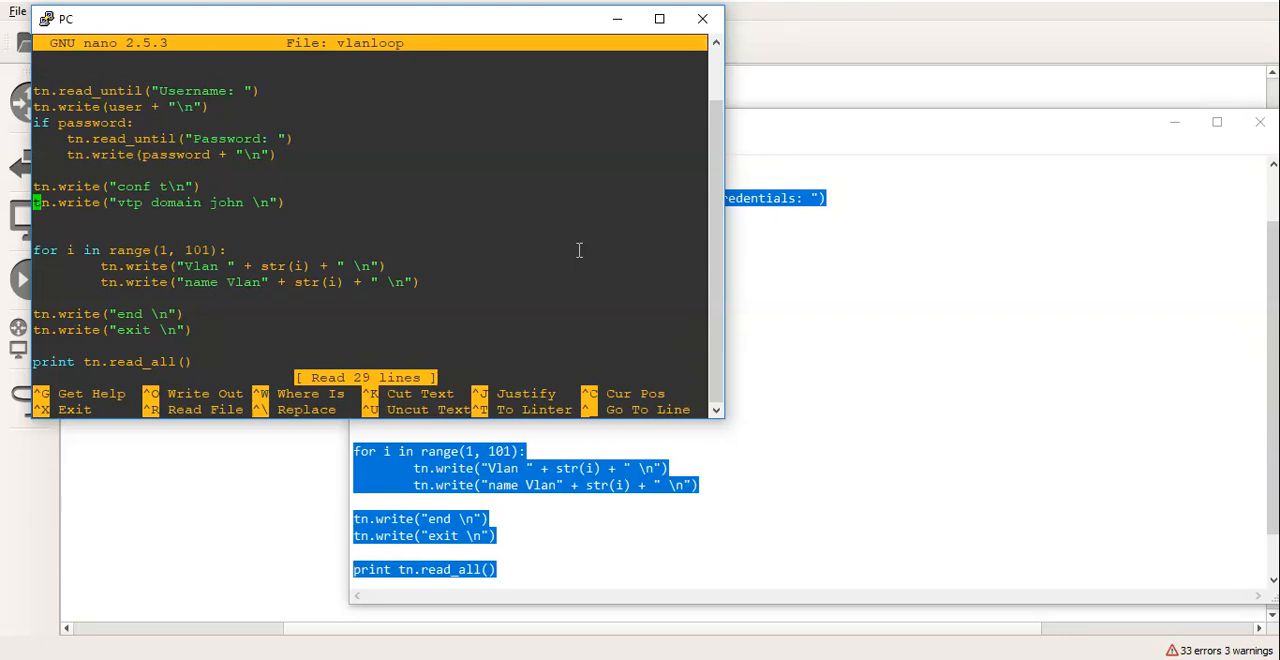
pyautogui.press('down')
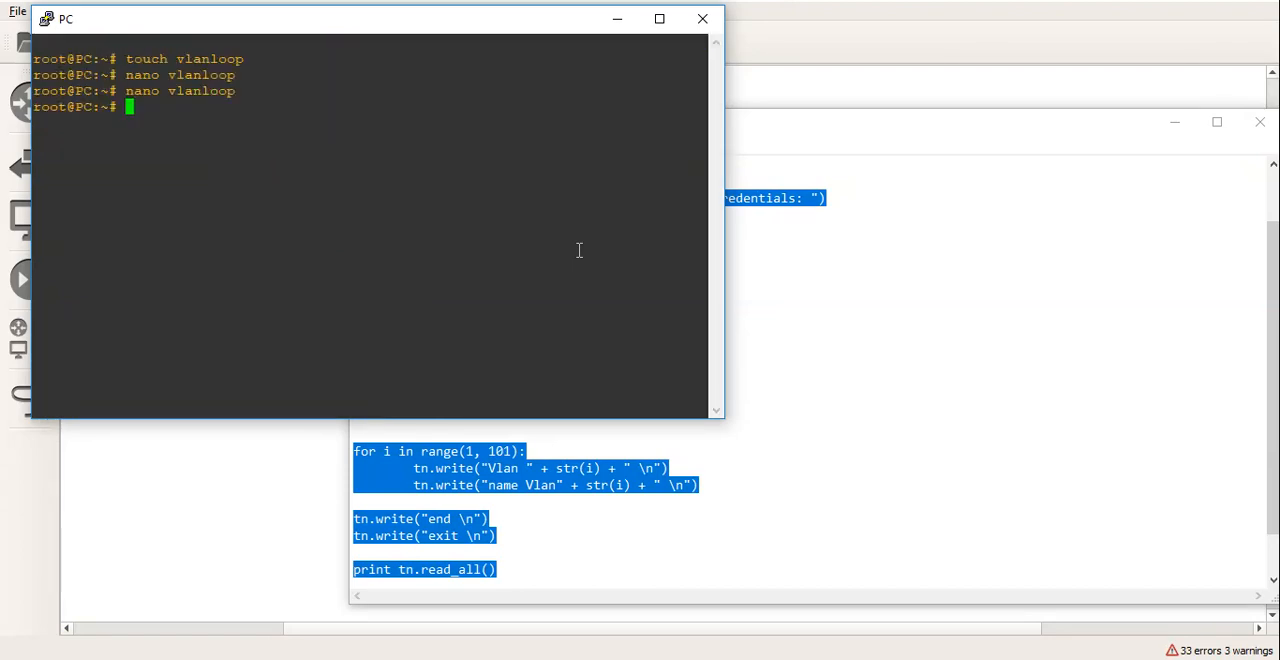
# Run python vlanloop on the PC and enter username john at the prompt.
pyautogui.write('python vlanloop')
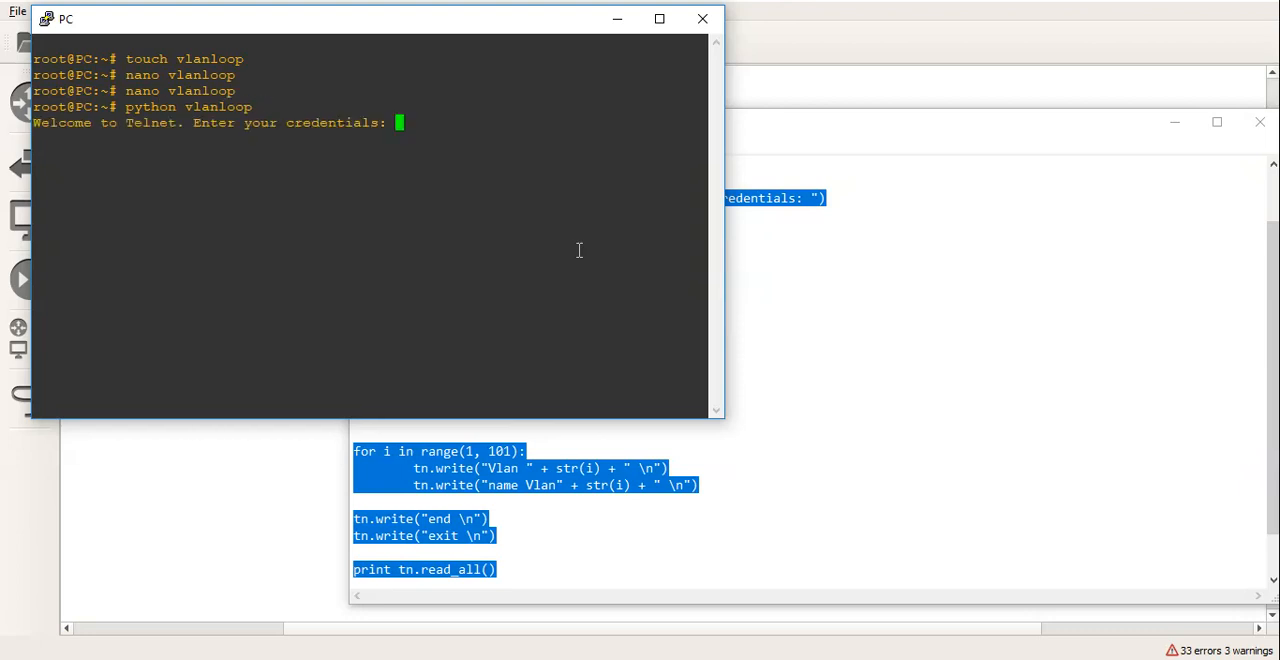
pyautogui.write('john')
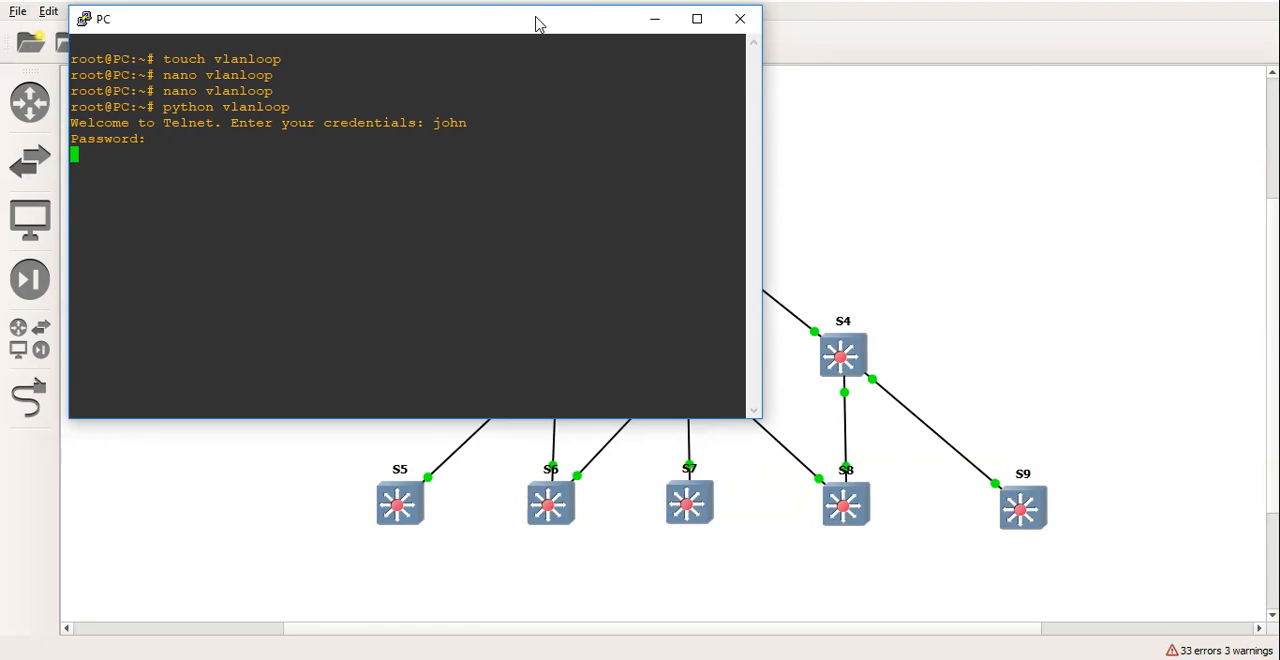
pyautogui.moveTo(636, 22)
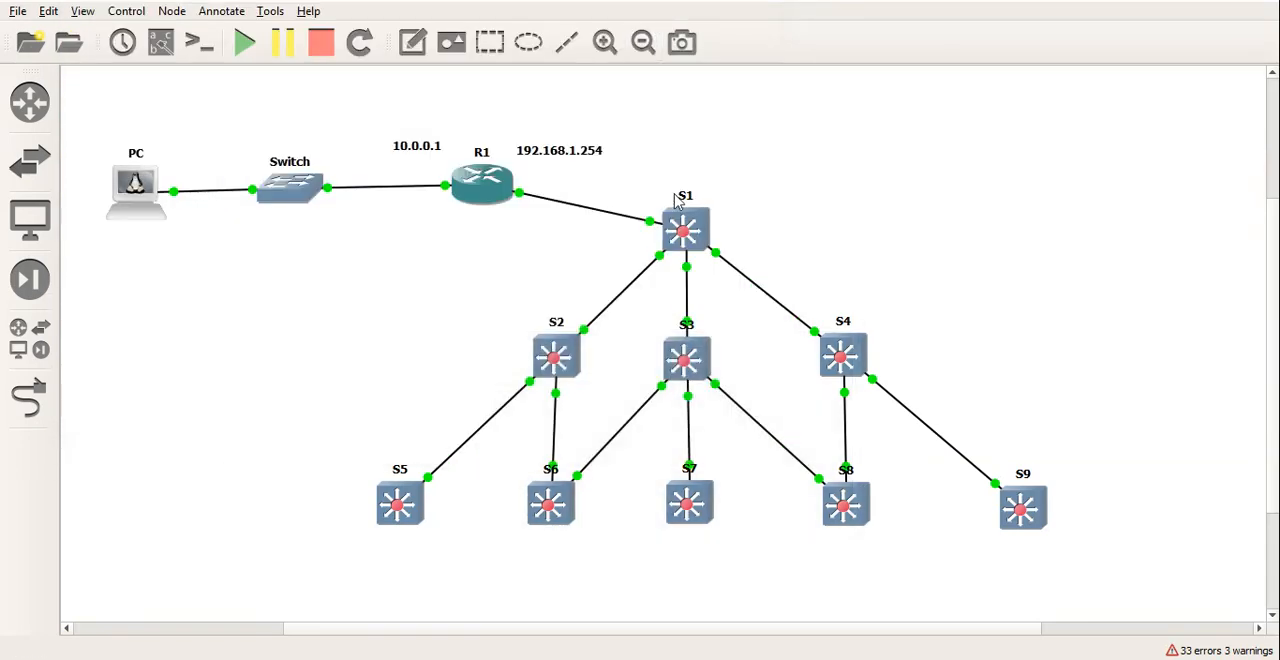
# On S1's console, page through the show vlan listing of the newly created VLANs.
pyautogui.rightClick(684, 230)
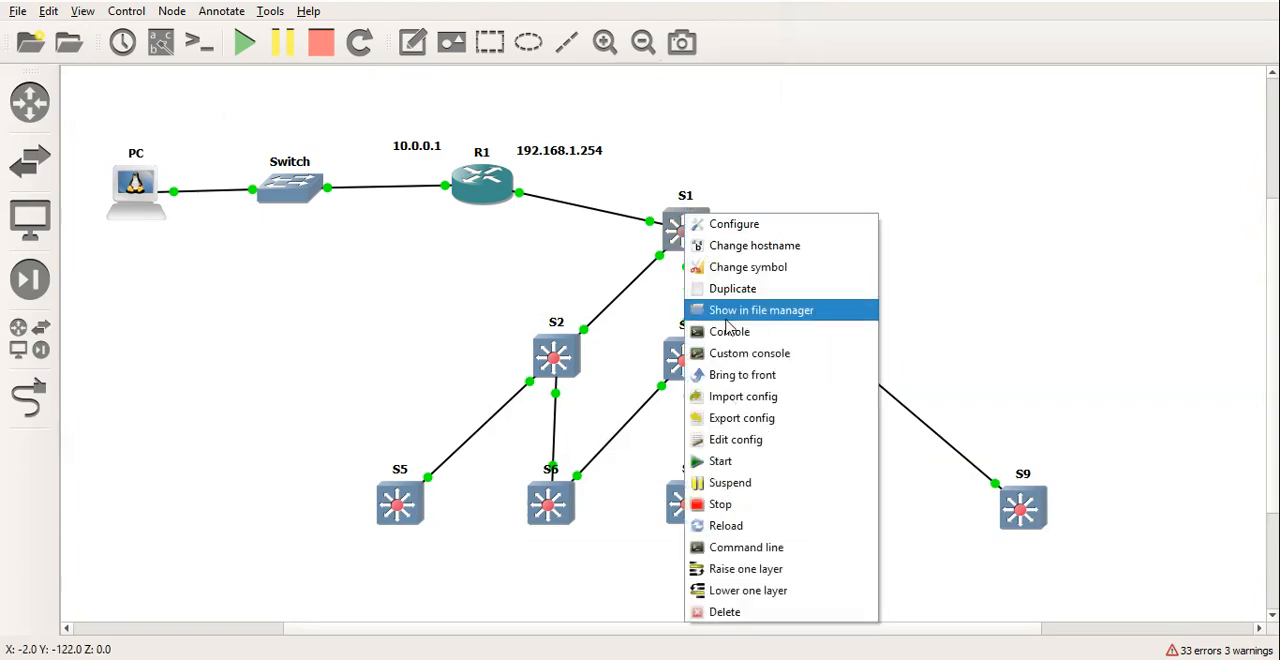
pyautogui.click(730, 330)
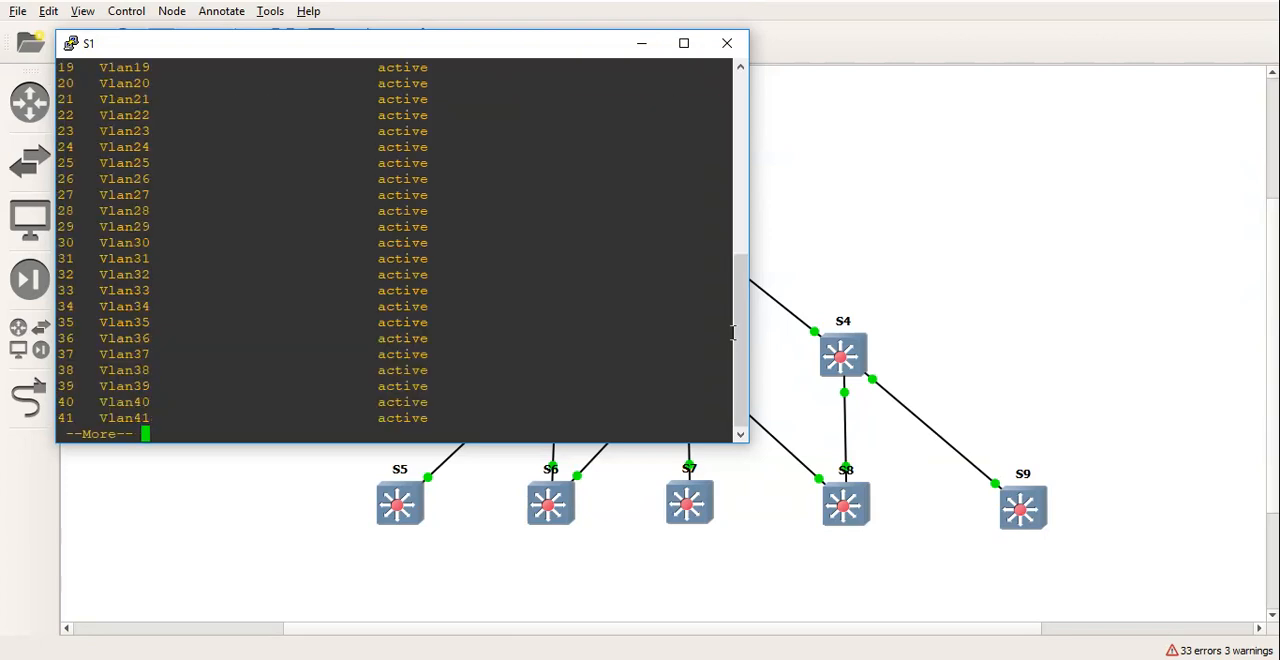
pyautogui.press('space')
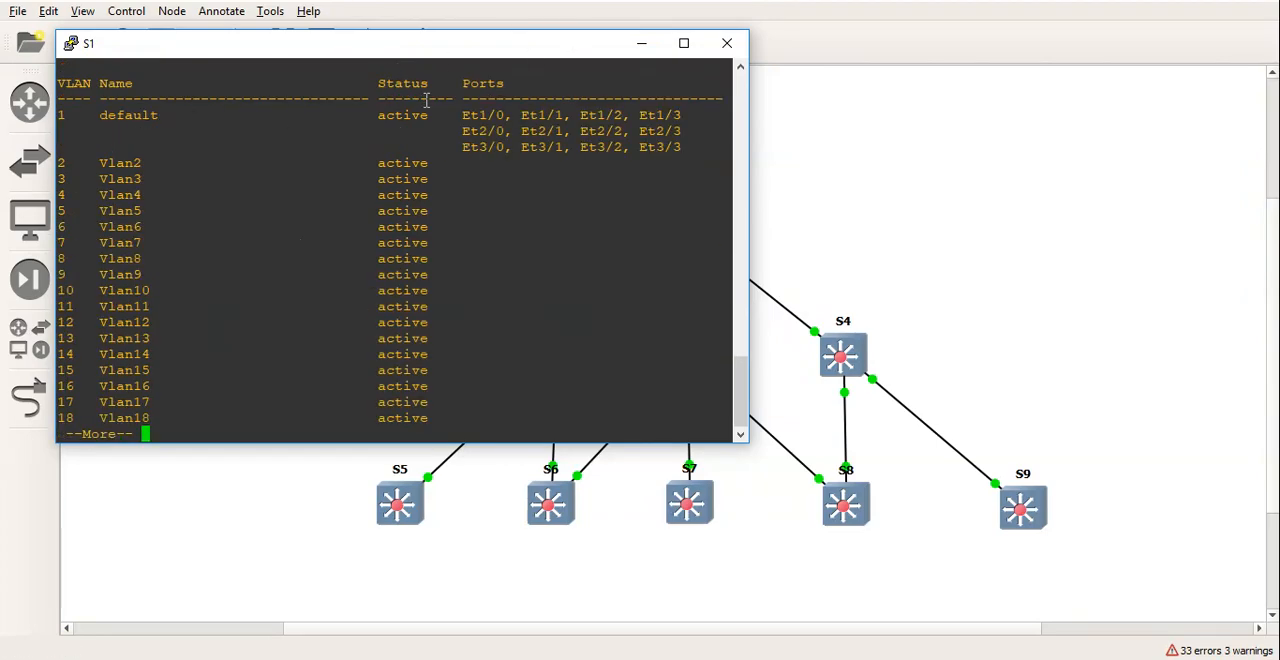
pyautogui.press('space')
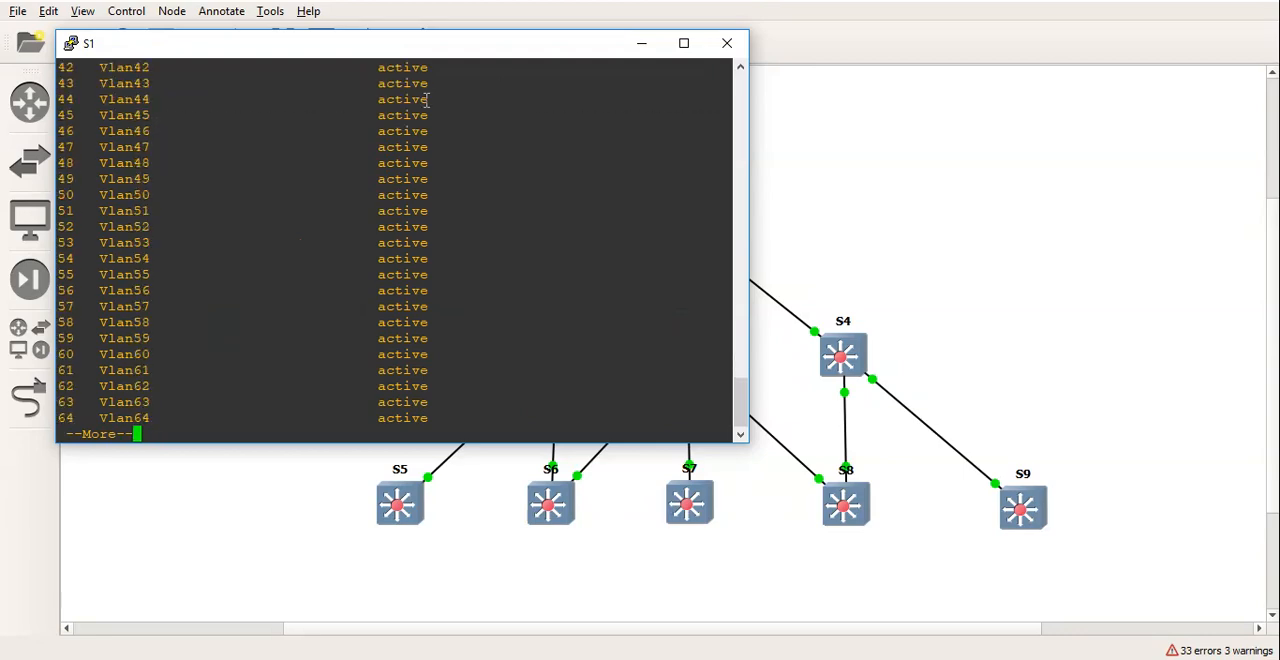
pyautogui.press('space')
pyautogui.write('h v')
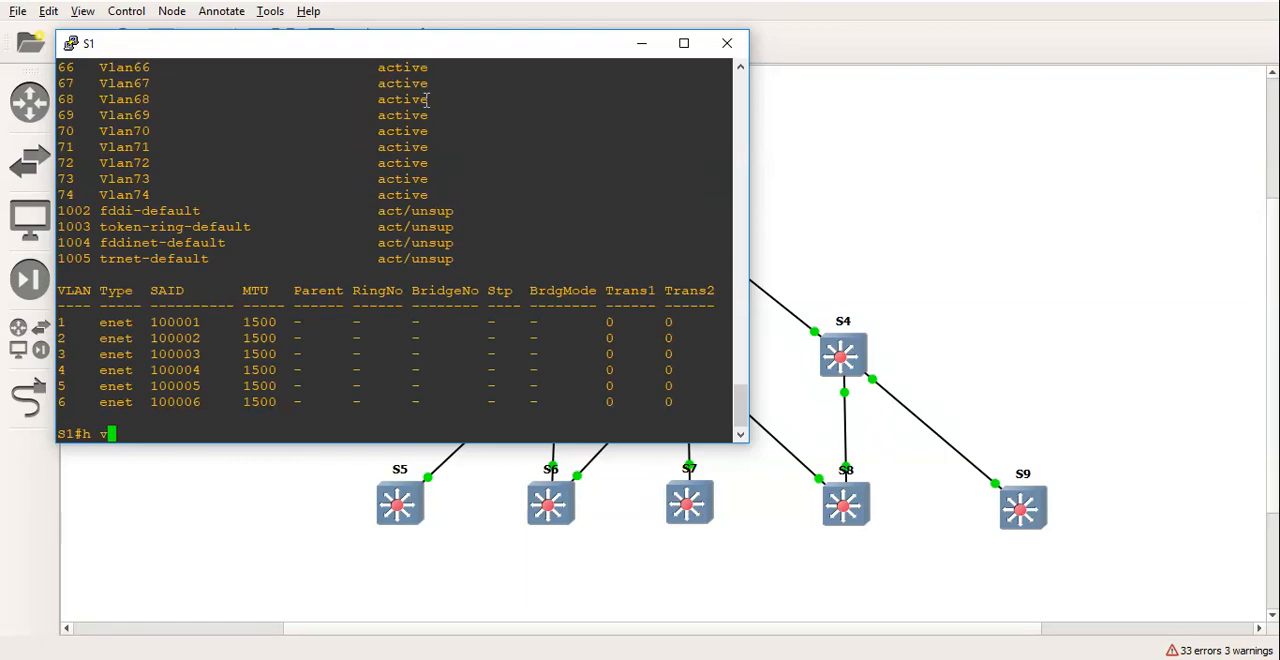
# Run the VLAN listing again to reach higher-numbered VLANs, then put the S1 console away.
pyautogui.write('l')
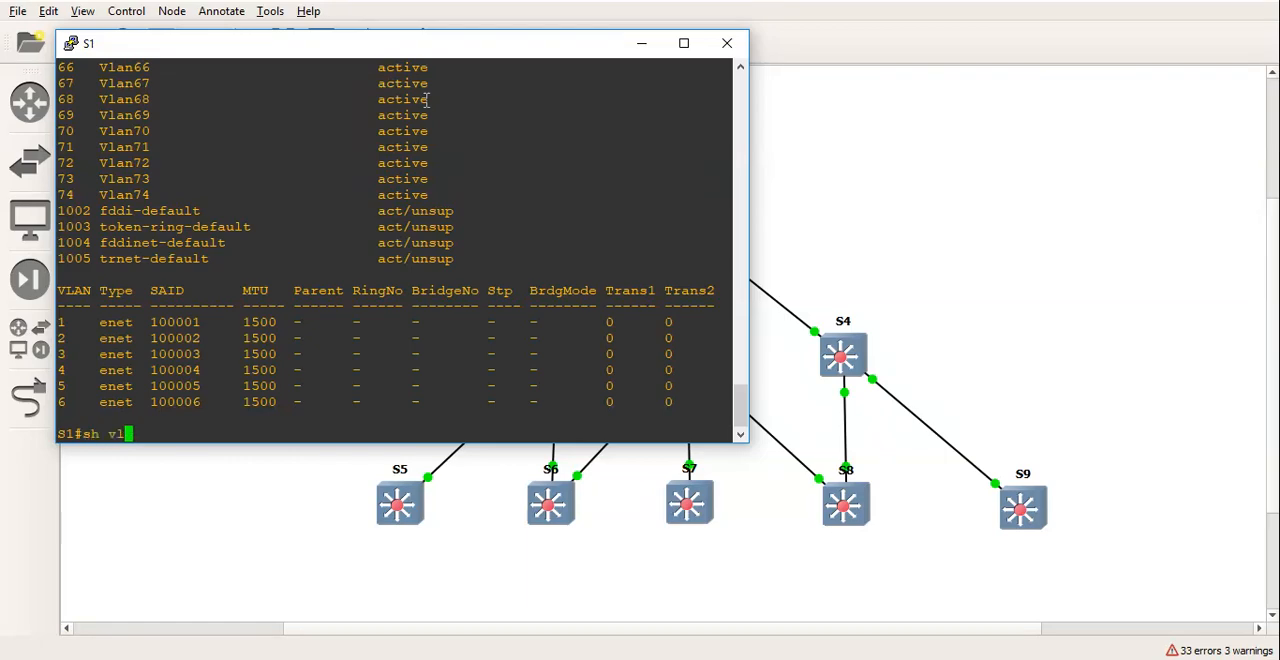
pyautogui.press('Return')
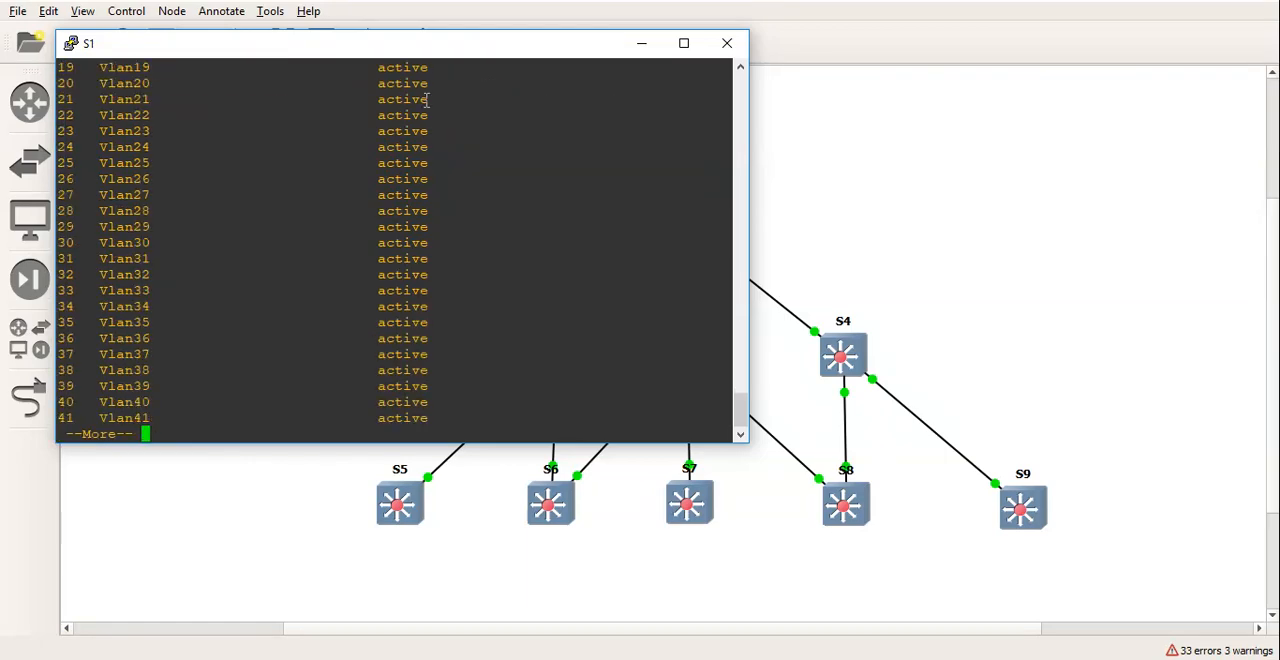
pyautogui.press('space')
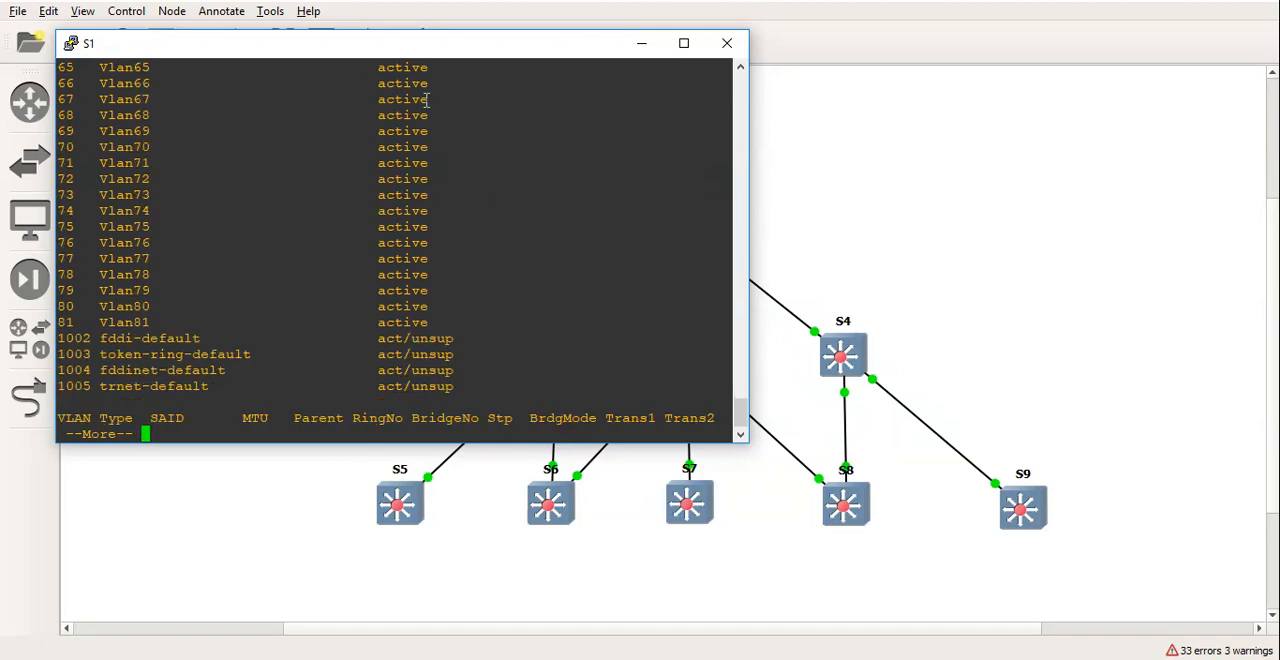
pyautogui.moveTo(630, 50)
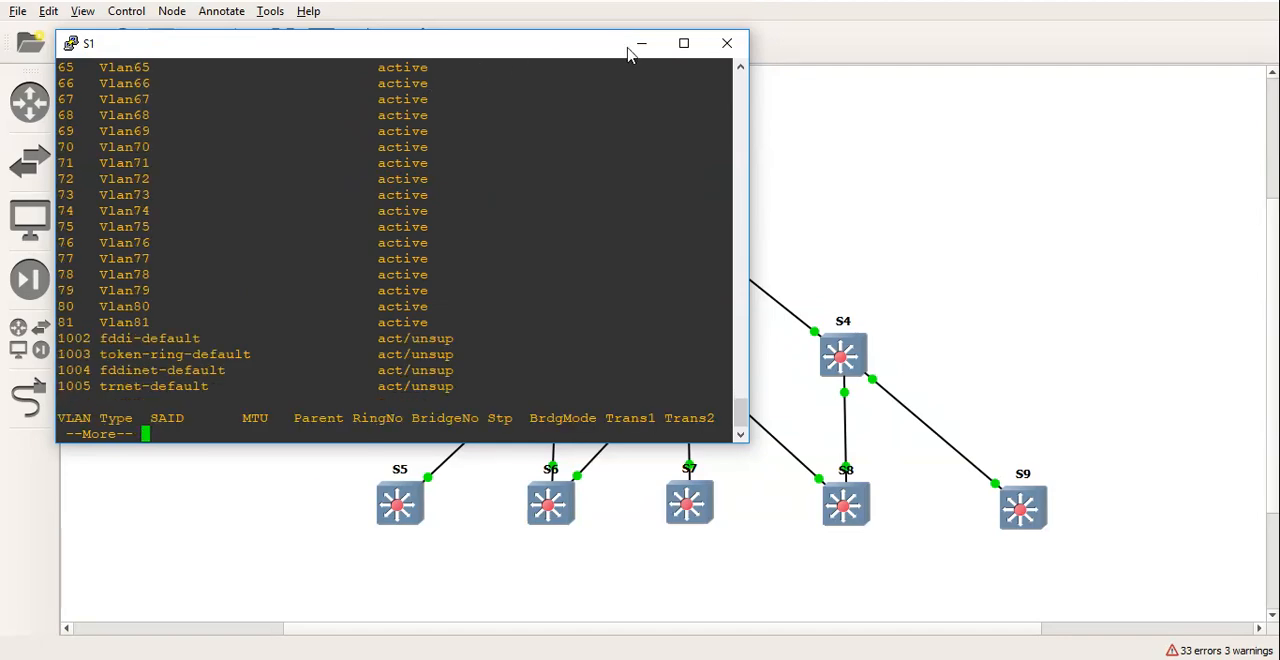
pyautogui.click(728, 44)
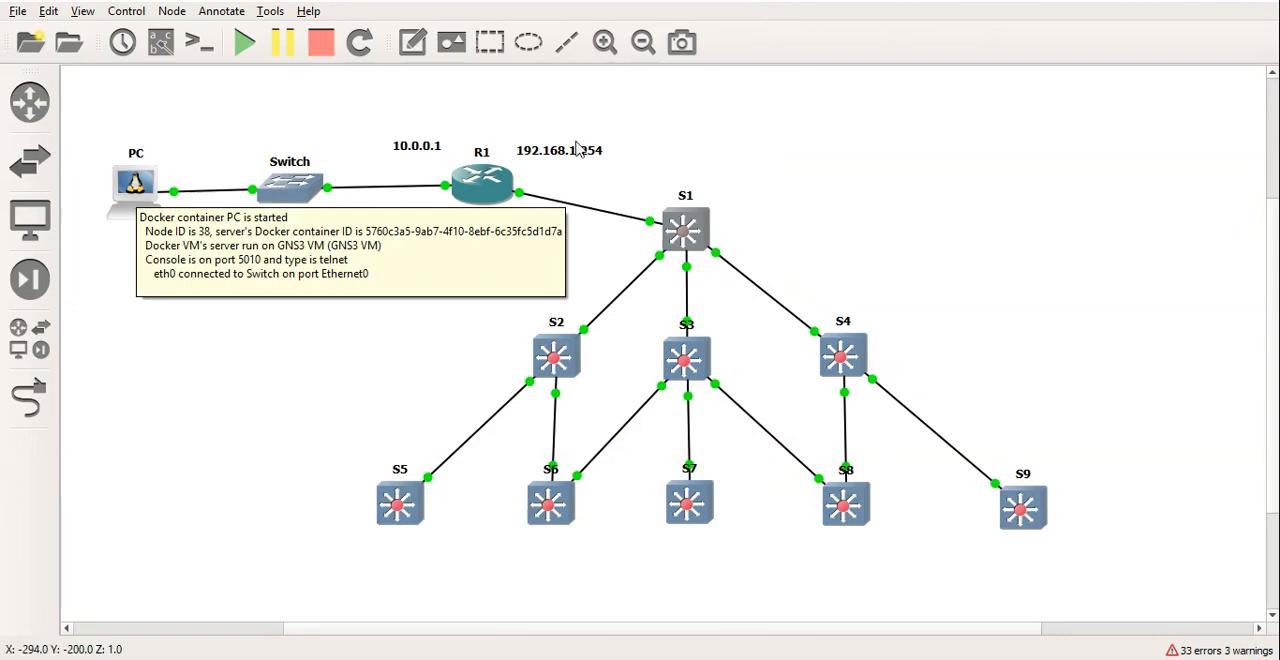
pyautogui.moveTo(728, 224)
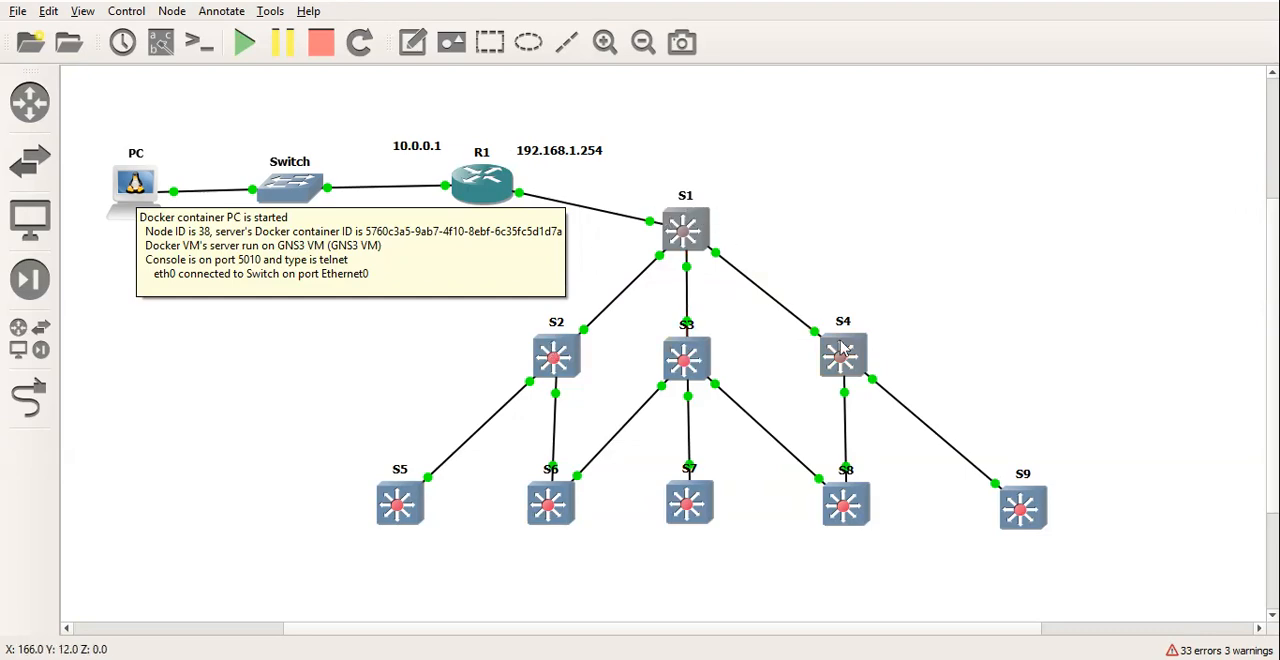
pyautogui.moveTo(572, 588)
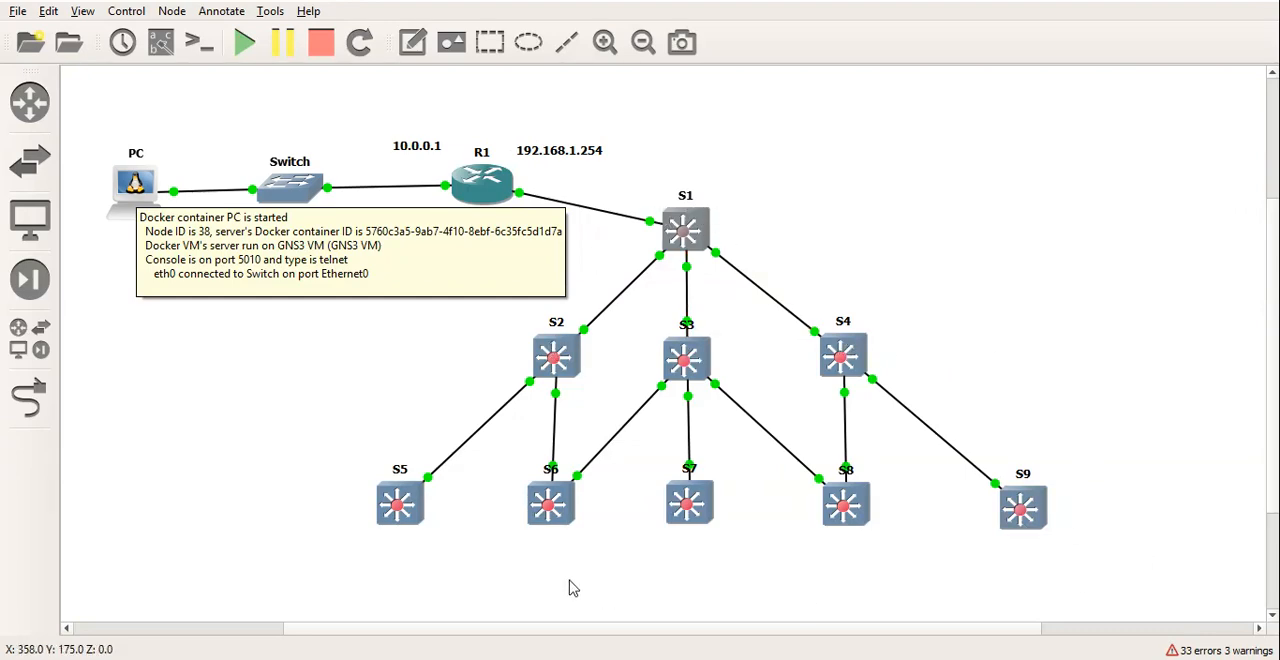
pyautogui.moveTo(1116, 390)
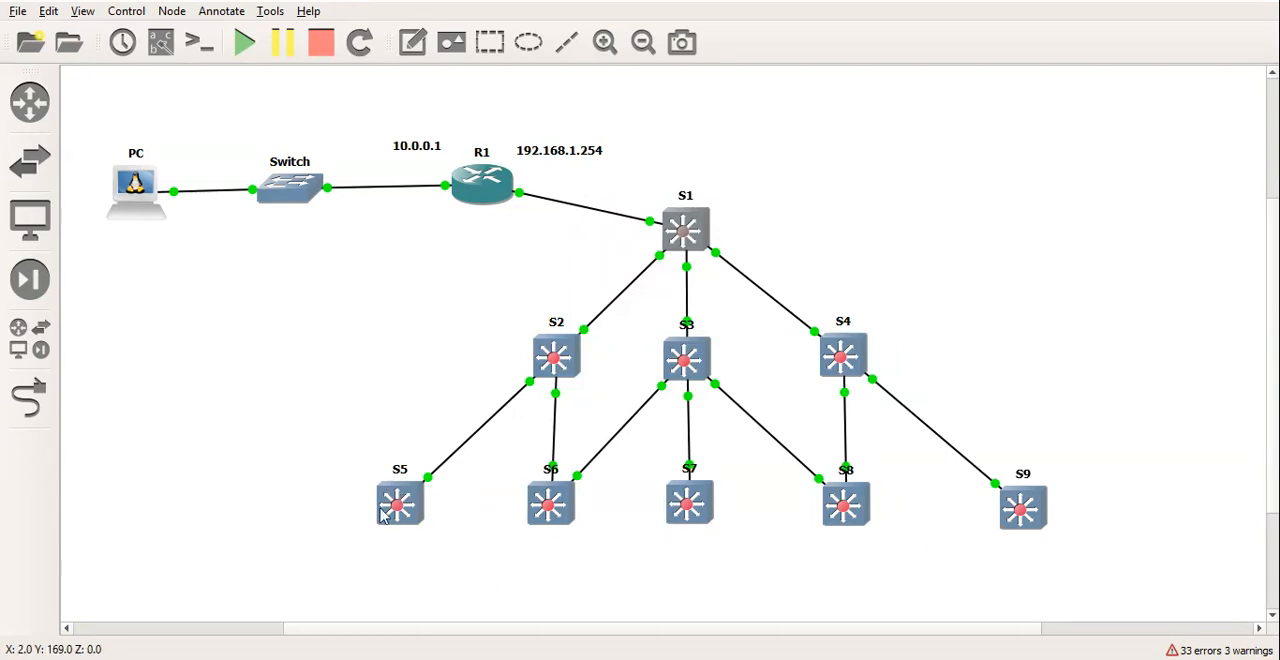
pyautogui.moveTo(544, 276)
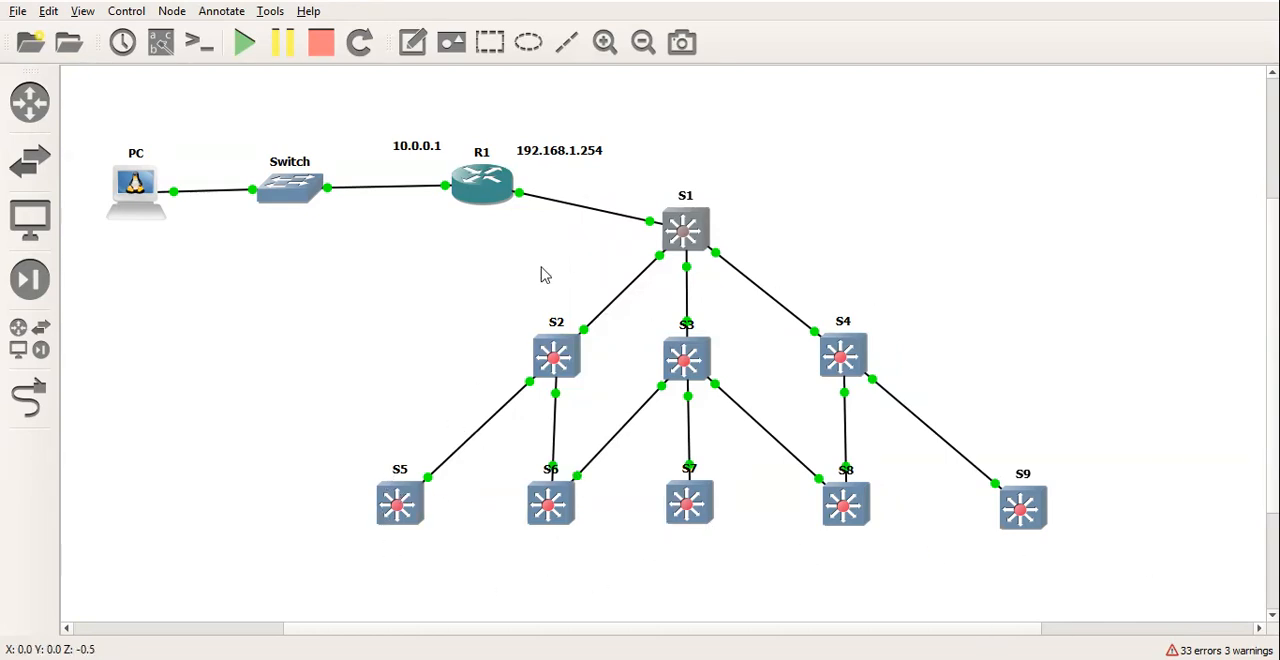
pyautogui.moveTo(818, 220)
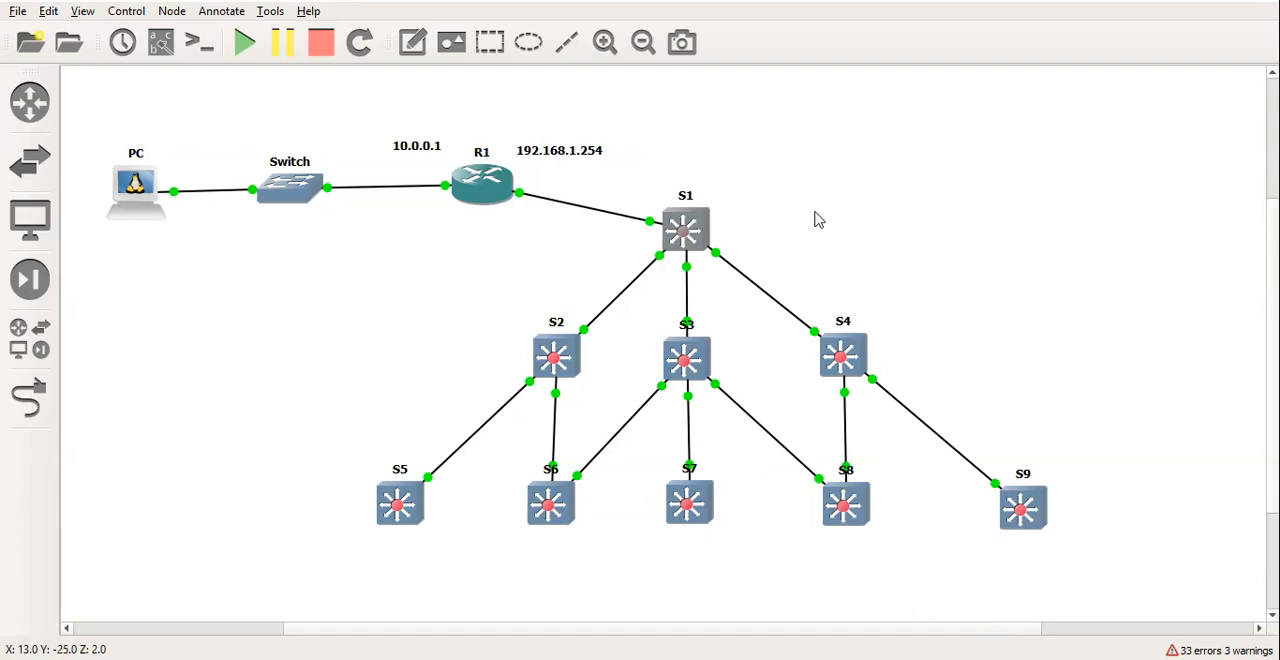
pyautogui.moveTo(136, 196)
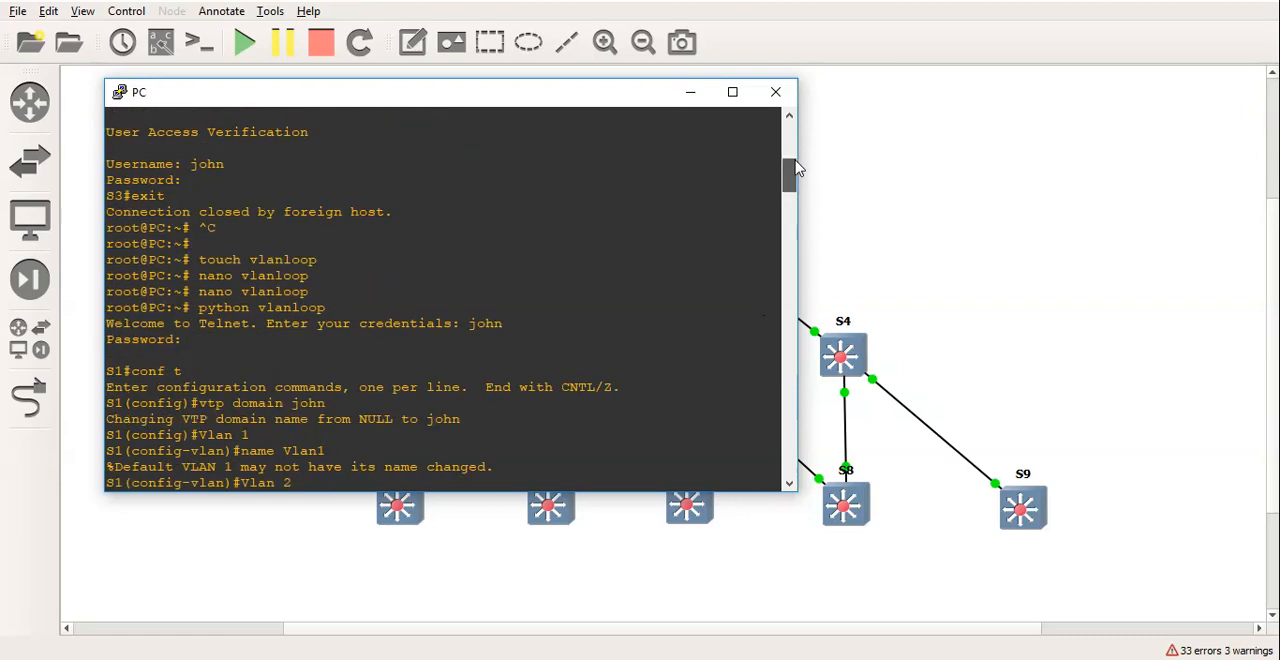
# Scroll the PC console through the vlanloop output down to the root prompt.
pyautogui.scroll(-3)
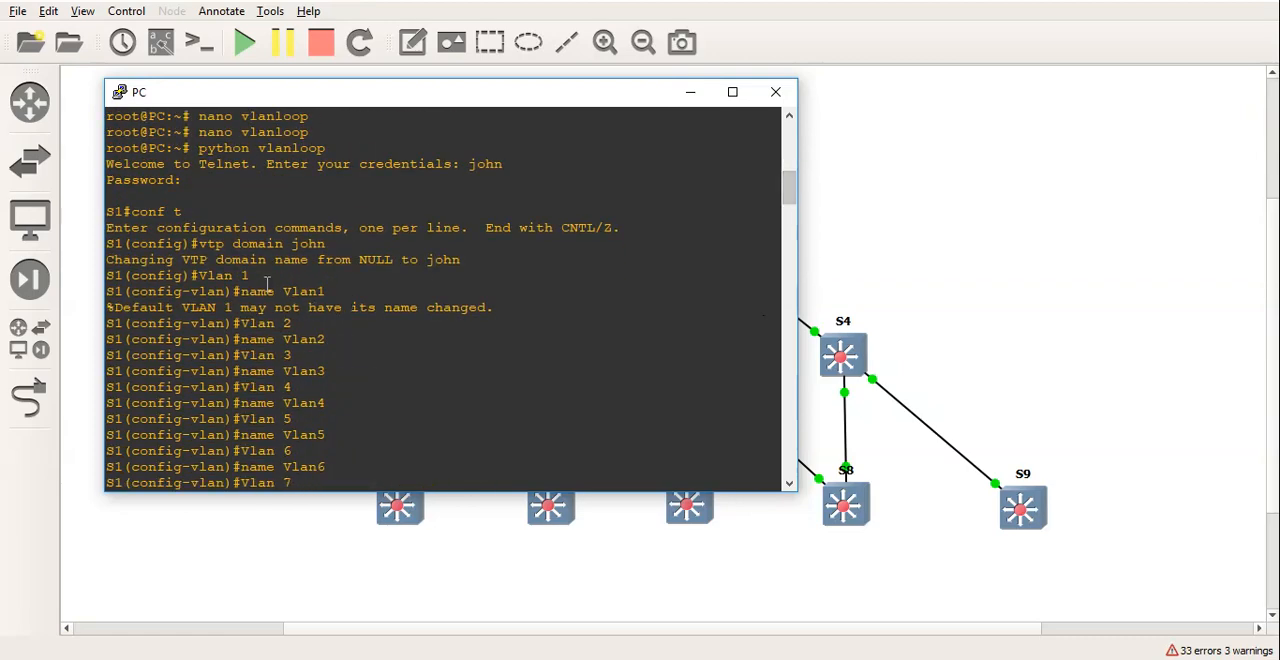
pyautogui.moveTo(624, 210)
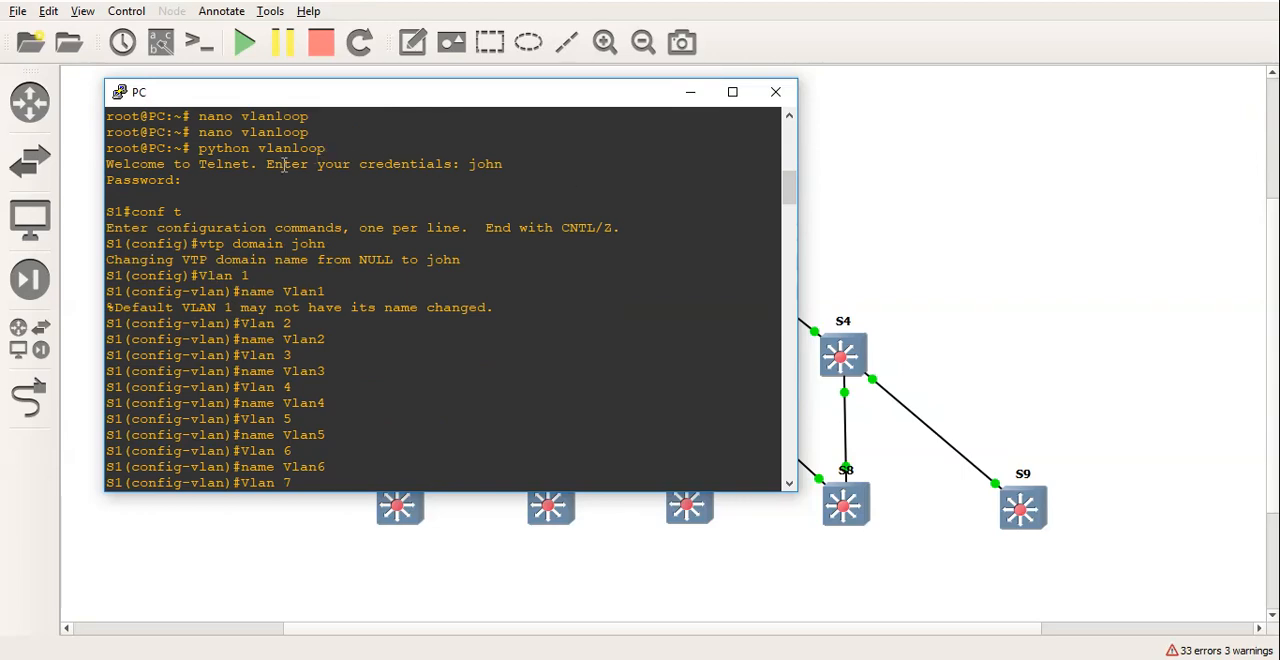
pyautogui.scroll(-3)
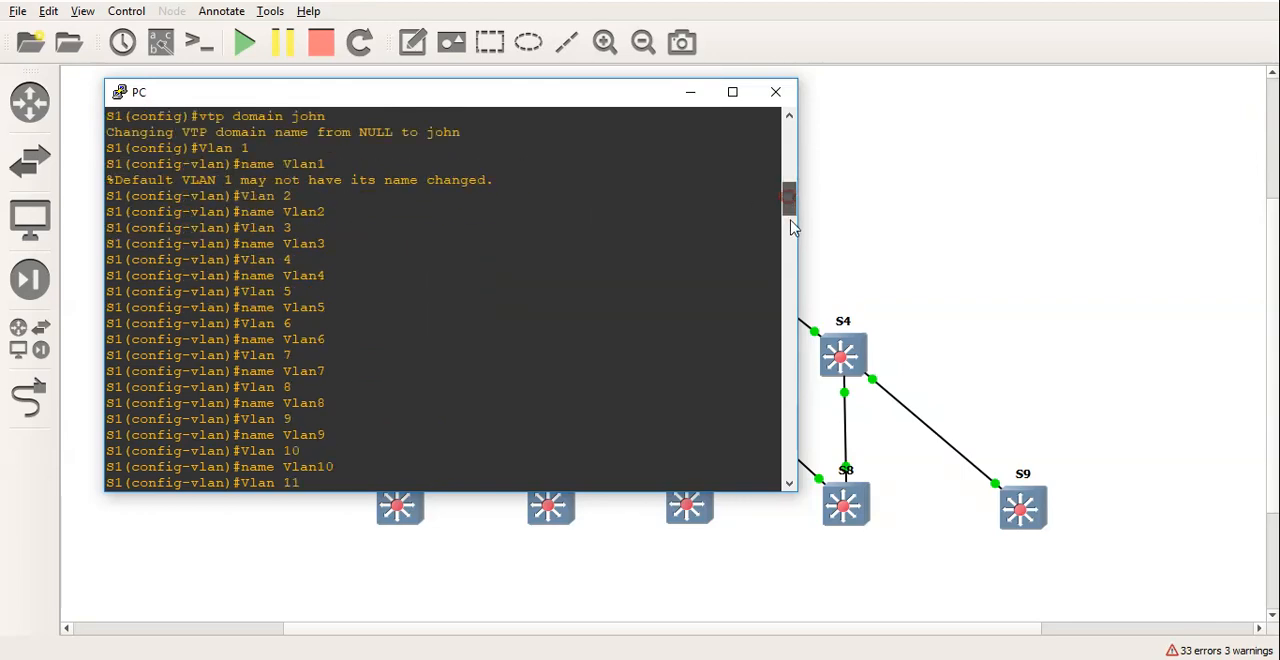
pyautogui.scroll(-3)
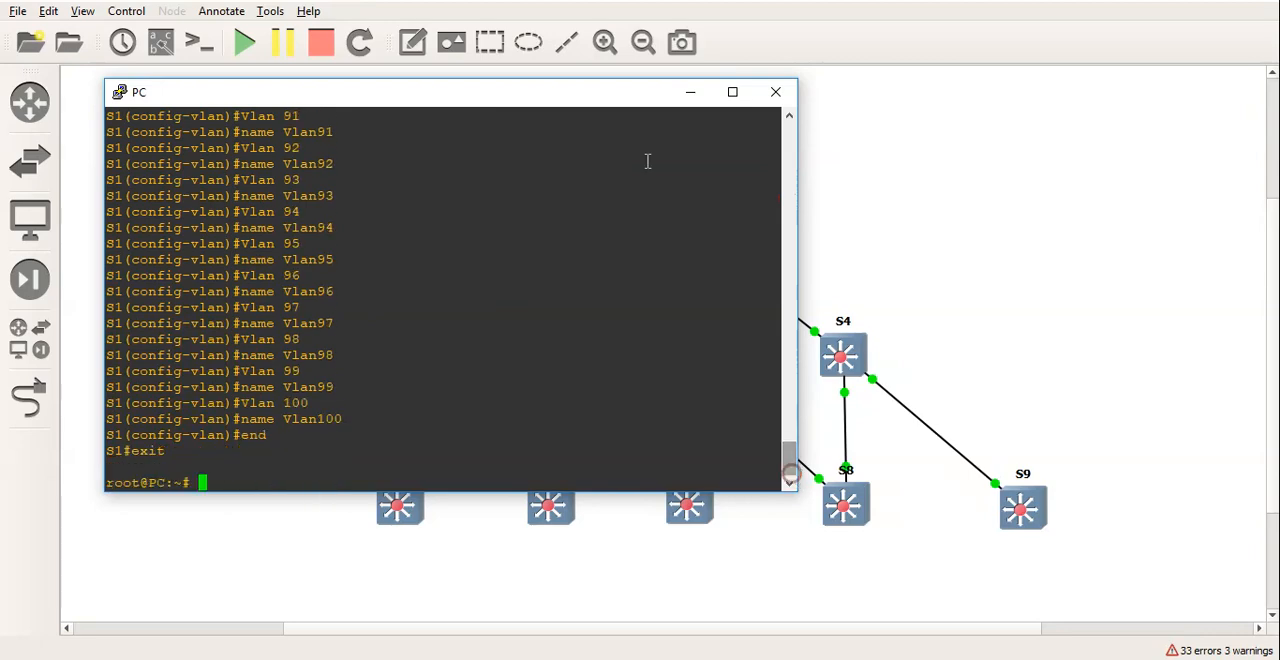
# Put the PC console away, list S4's VLANs up to Vlan100, then close S4's console.
pyautogui.click(774, 92)
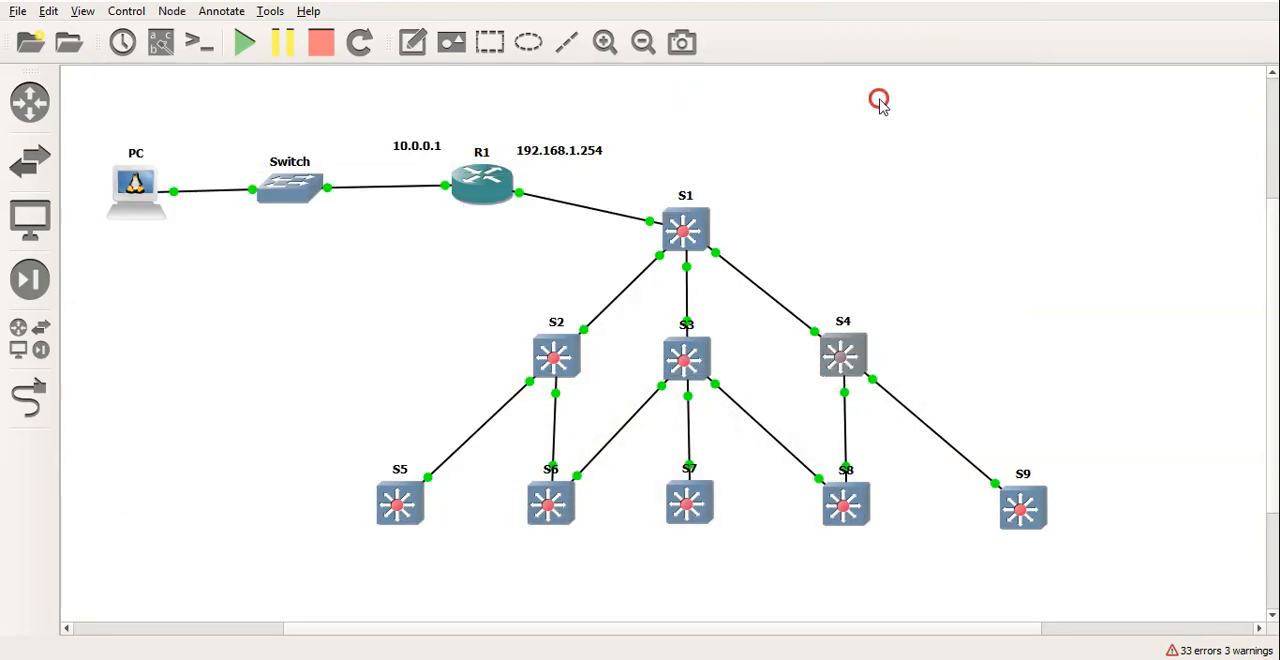
pyautogui.doubleClick(842, 356)
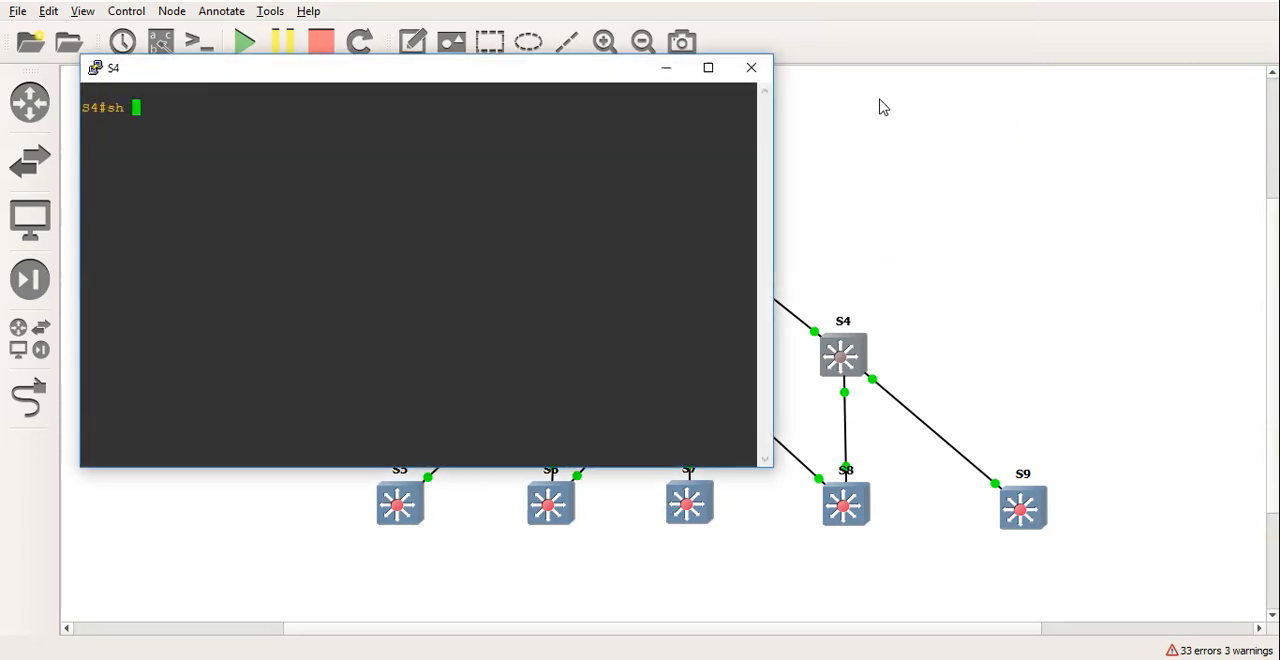
pyautogui.press('Return')
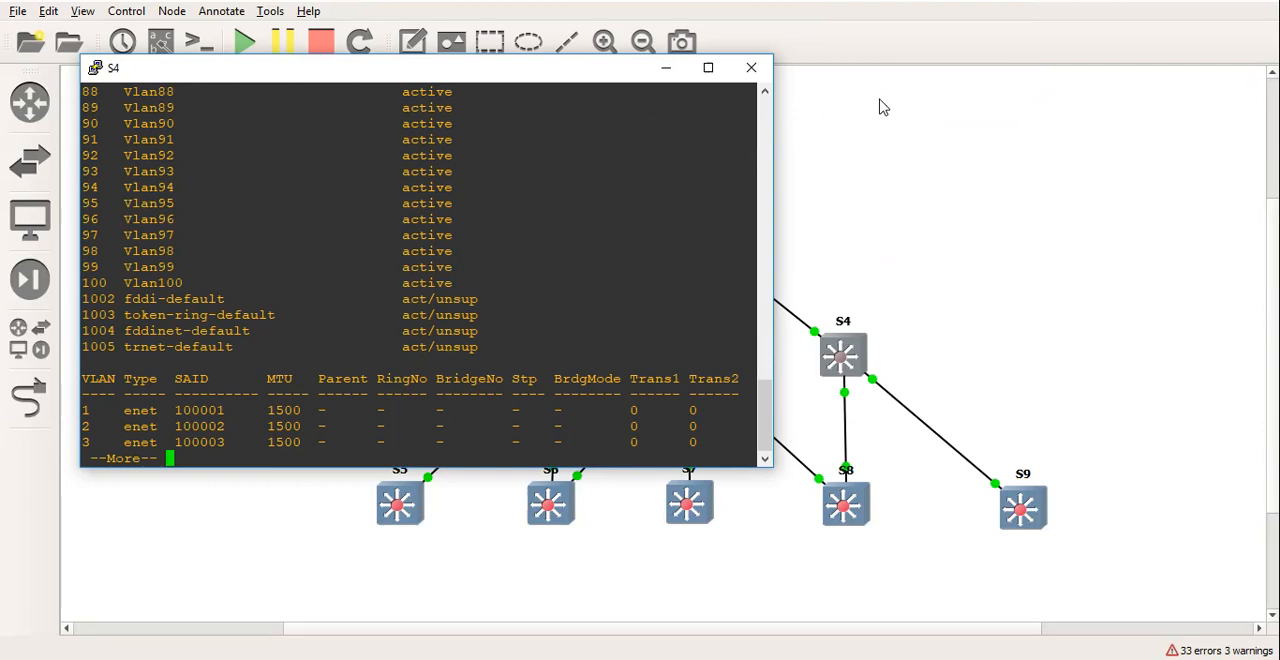
pyautogui.moveTo(850, 84)
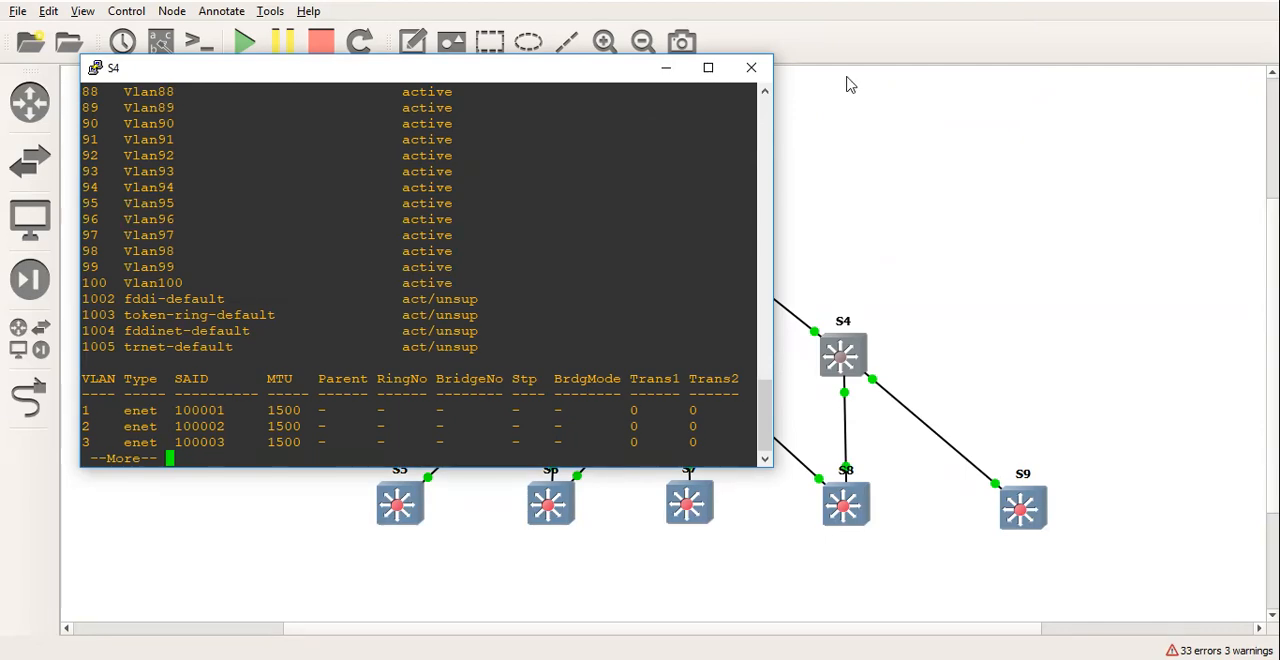
pyautogui.click(752, 68)
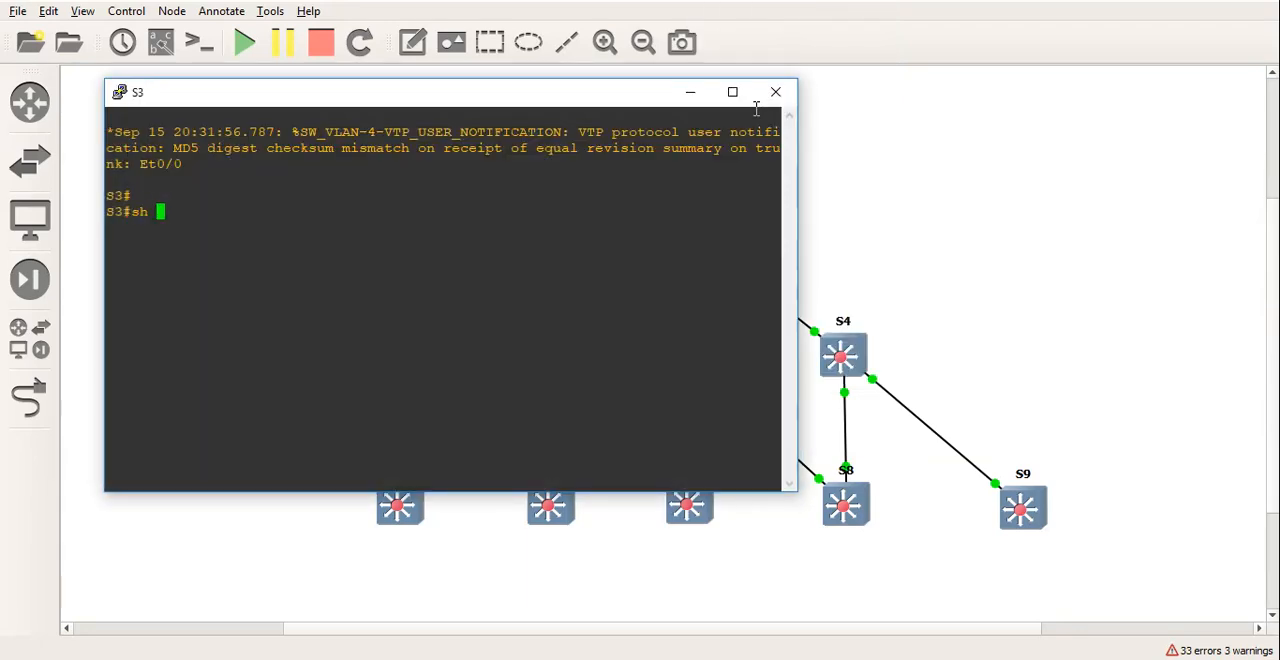
# Check S3's VTP status (domain john, server mode, 104 VLANs) and close its console.
pyautogui.write('vtp st')
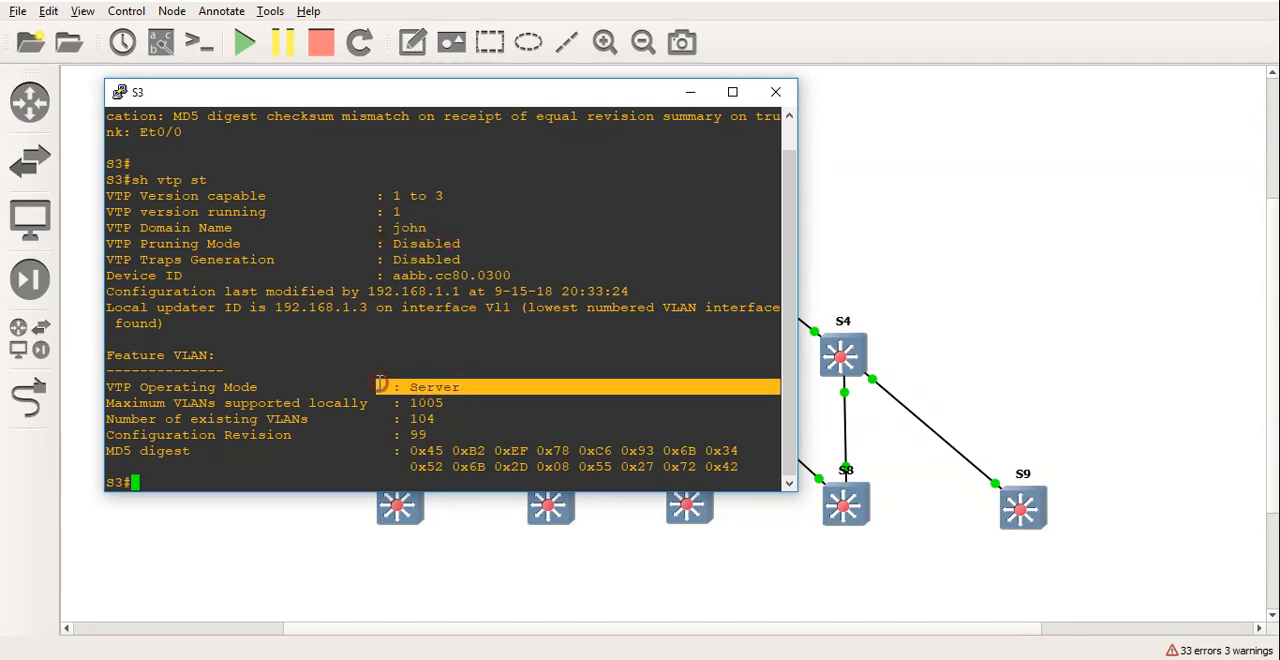
pyautogui.click(774, 92)
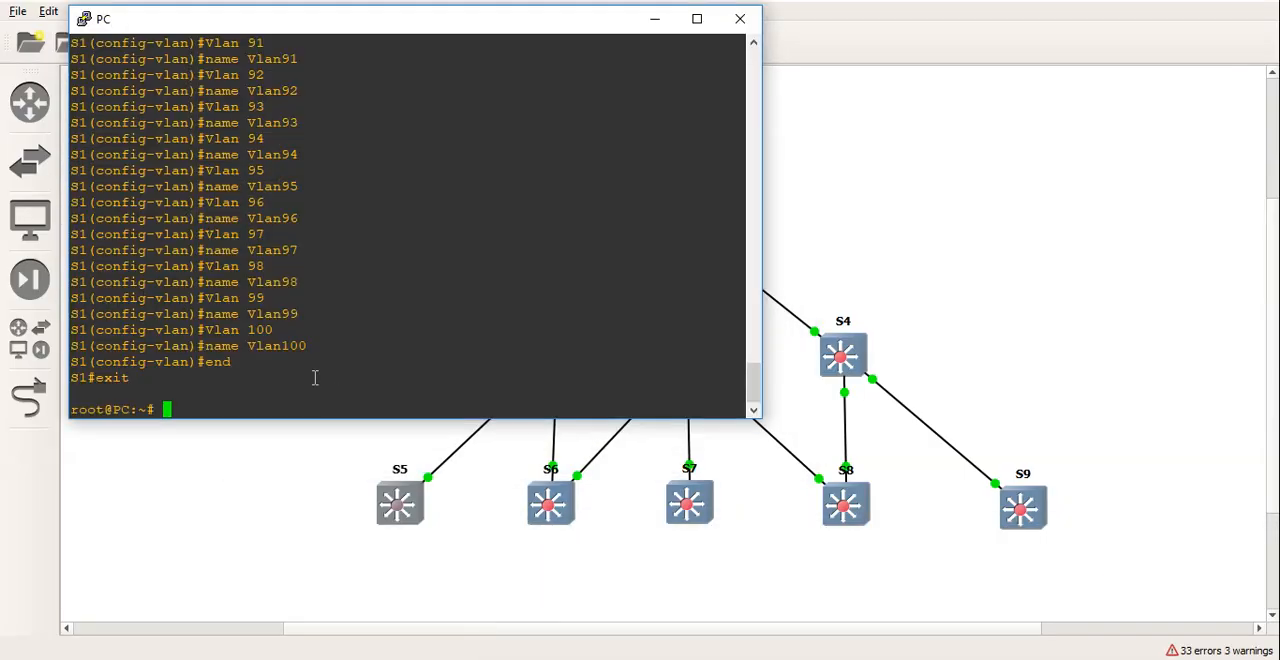
# Create an empty vtpclient file on the PC with touch.
pyautogui.write('t')
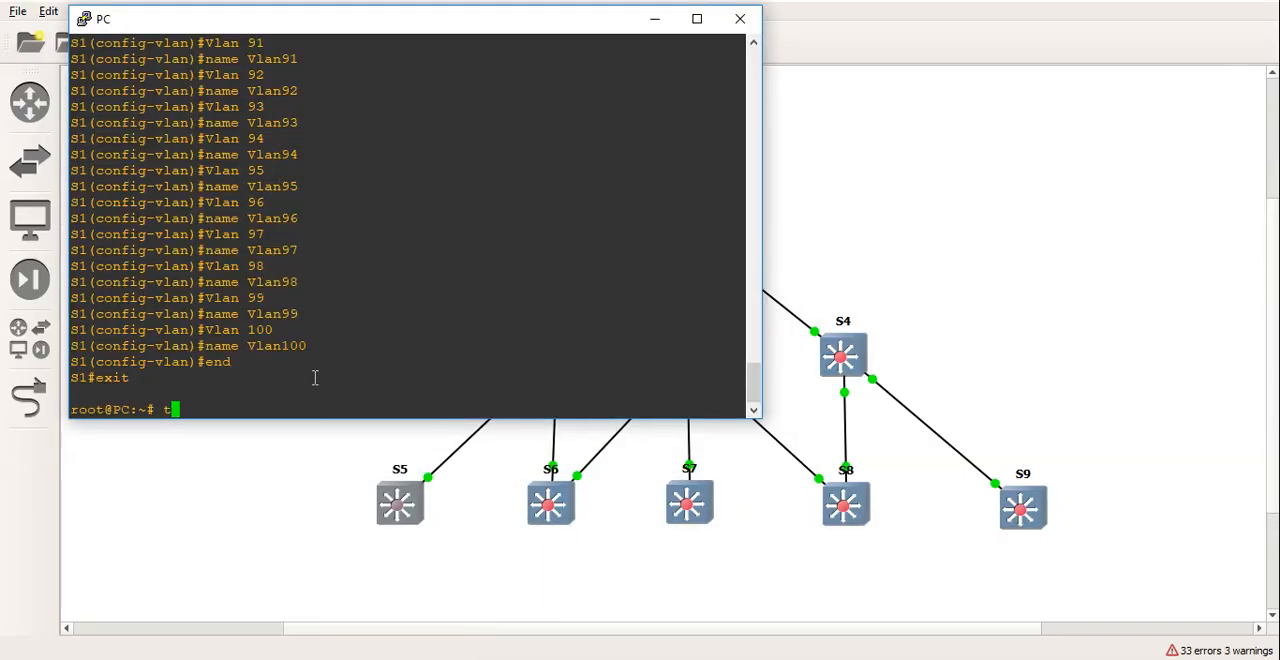
pyautogui.write('ouch')
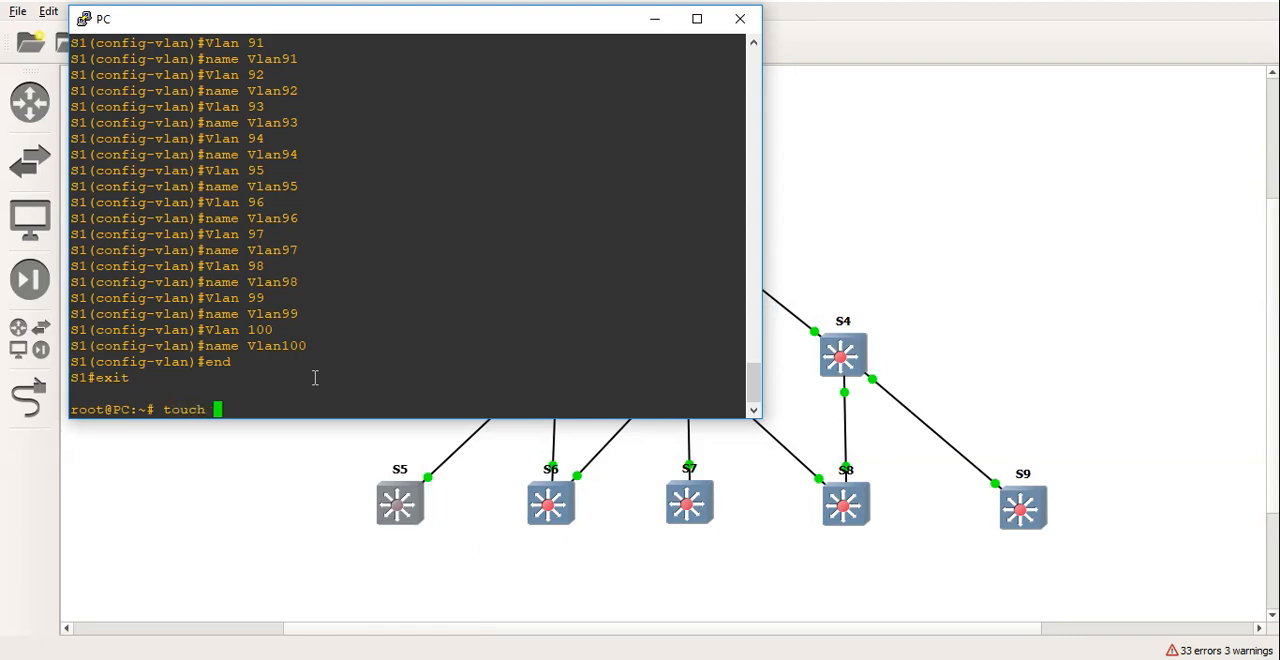
pyautogui.write('vtpclient')
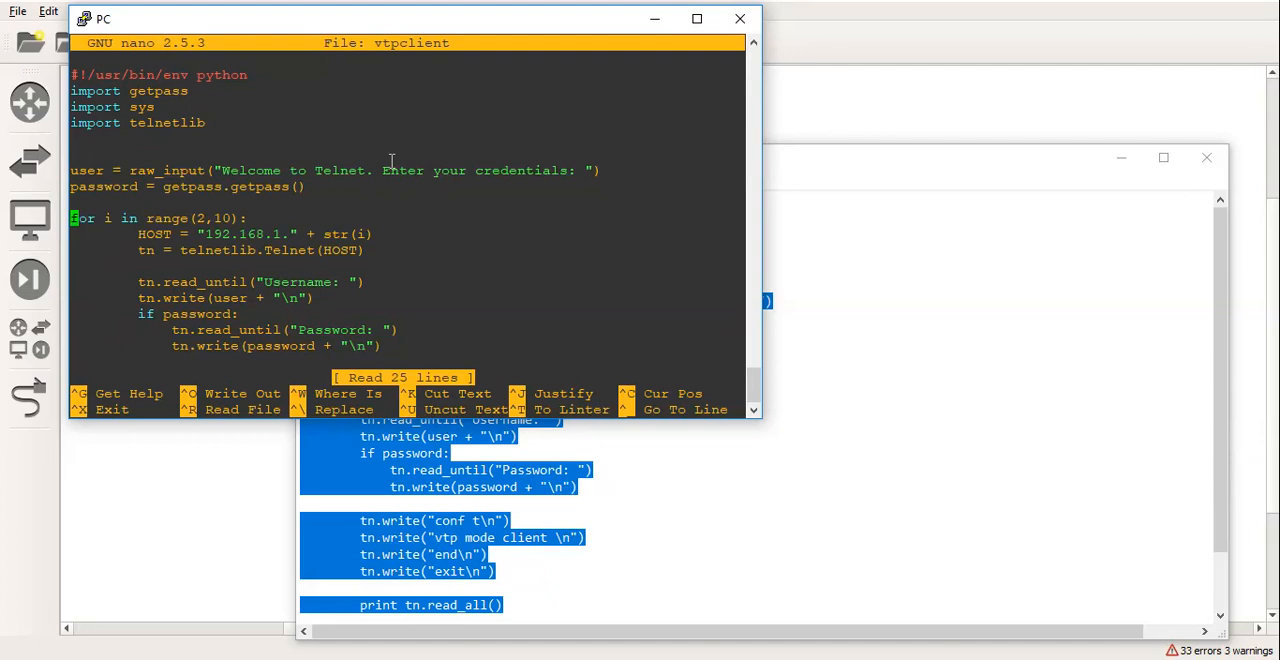
pyautogui.moveTo(196, 206)
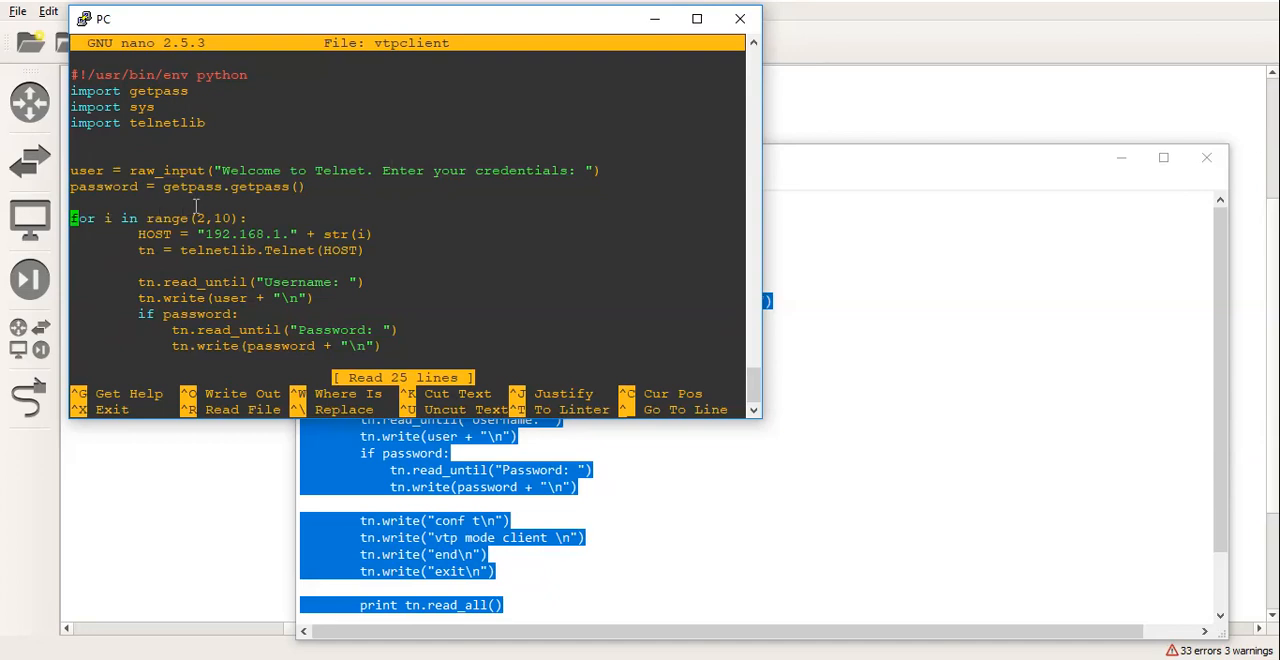
pyautogui.moveTo(256, 218)
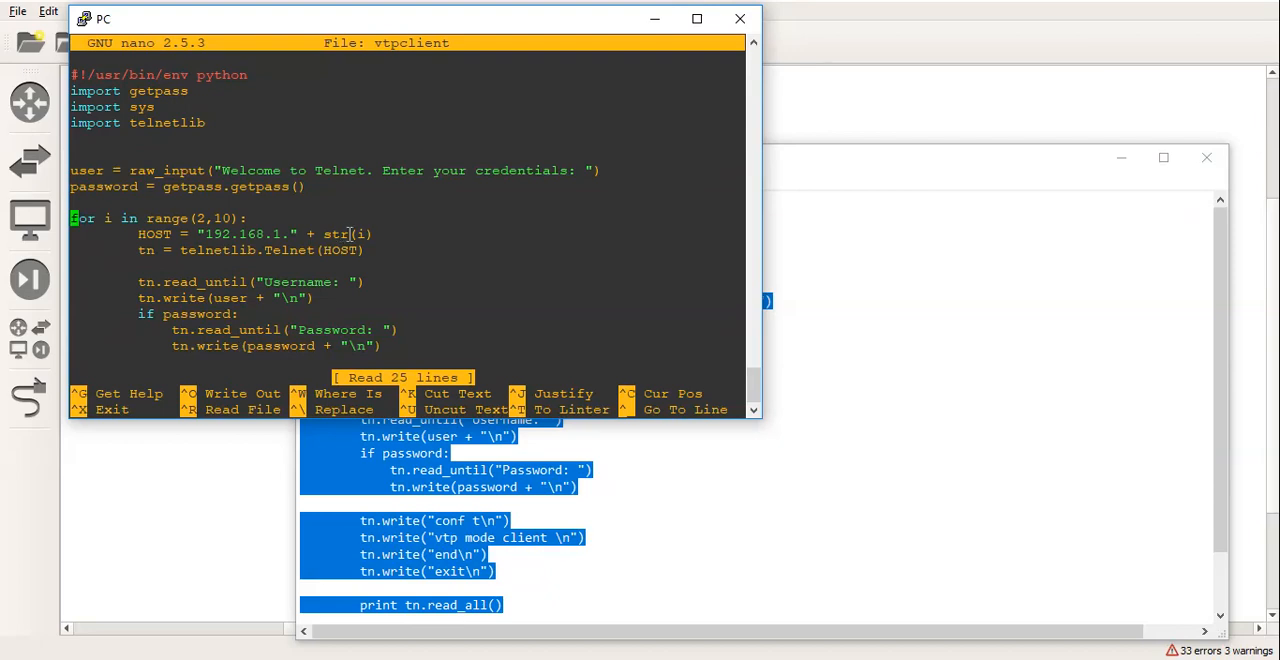
pyautogui.moveTo(200, 218)
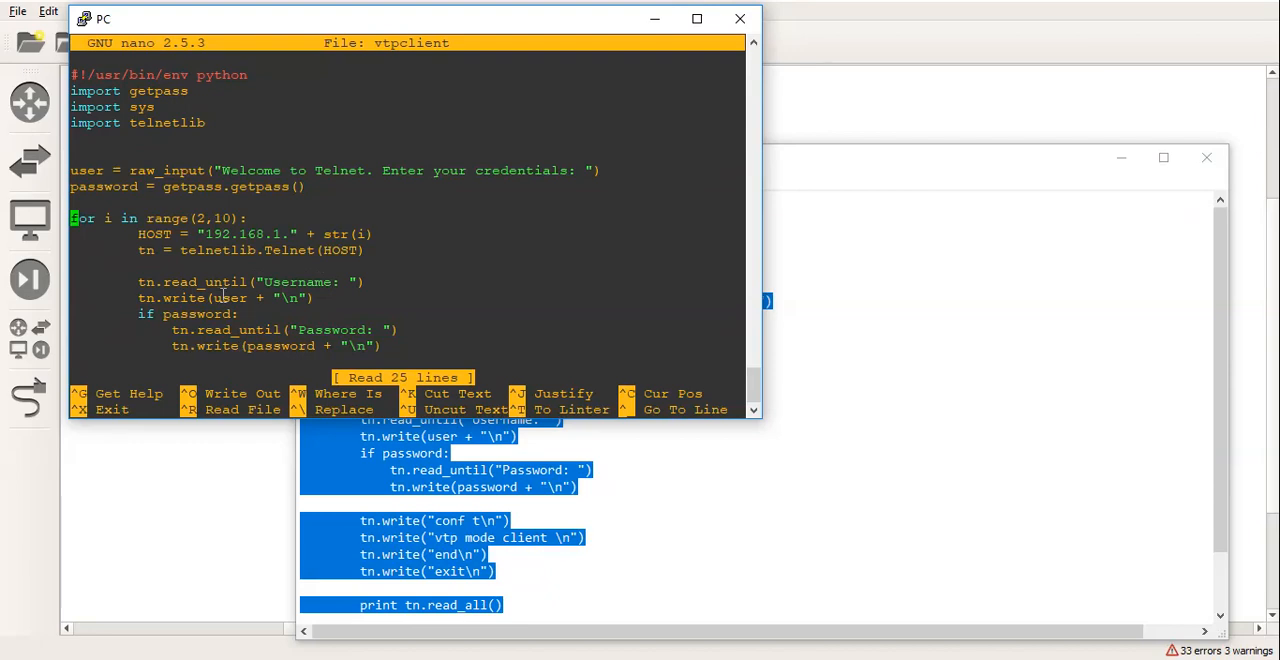
pyautogui.moveTo(538, 164)
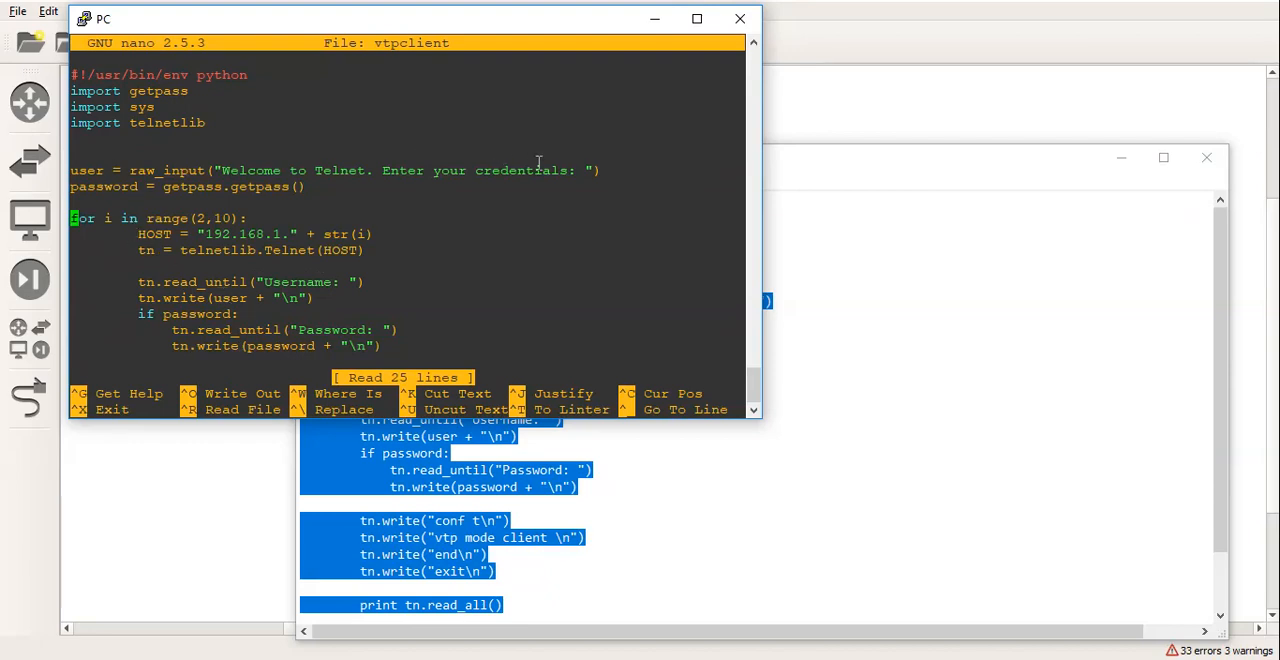
pyautogui.moveTo(288, 292)
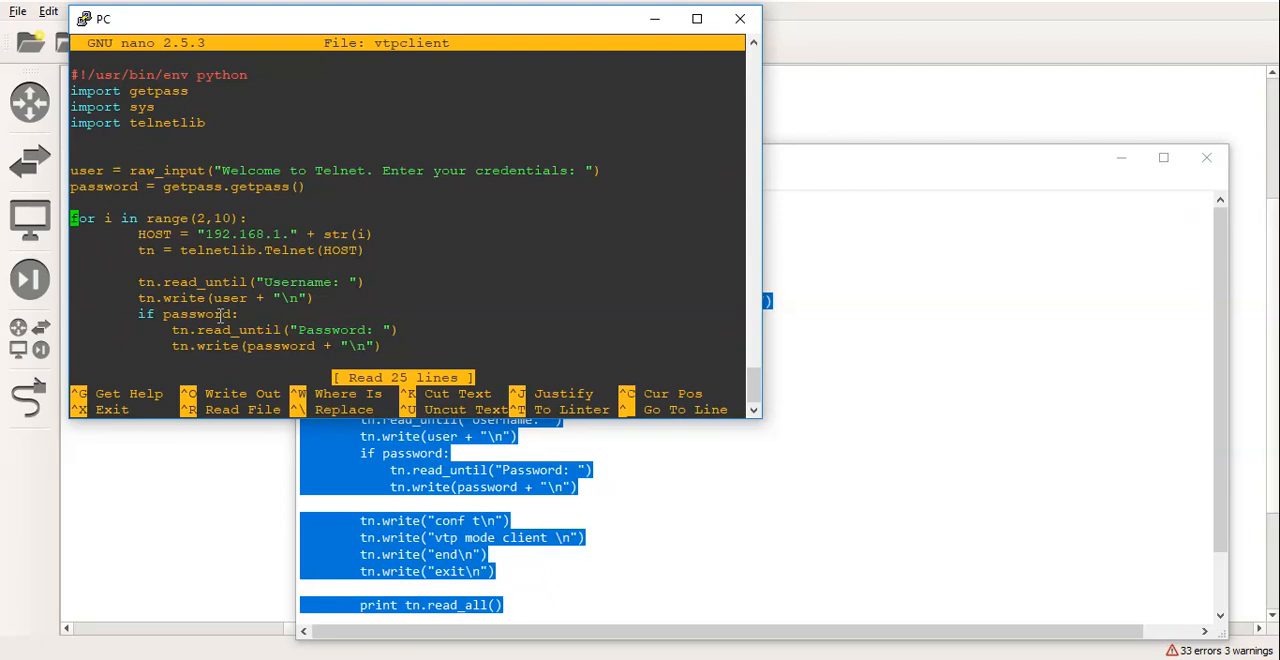
pyautogui.moveTo(324, 326)
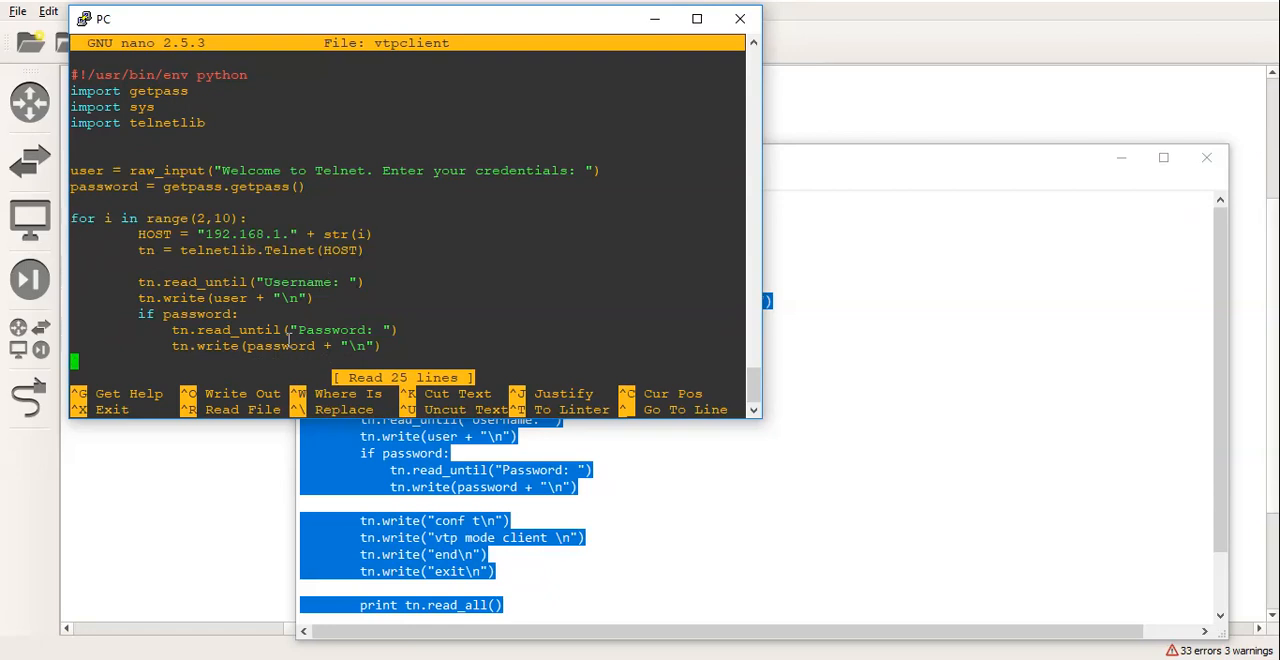
pyautogui.scroll(-3)
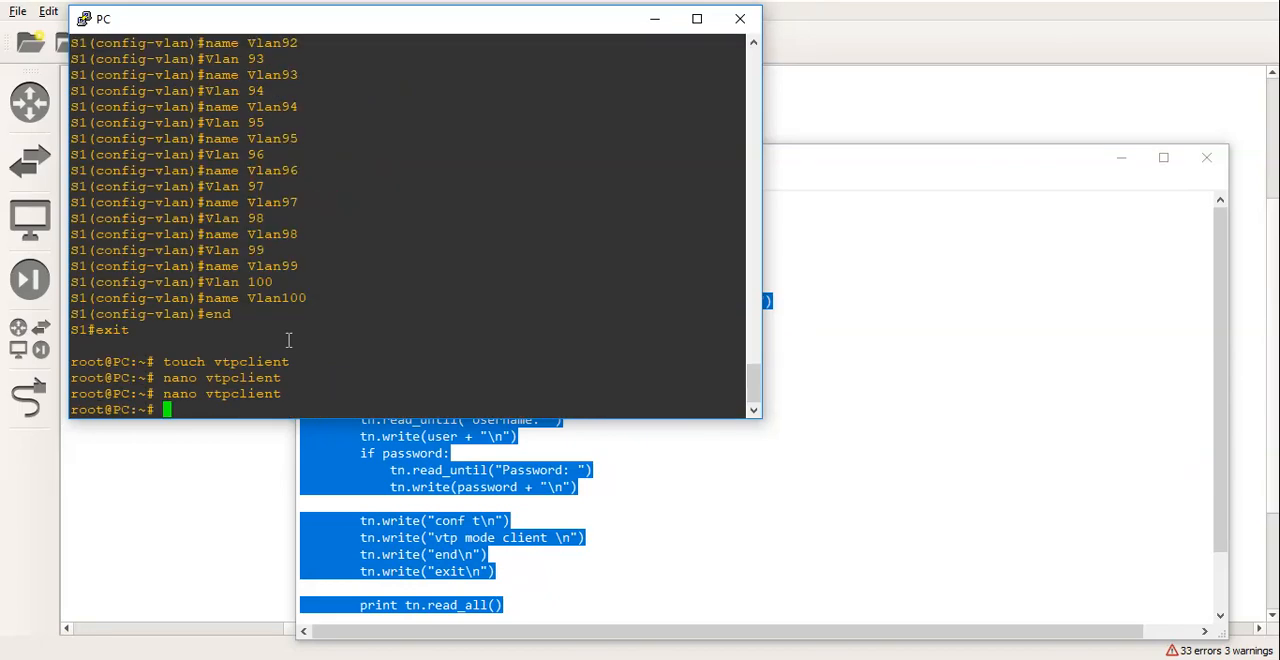
# Run python vtpclient and scroll through S2–S9 being set to VTP client mode.
pyautogui.write('python vtpclient')
pyautogui.write('john')
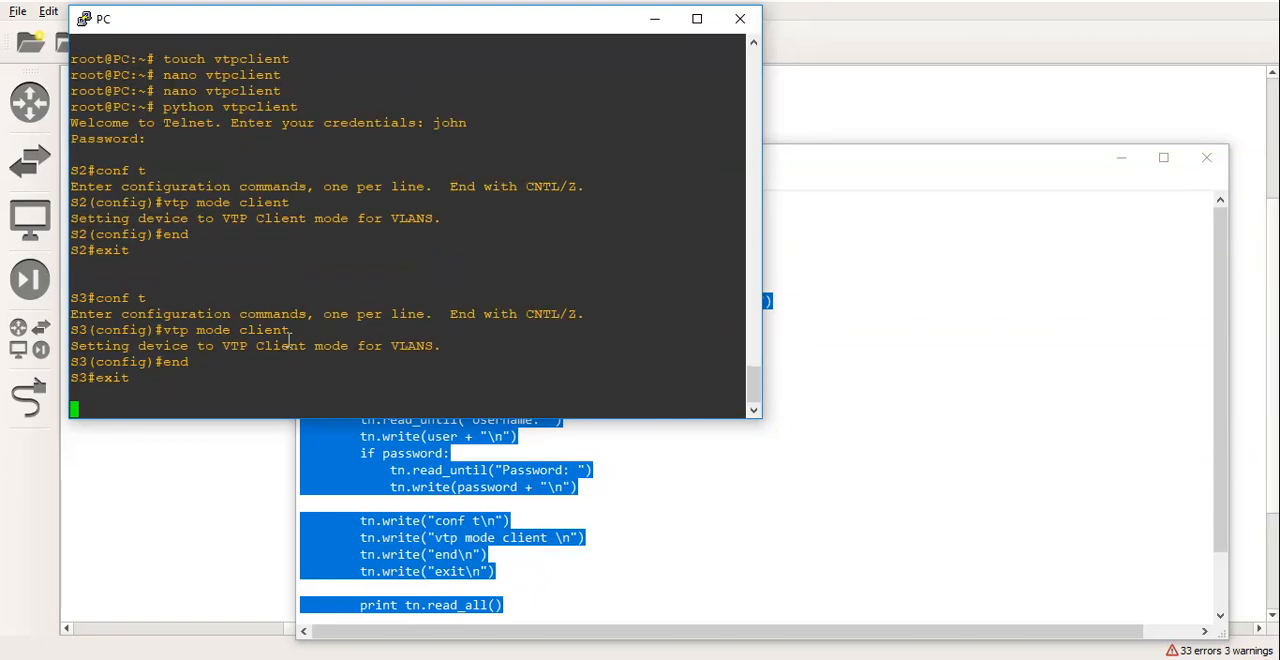
pyautogui.scroll(-3)
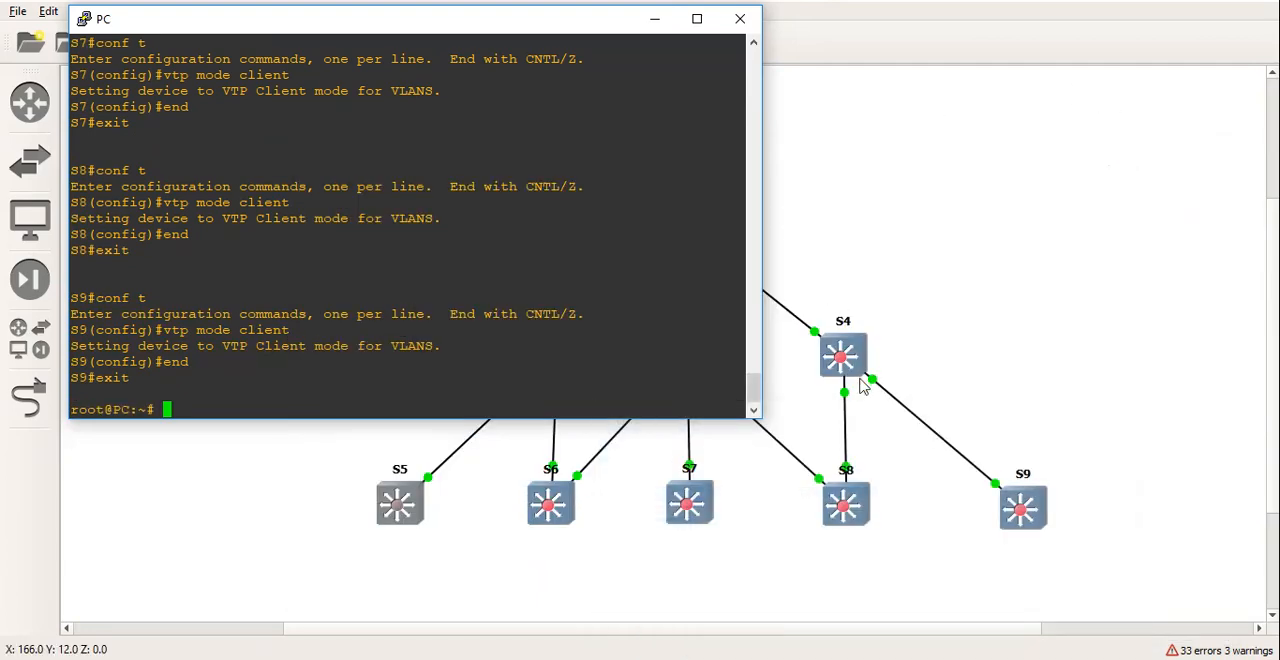
# Check S4's VTP status (client mode, domain john, 104 VLANs) via its console, then close it.
pyautogui.rightClick(844, 356)
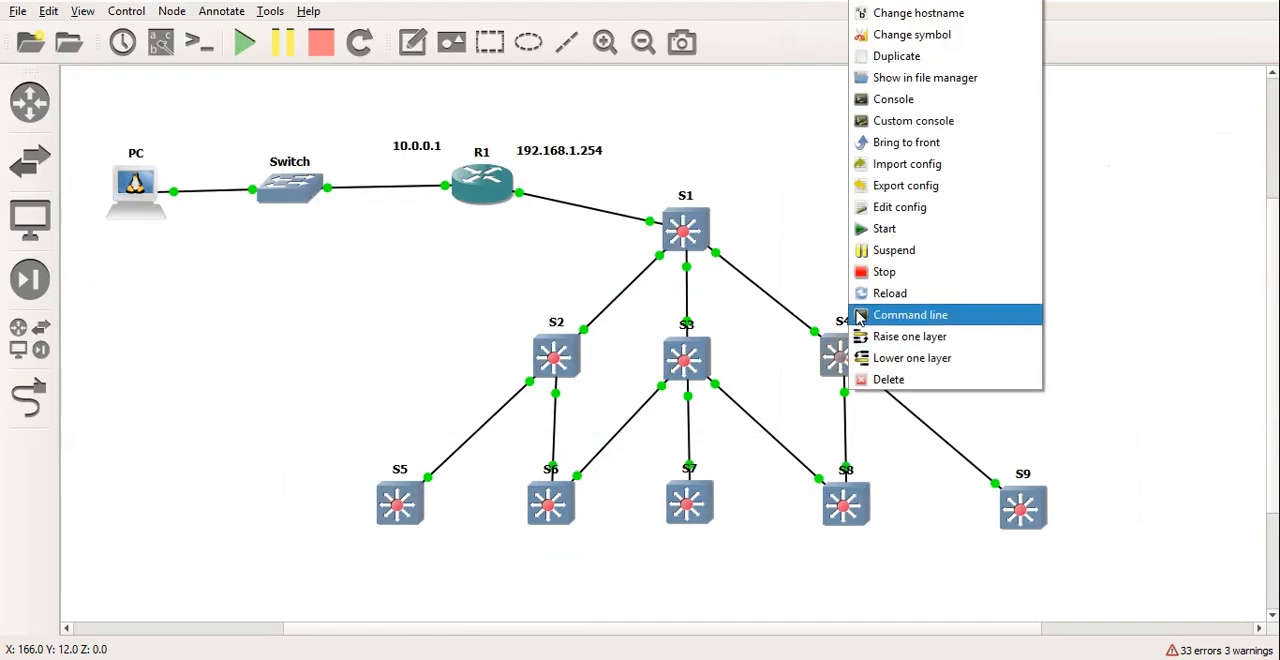
pyautogui.click(910, 314)
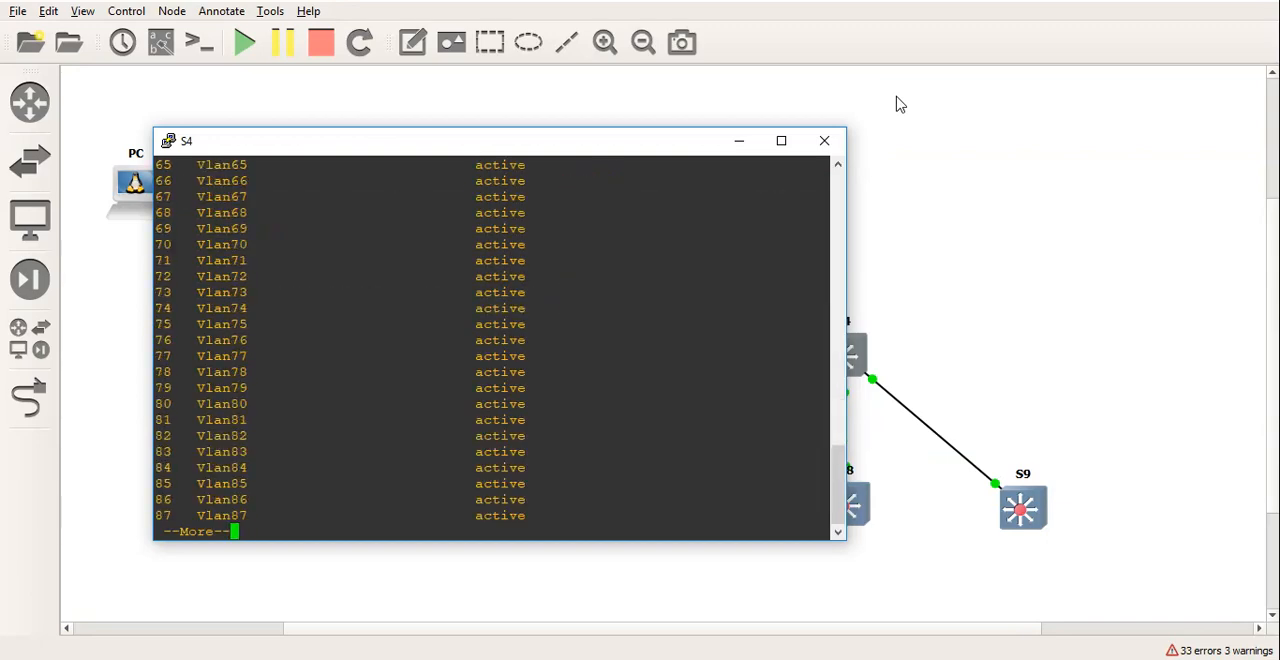
pyautogui.write('sh vtp st')
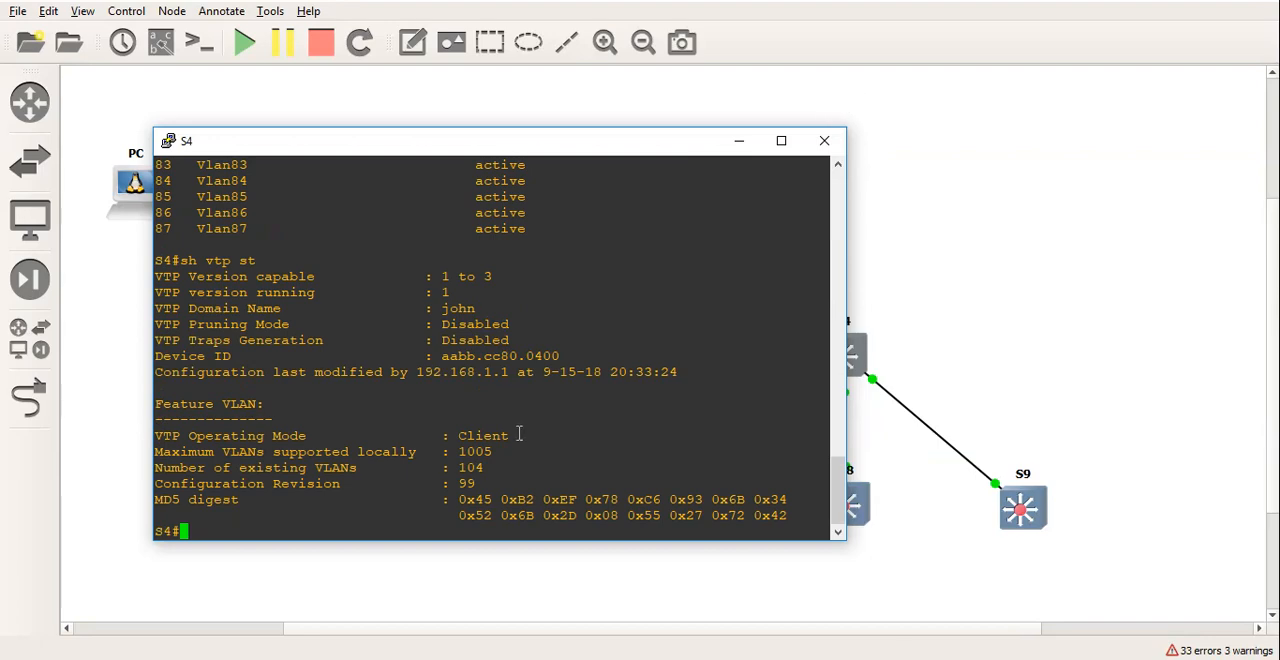
pyautogui.click(824, 140)
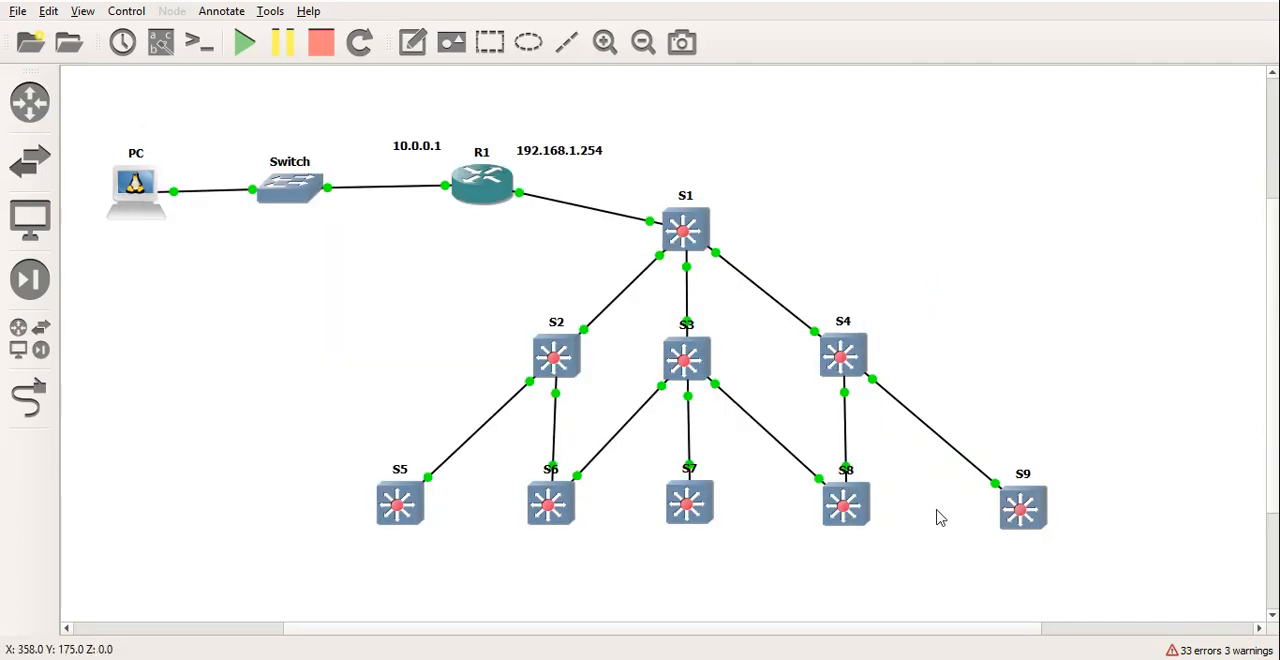
# Check VTP status on S9's console with 'sh vtp st'.
pyautogui.rightClick(1022, 504)
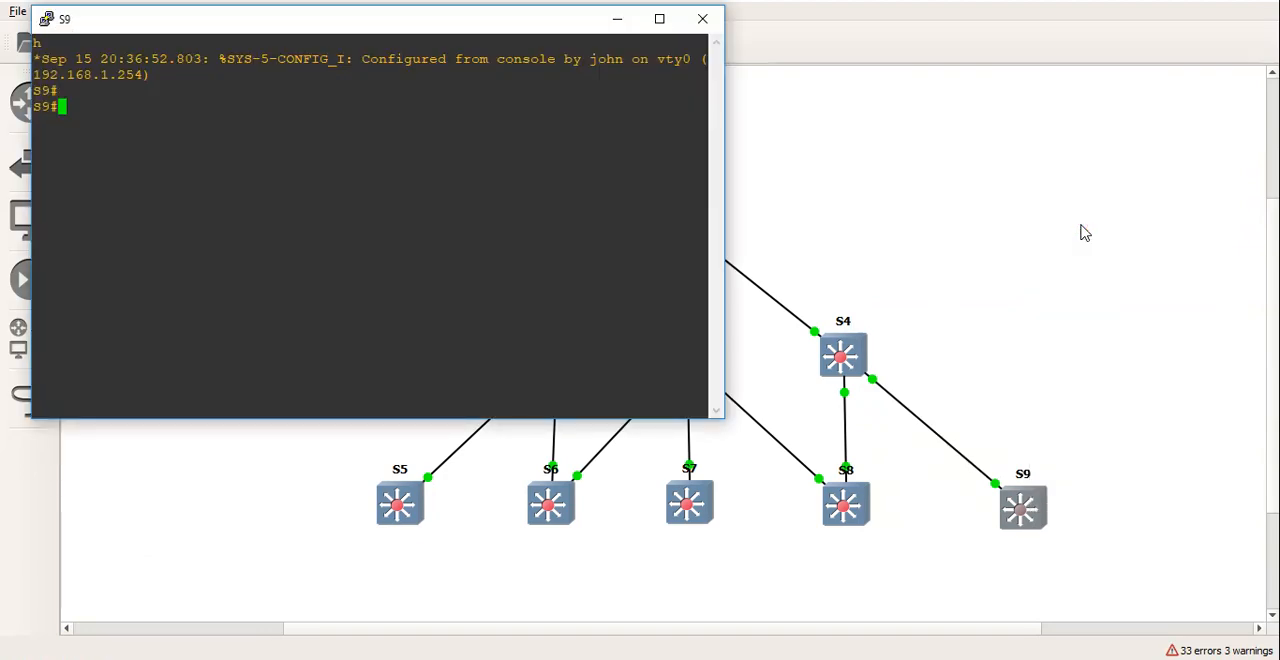
pyautogui.write('Sh sh vtp c')
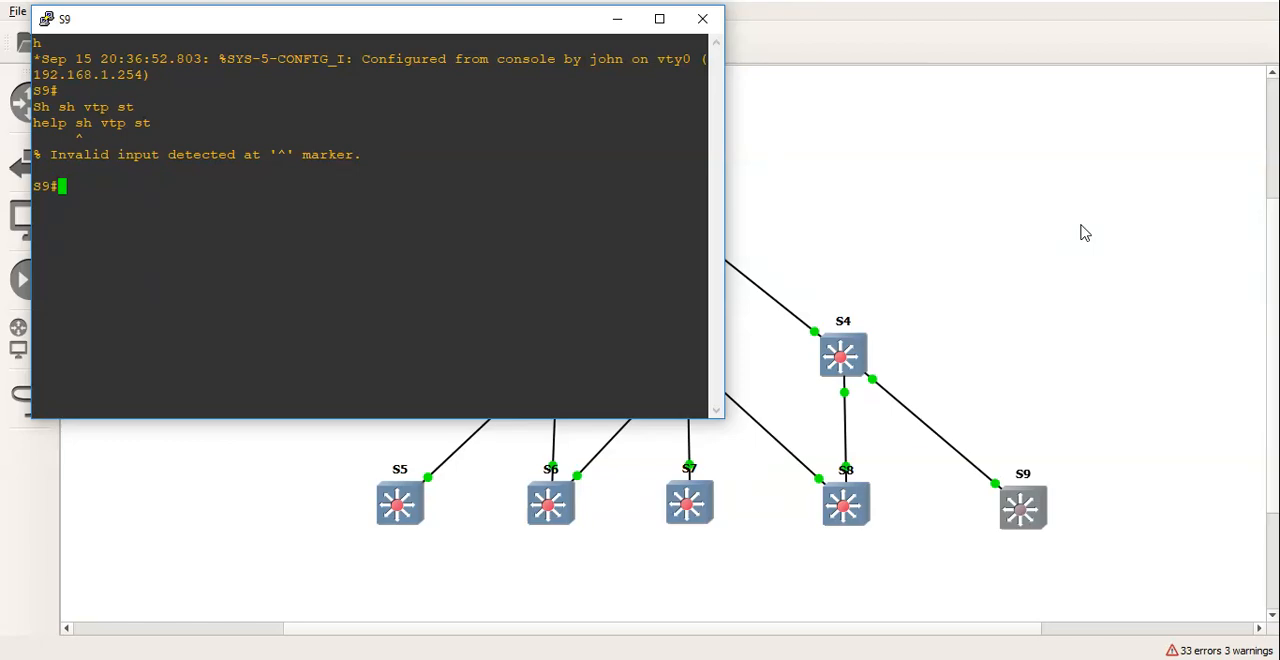
pyautogui.write('sh vtp st')
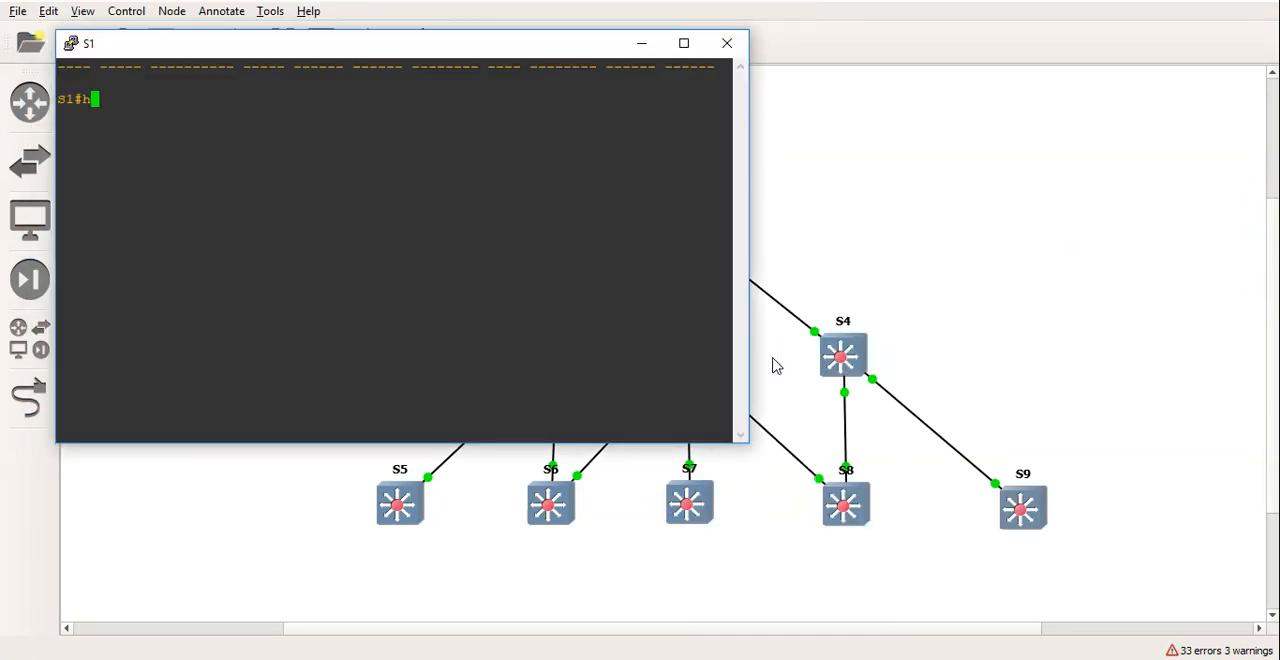
# Confirm S1 is VTP server with 104 VLANs via 'sh vtp st' and 'sh vlan', then close its console.
pyautogui.write('sh vtp st')
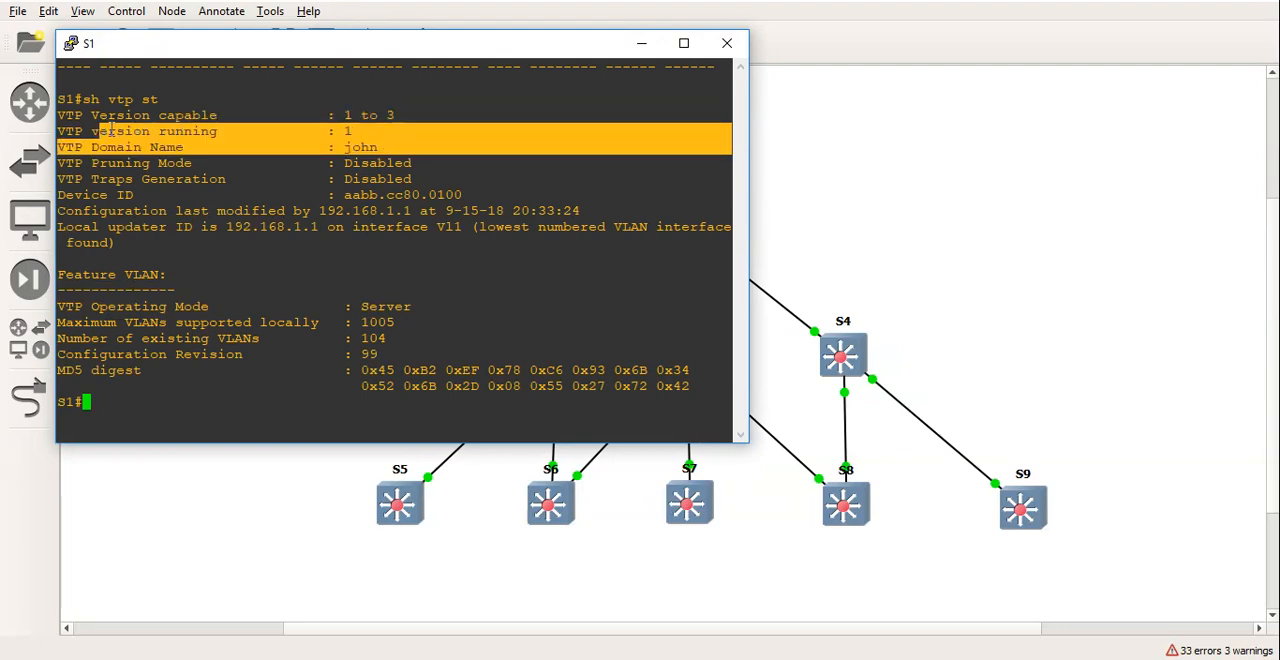
pyautogui.write('sh')
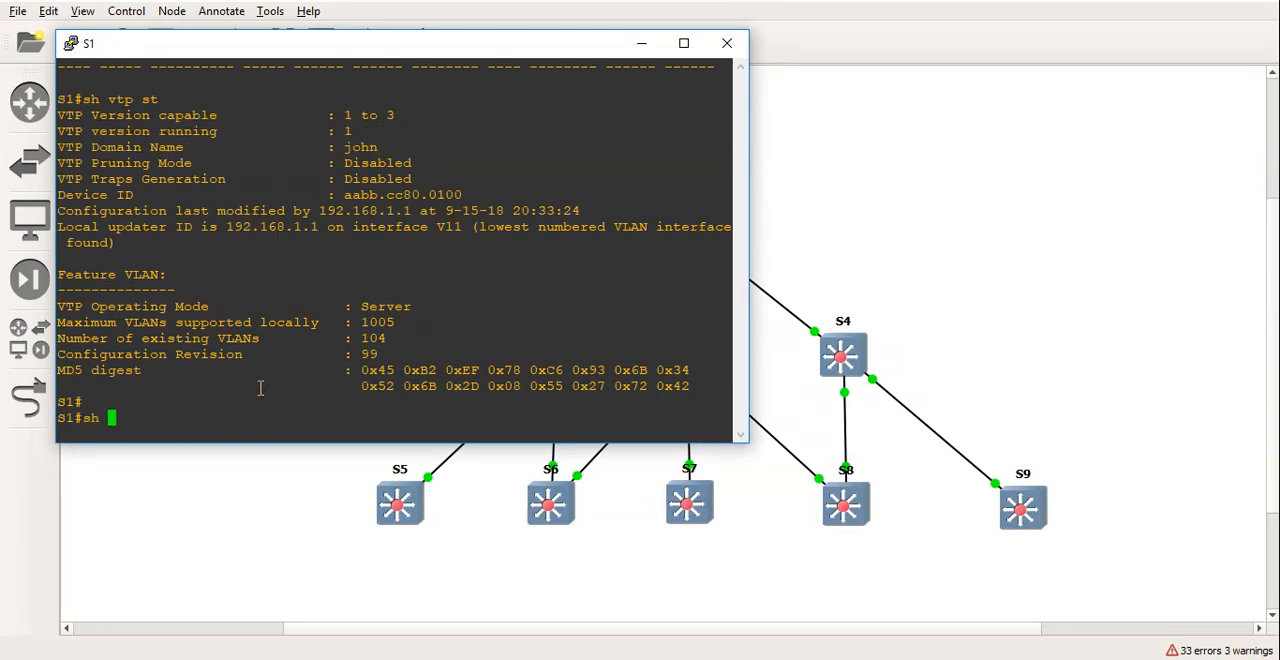
pyautogui.press('enter')
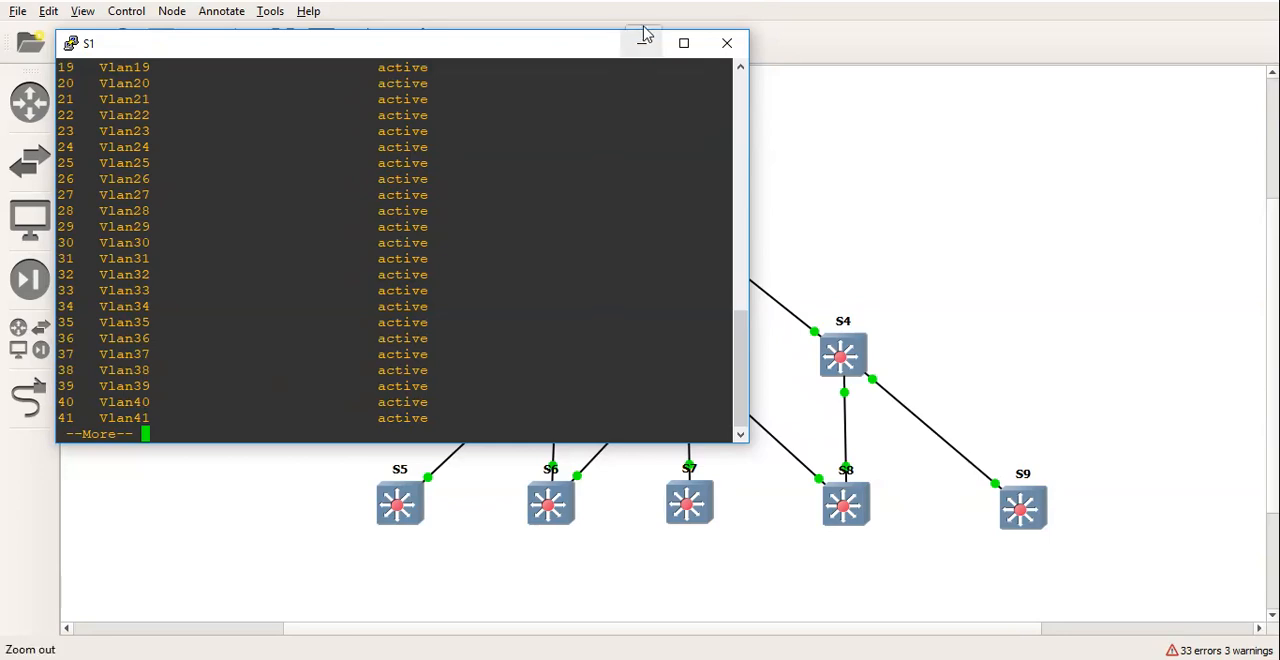
pyautogui.click(728, 42)
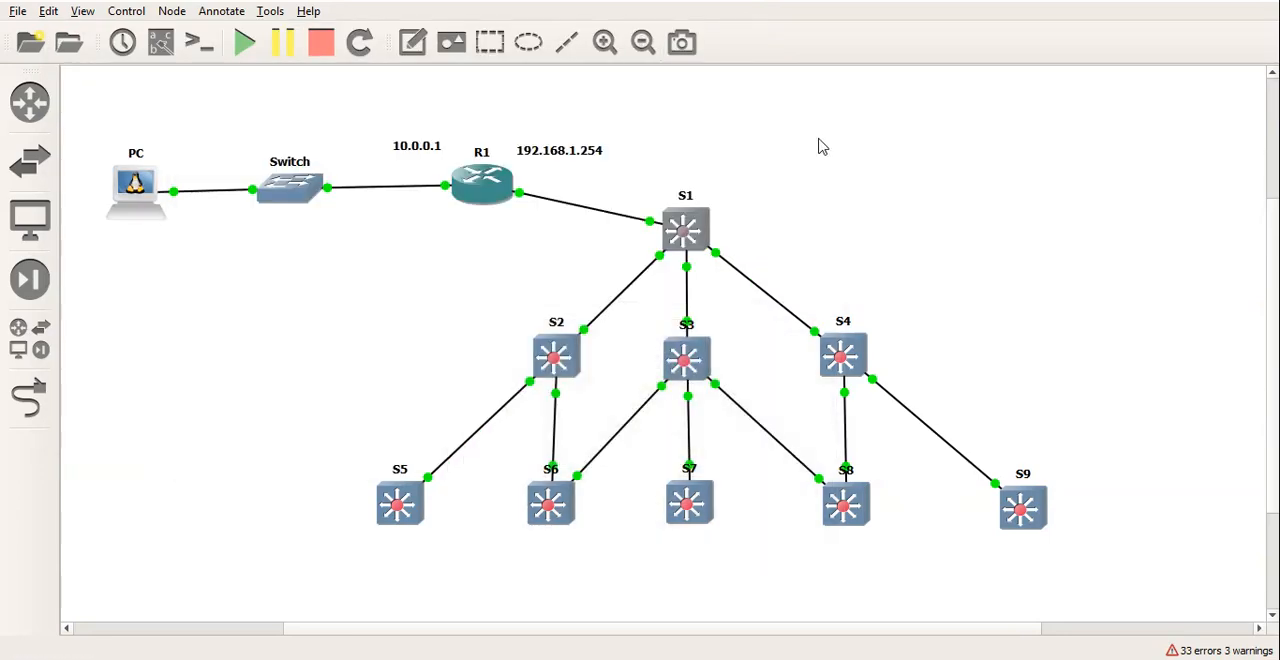